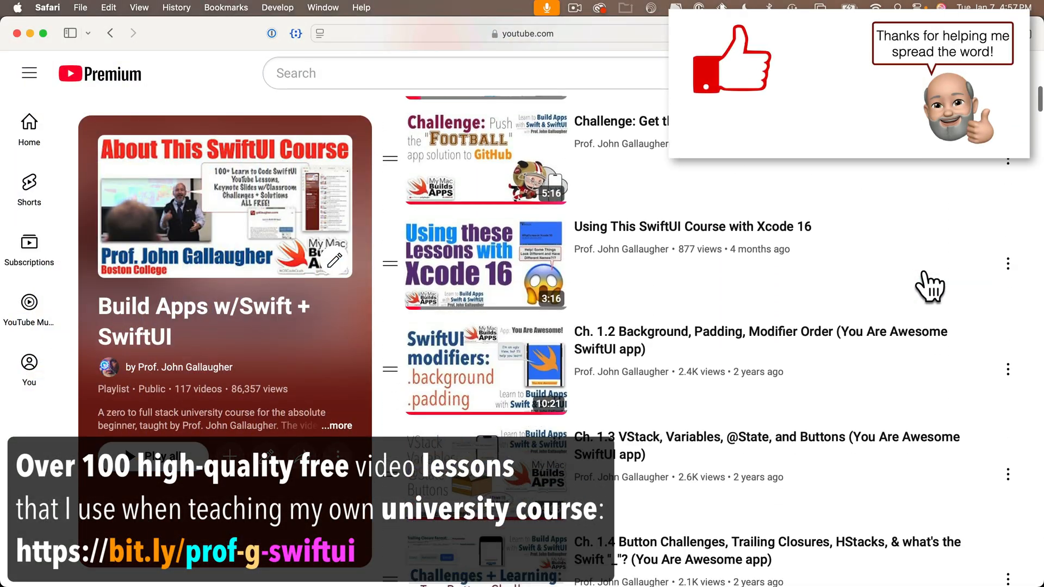
Run WordGarden on the iPhone 16 Pro simulator, focus the letter field, and switch the keyboard to emoji
{"action": "scroll", "scroll_direction": "down", "scroll_amount": 3}
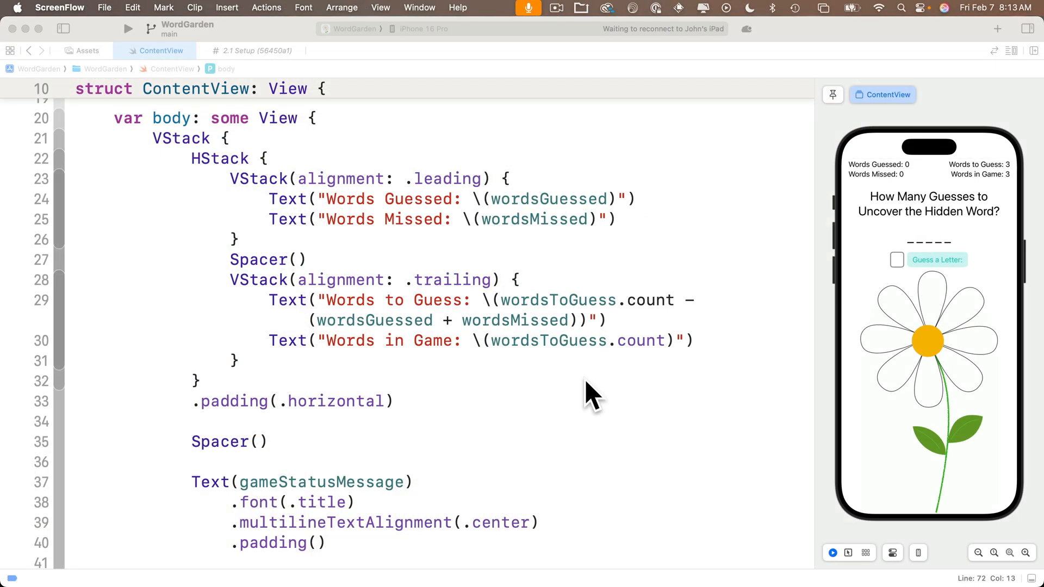
{"action": "mouse_move", "coordinate": [919, 315]}
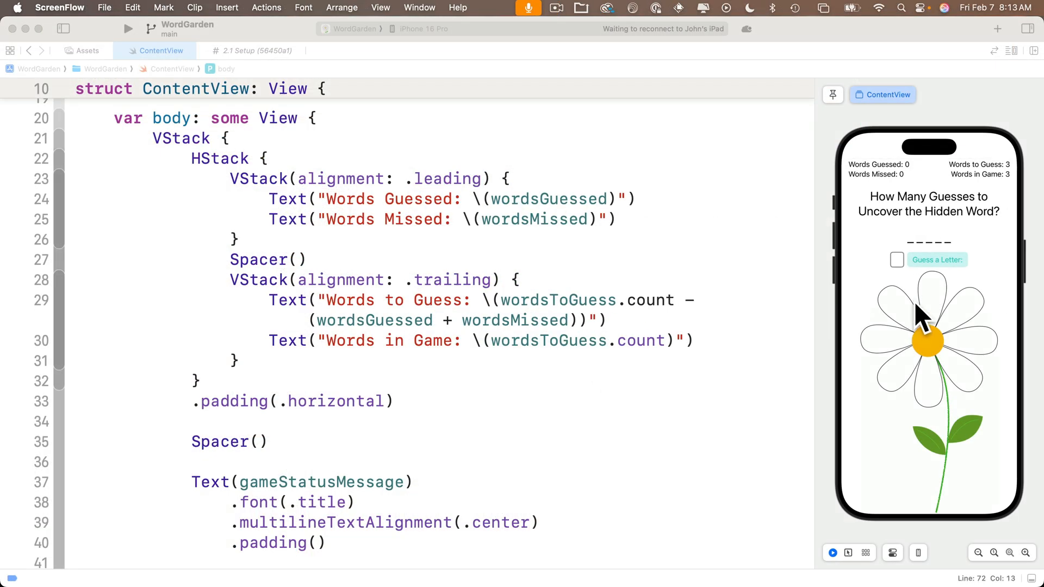
{"action": "mouse_move", "coordinate": [679, 346]}
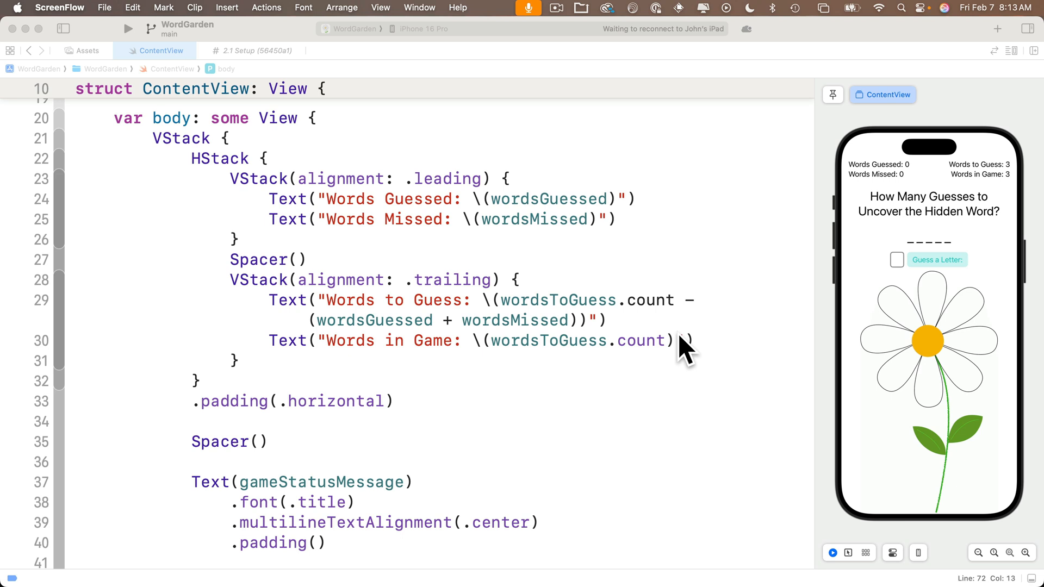
{"action": "mouse_move", "coordinate": [675, 359]}
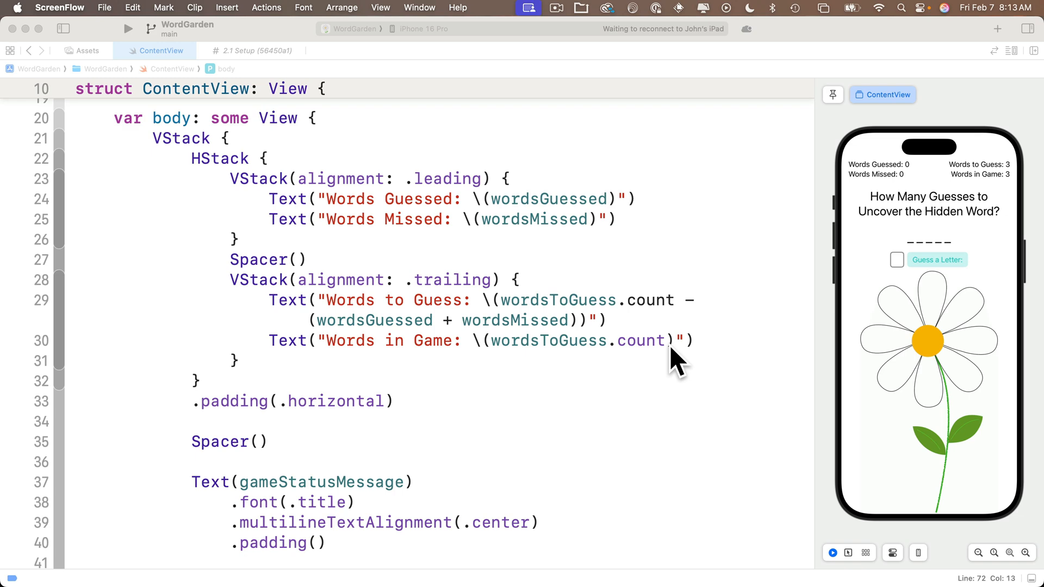
{"action": "scroll", "scroll_direction": "down", "scroll_amount": 3}
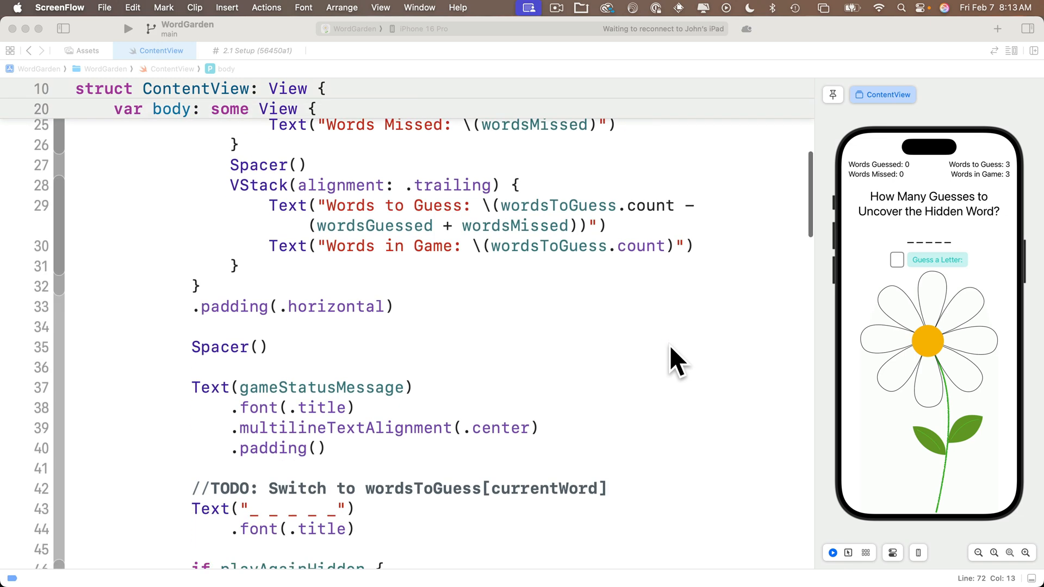
{"action": "scroll", "scroll_direction": "down", "scroll_amount": 3}
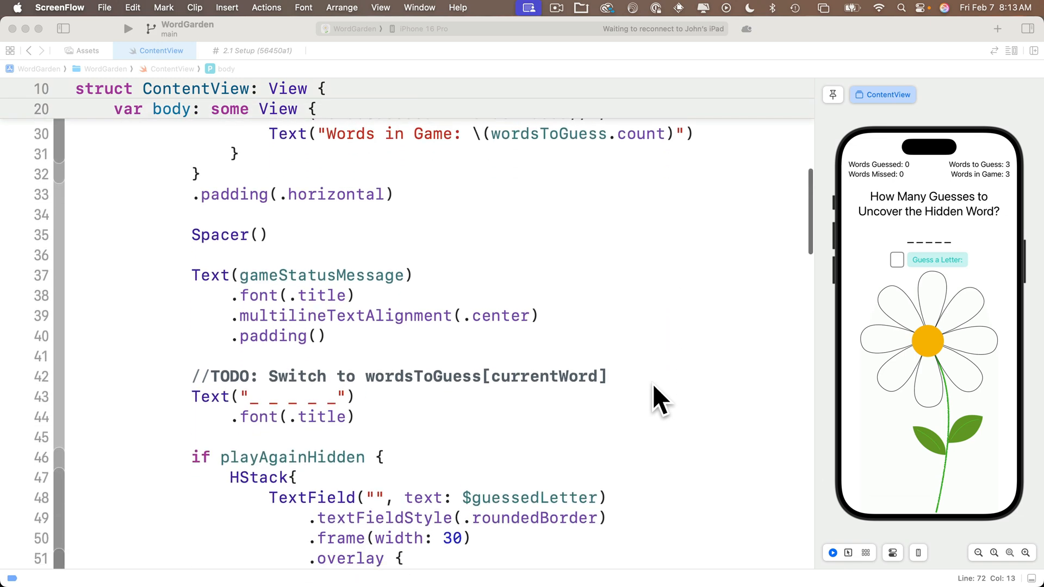
{"action": "scroll", "scroll_direction": "down", "scroll_amount": 3}
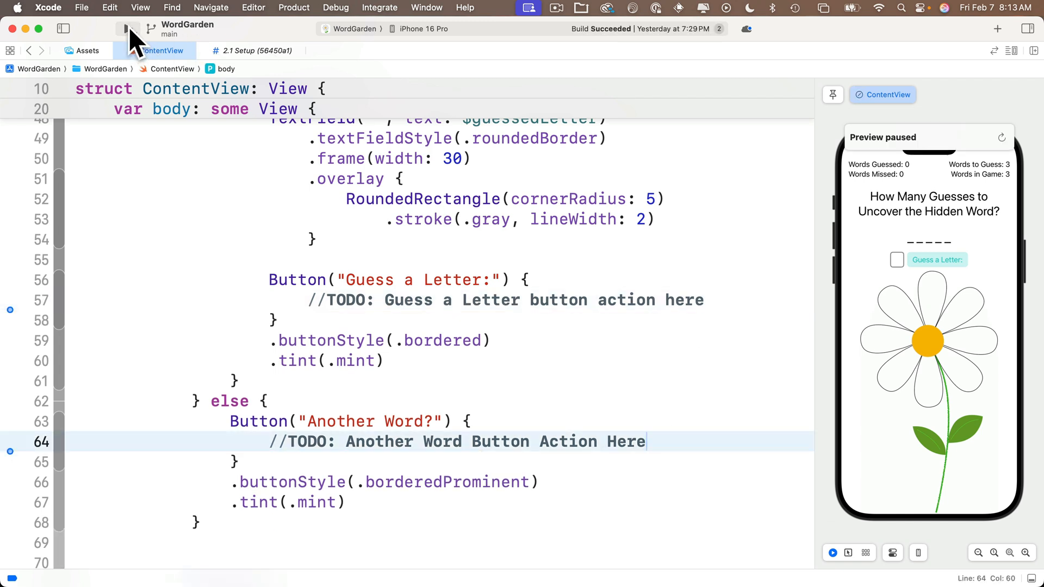
{"action": "left_click", "coordinate": [129, 29]}
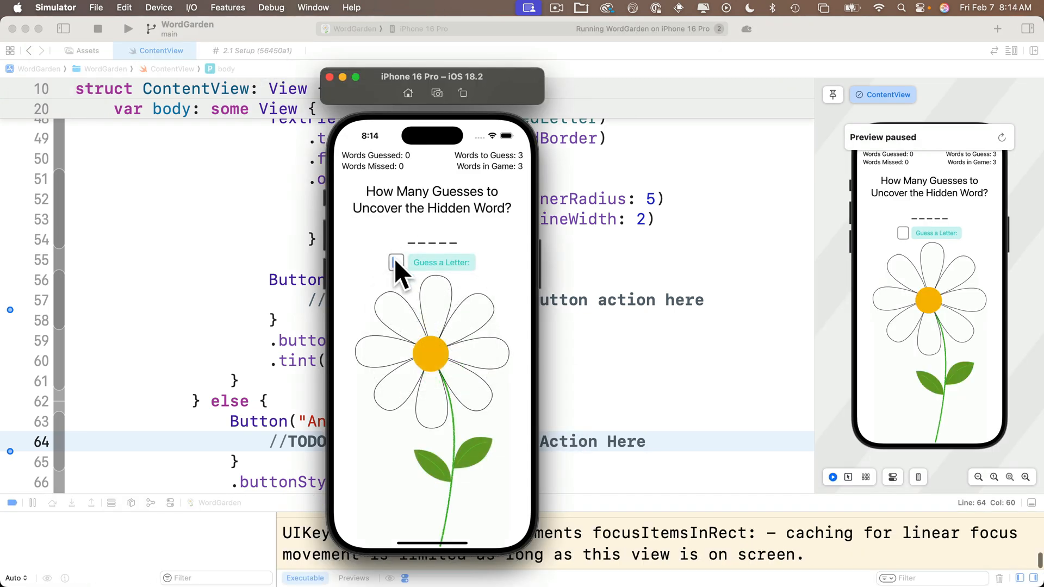
{"action": "left_click", "coordinate": [396, 262]}
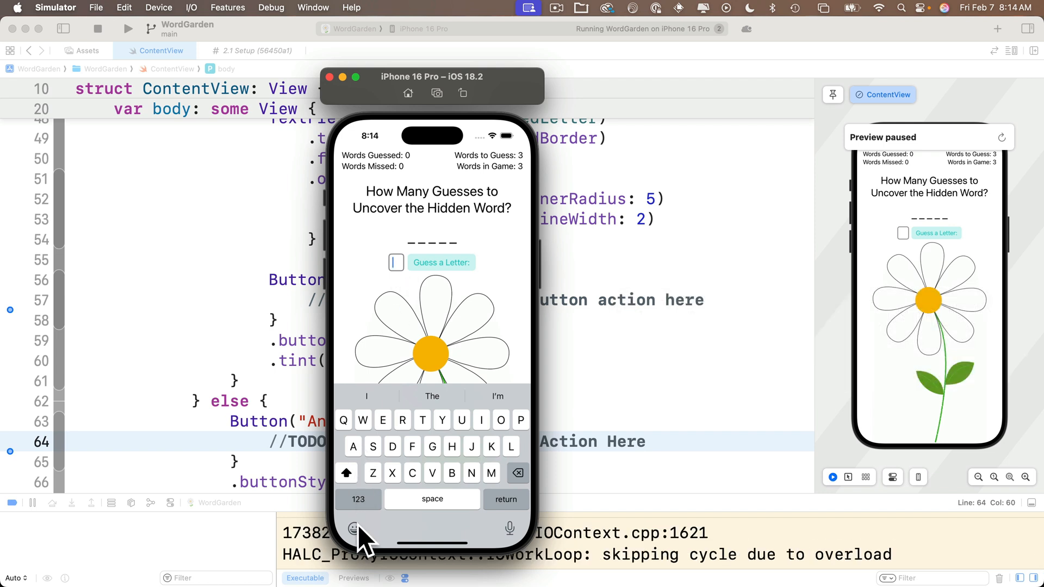
{"action": "left_click", "coordinate": [352, 526]}
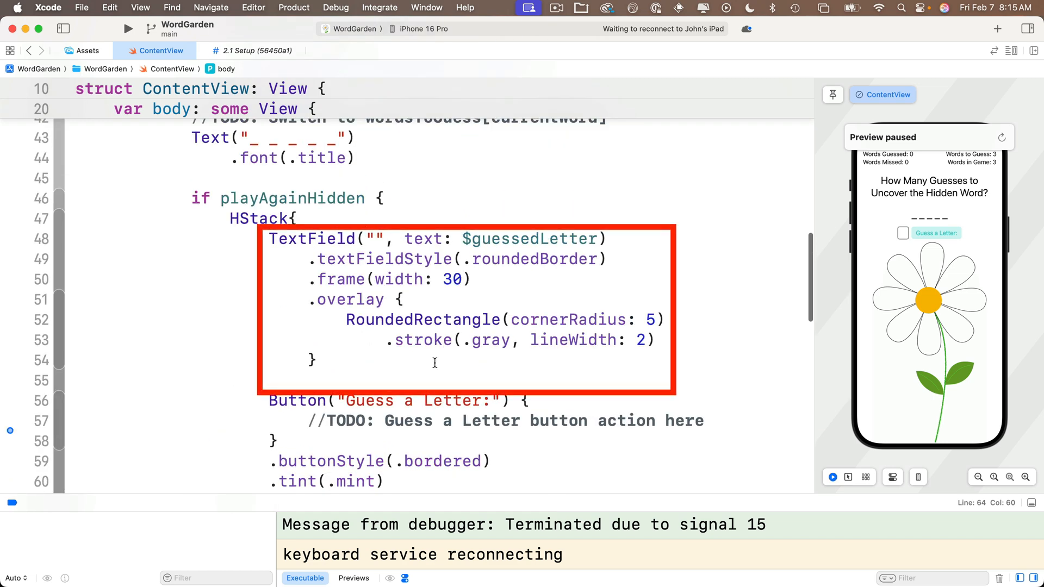
Add a .keyboardType(_ type:) modifier to the guessedLetter TextField and browse UIKeyboardType options
{"action": "type", "text": ".k"}
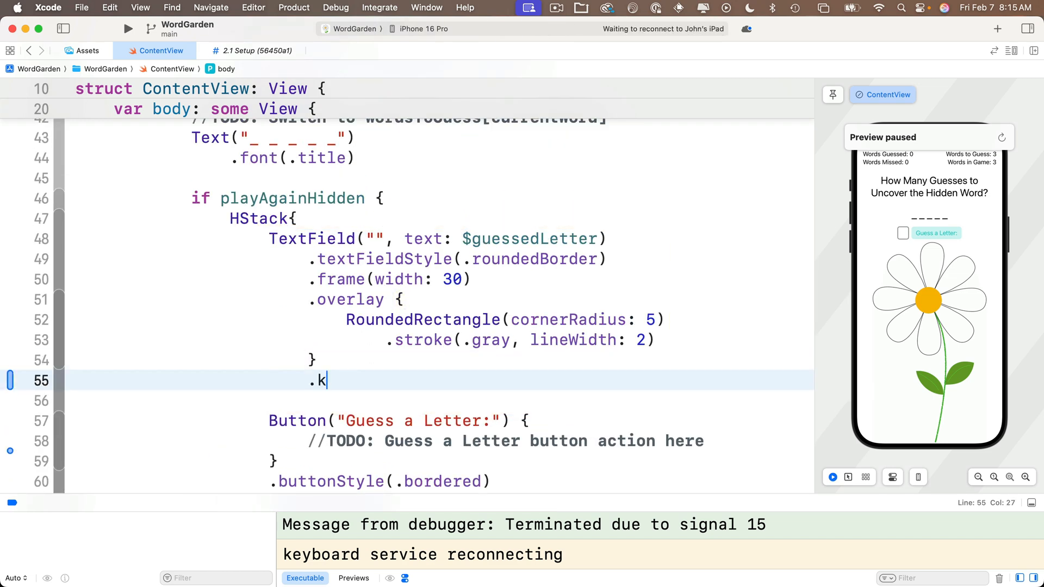
{"action": "type", "text": "eyboard"}
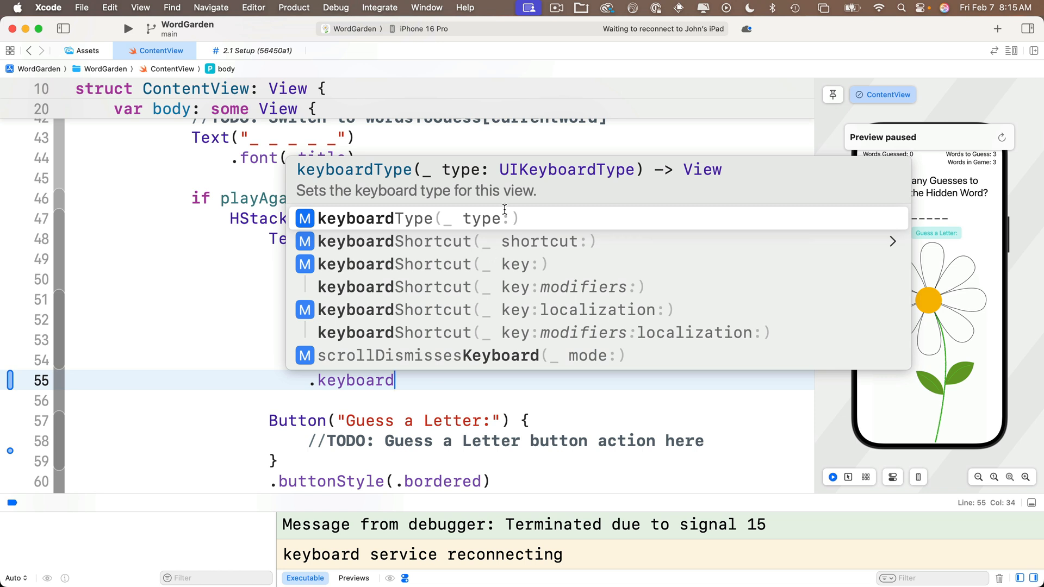
{"action": "mouse_move", "coordinate": [606, 224]}
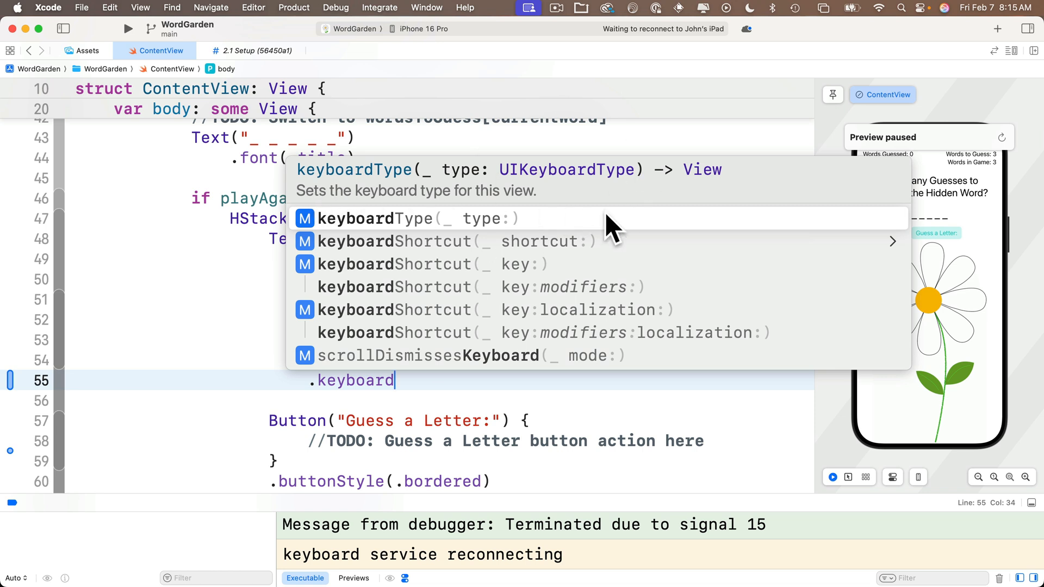
{"action": "left_click", "coordinate": [374, 217]}
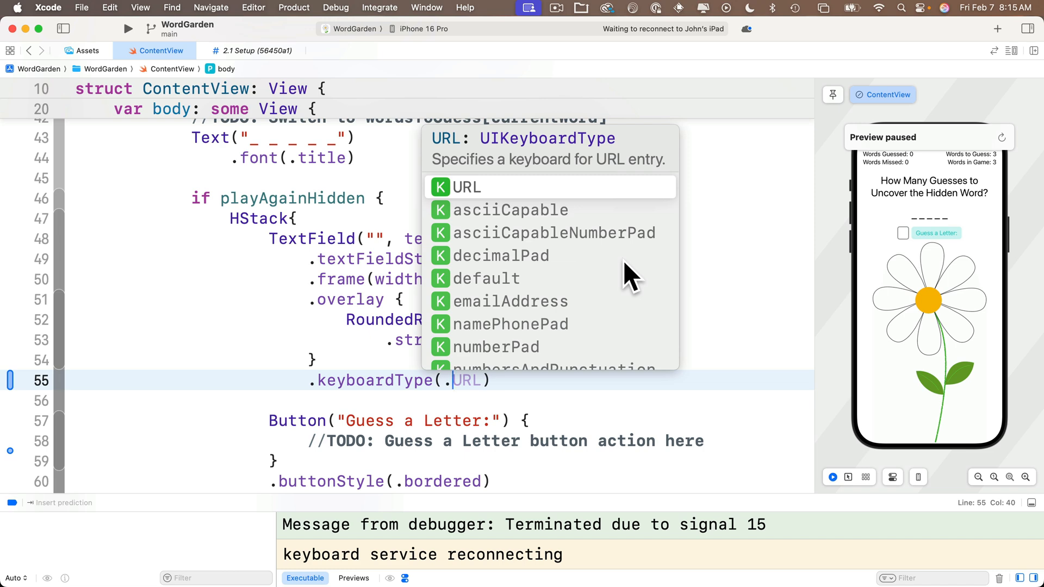
{"action": "scroll", "scroll_direction": "down", "scroll_amount": 3}
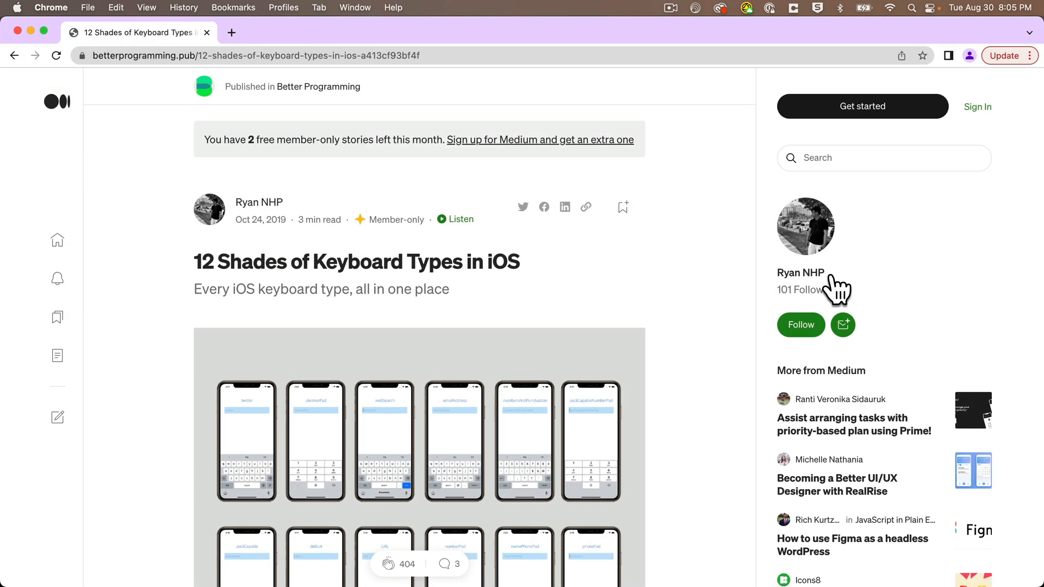
{"action": "mouse_move", "coordinate": [792, 273]}
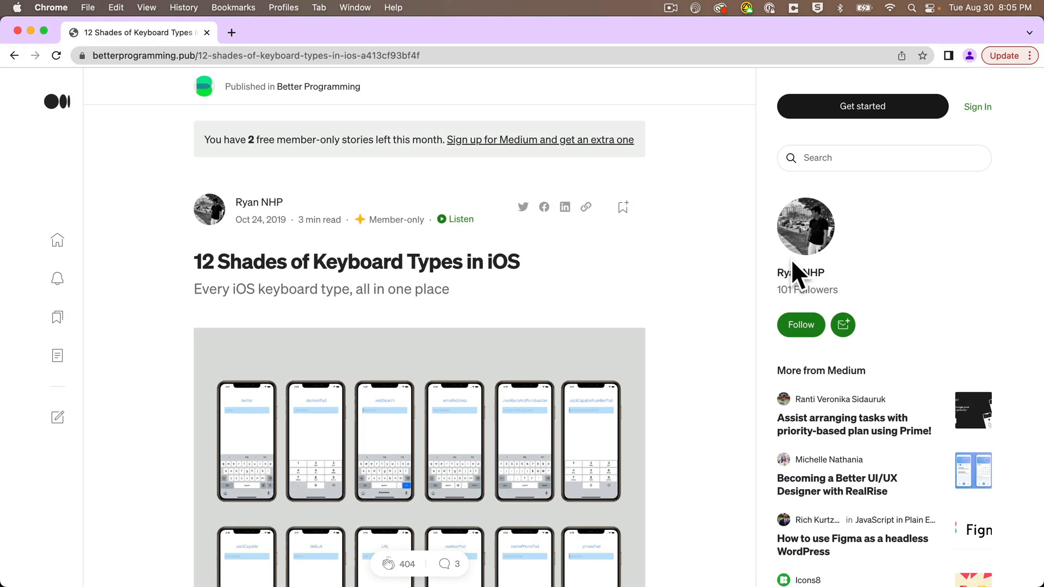
{"action": "mouse_move", "coordinate": [522, 289]}
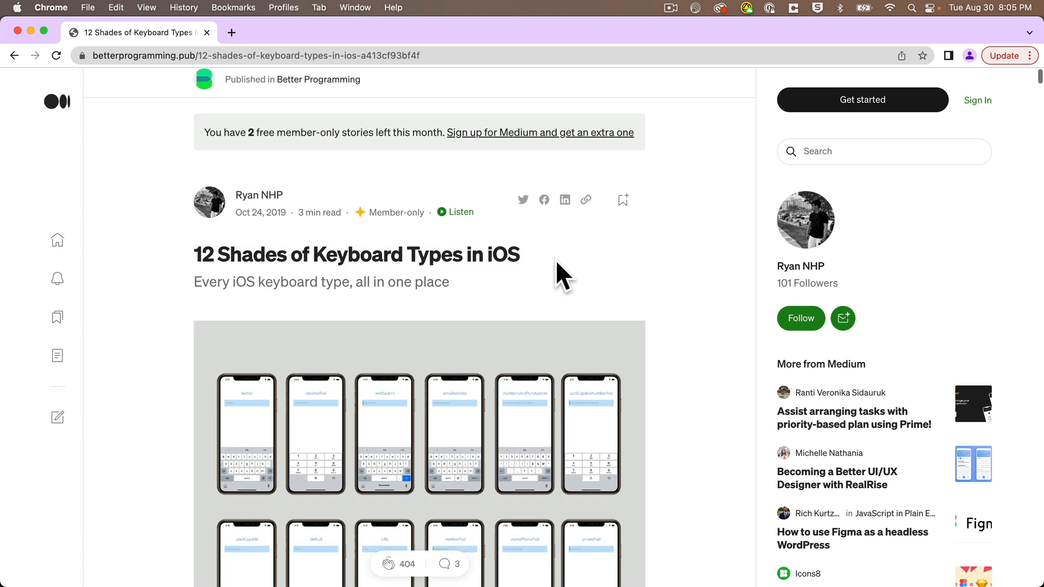
{"action": "scroll", "scroll_direction": "down", "scroll_amount": 3}
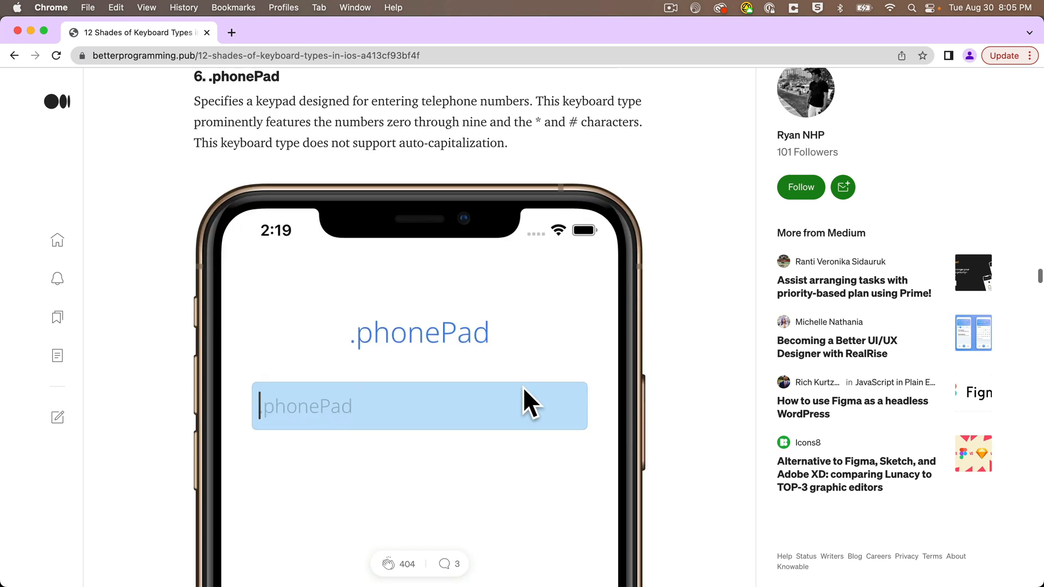
{"action": "scroll", "scroll_direction": "down", "scroll_amount": 3}
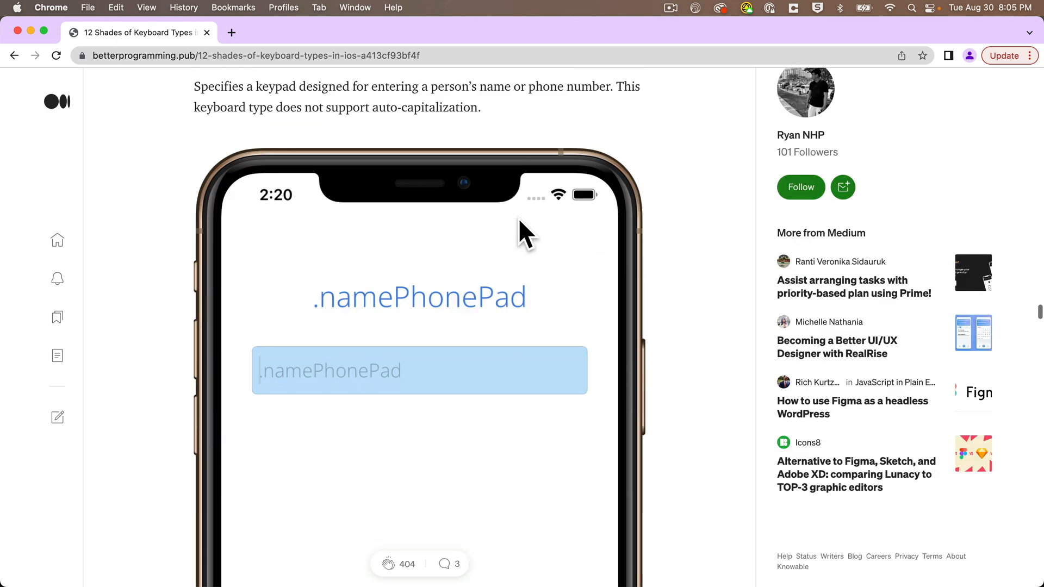
{"action": "scroll", "scroll_direction": "down", "scroll_amount": 3}
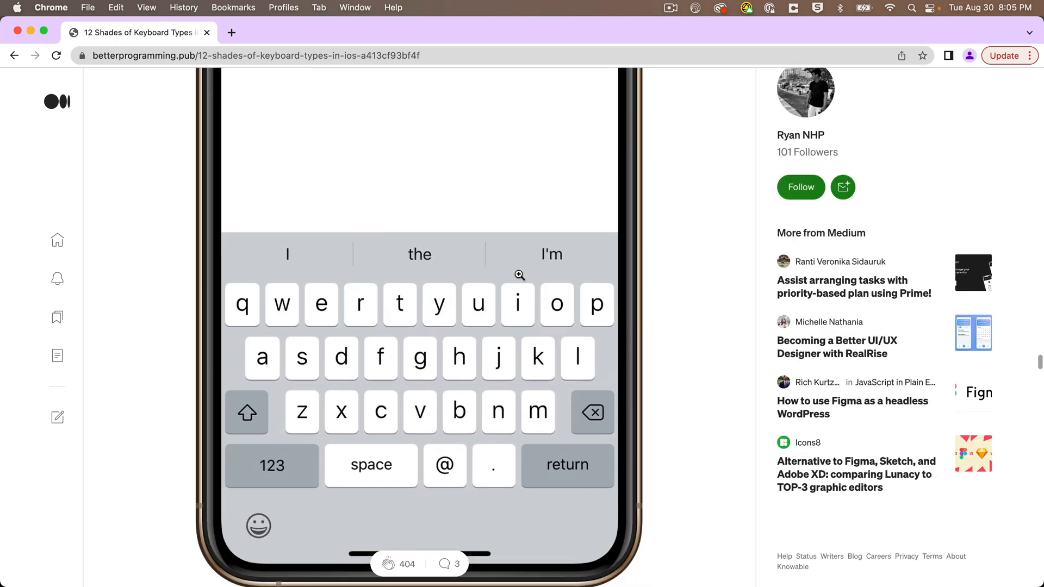
{"action": "mouse_move", "coordinate": [498, 269]}
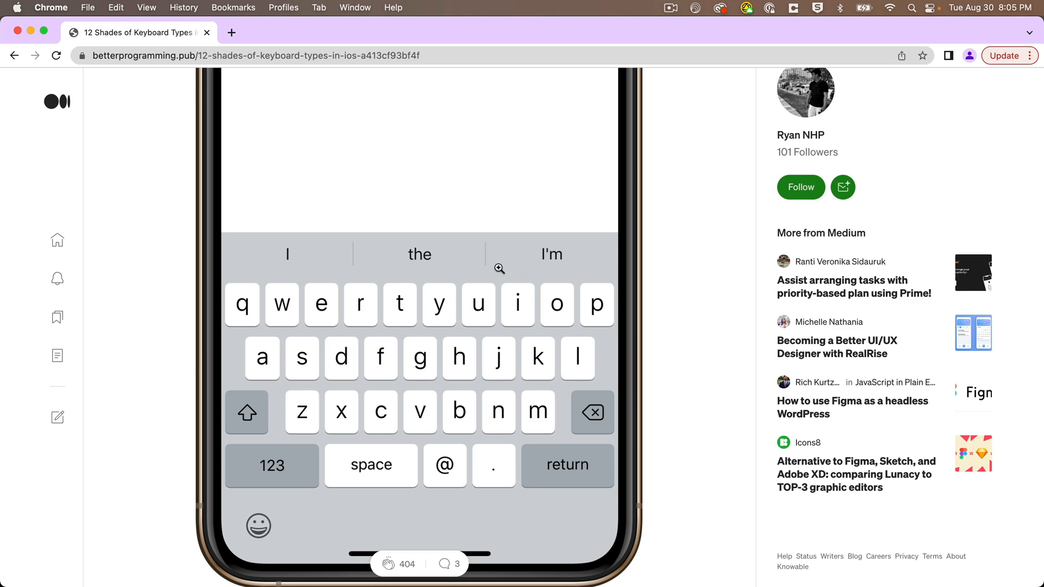
{"action": "scroll", "scroll_direction": "down", "scroll_amount": 3}
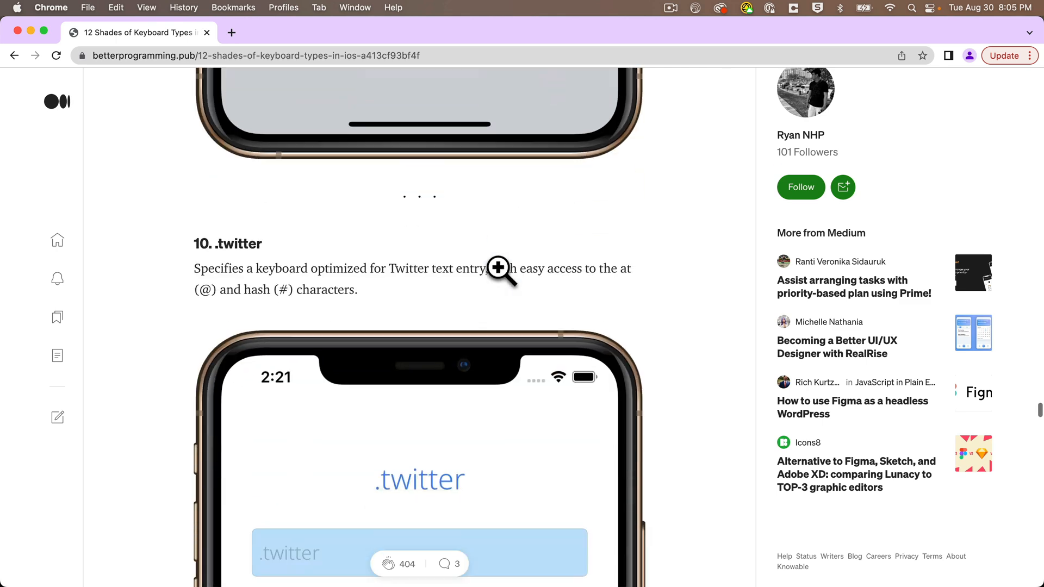
{"action": "scroll", "scroll_direction": "down", "scroll_amount": 3}
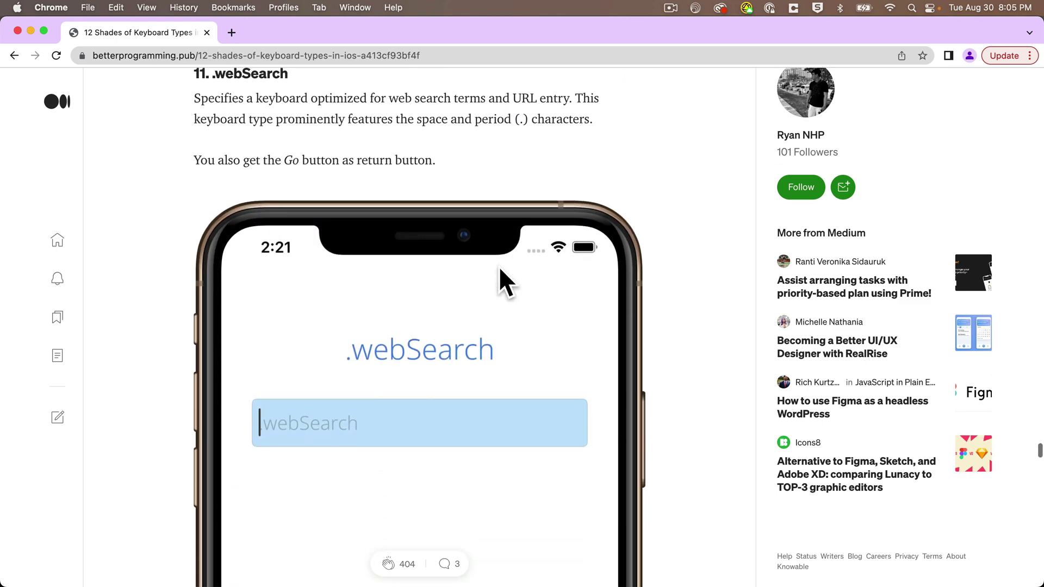
{"action": "scroll", "scroll_direction": "down", "scroll_amount": 3}
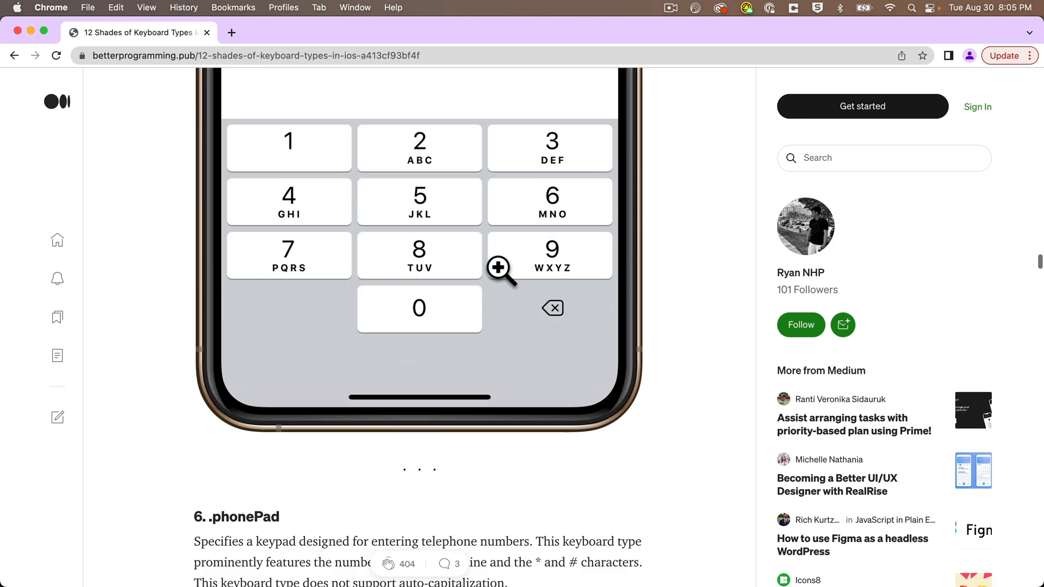
{"action": "scroll", "scroll_direction": "down", "scroll_amount": 3}
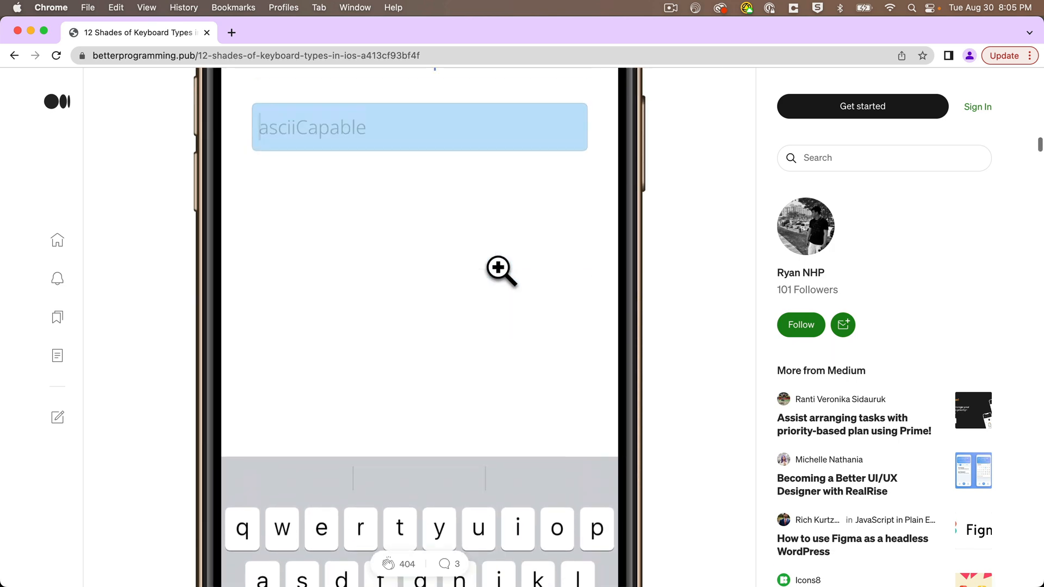
{"action": "scroll", "scroll_direction": "up", "scroll_amount": 3}
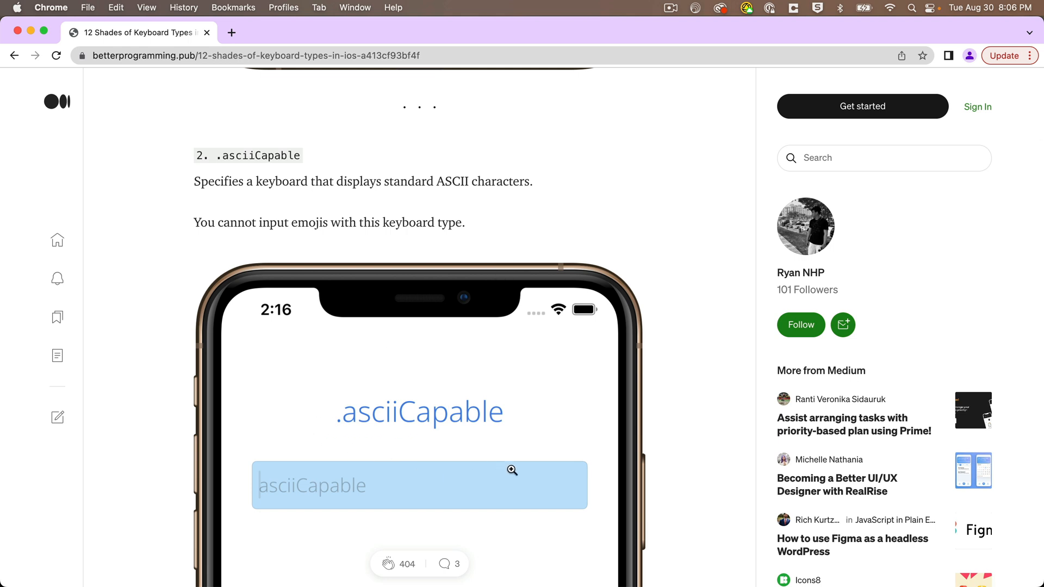
{"action": "mouse_move", "coordinate": [552, 420]}
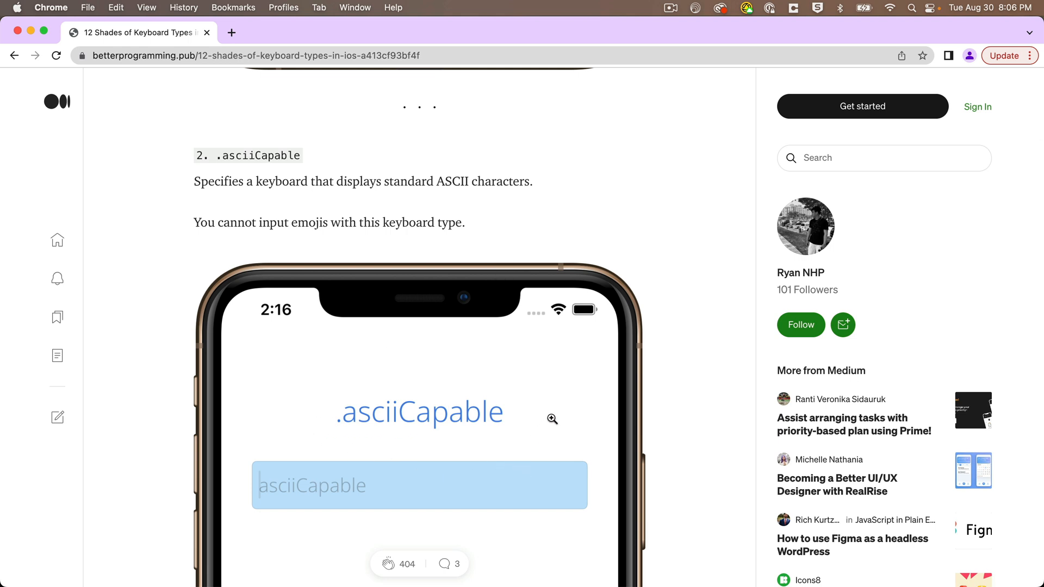
{"action": "mouse_move", "coordinate": [526, 449]}
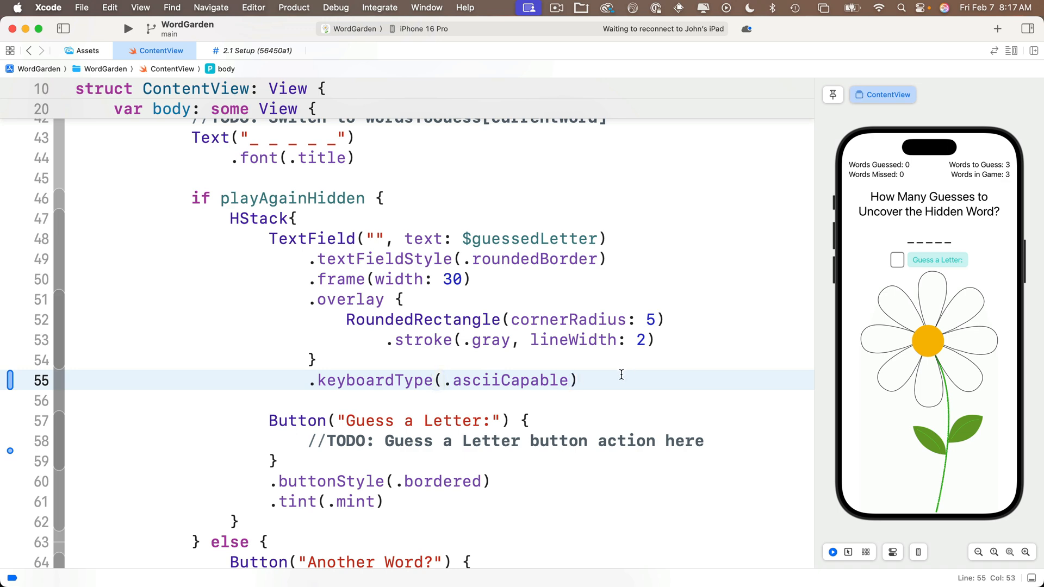
Add .autocorrectionDisabled() below .keyboardType(.asciiCapable) on the TextField
{"action": "type", "text": ".autocorrectionDisabled("}
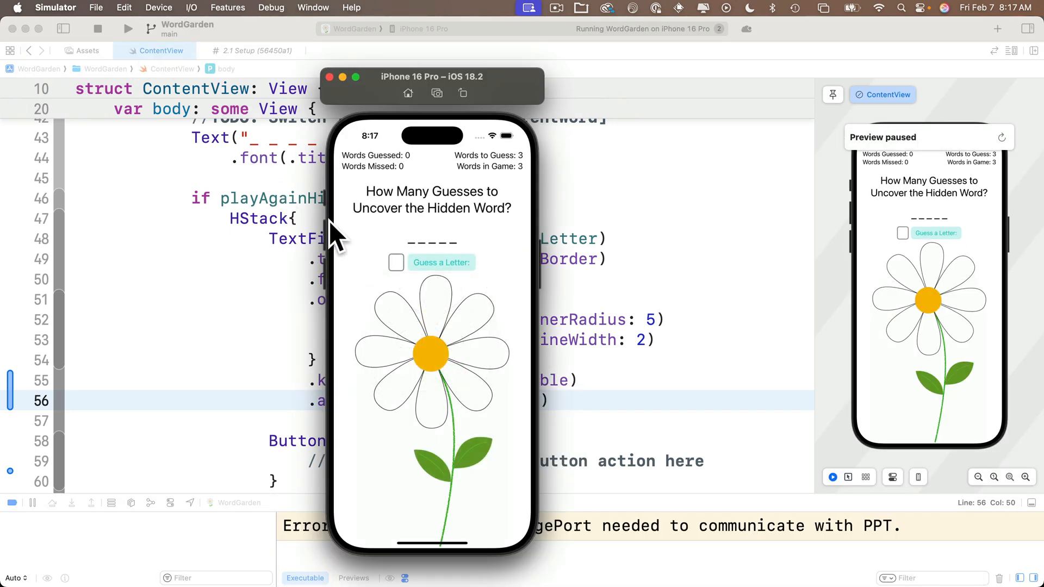
Focus the letter field in the Simulator to confirm the letters-only keyboard
{"action": "left_click", "coordinate": [396, 262]}
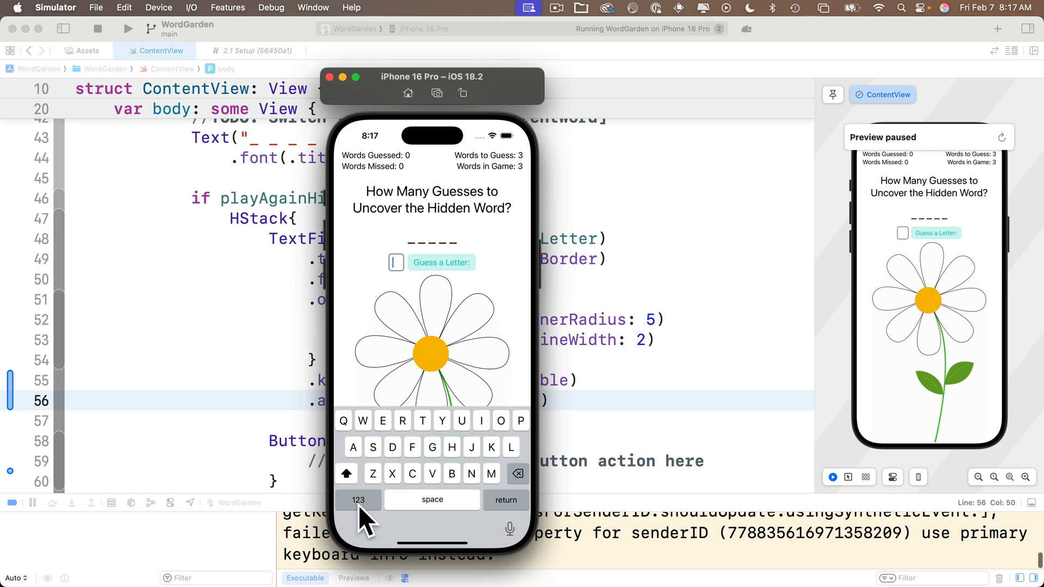
{"action": "mouse_move", "coordinate": [445, 427]}
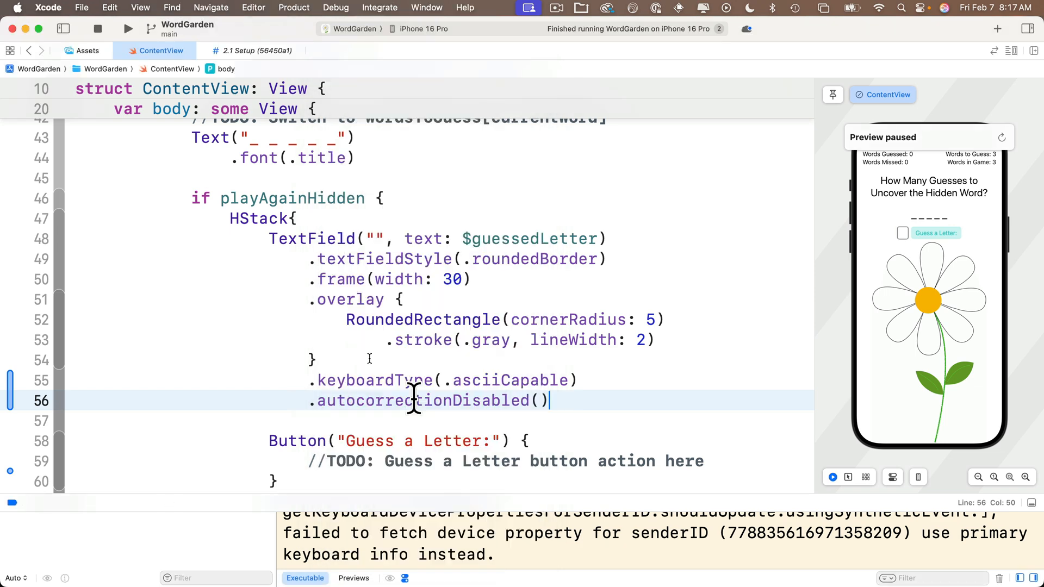
Add .textInputAutocapitalization(.characters) below .autocorrectionDisabled() on the guess field
{"action": "left_click", "coordinate": [129, 28]}
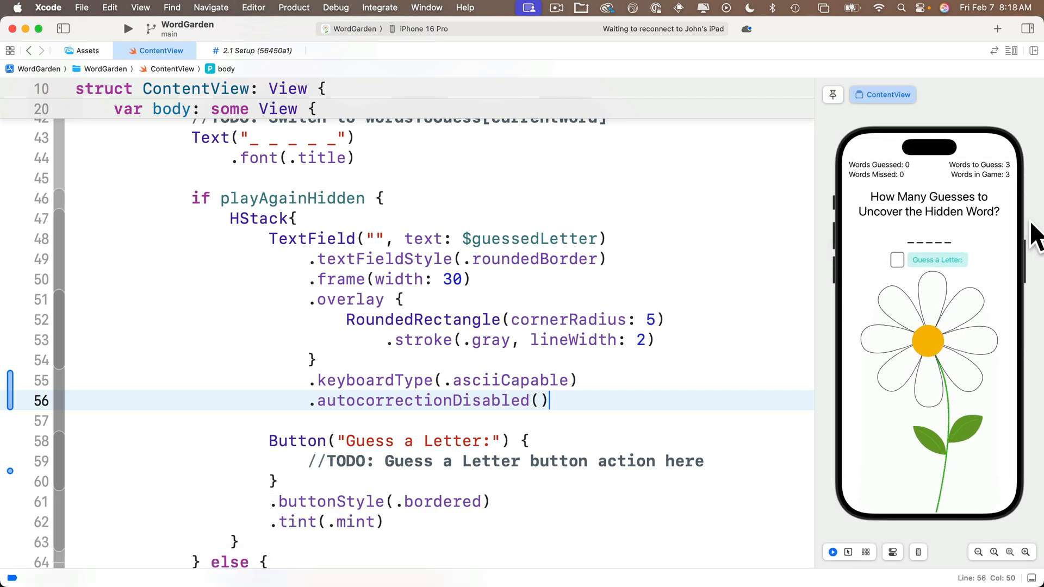
{"action": "mouse_move", "coordinate": [657, 375]}
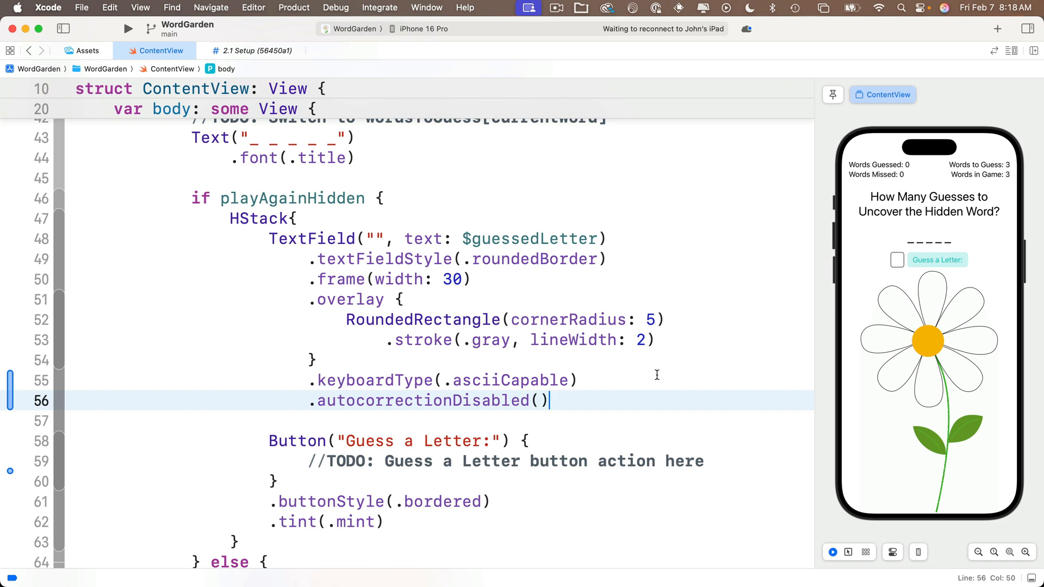
{"action": "type", "text": ".textinput"}
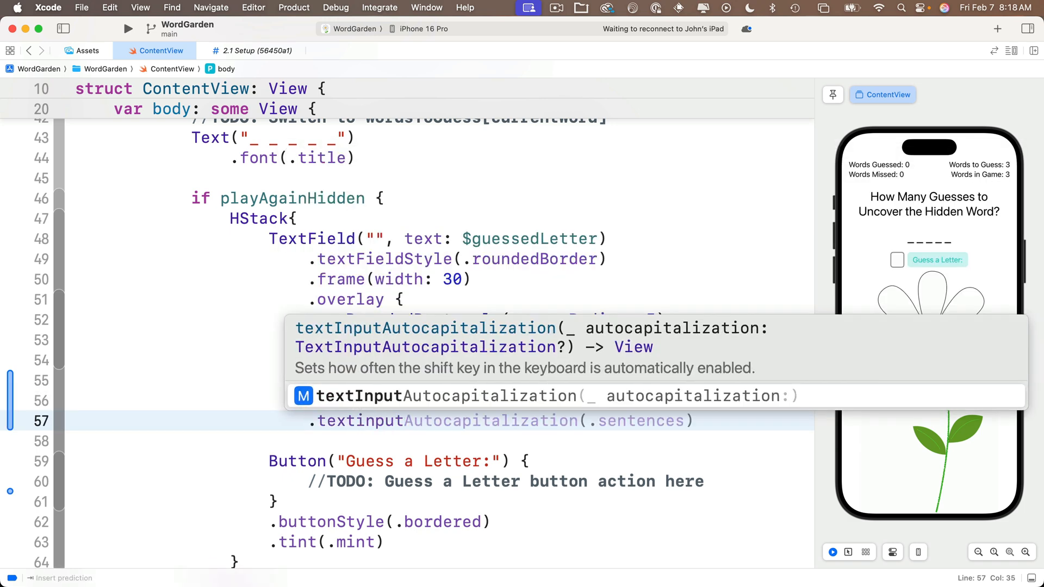
{"action": "mouse_move", "coordinate": [641, 395]}
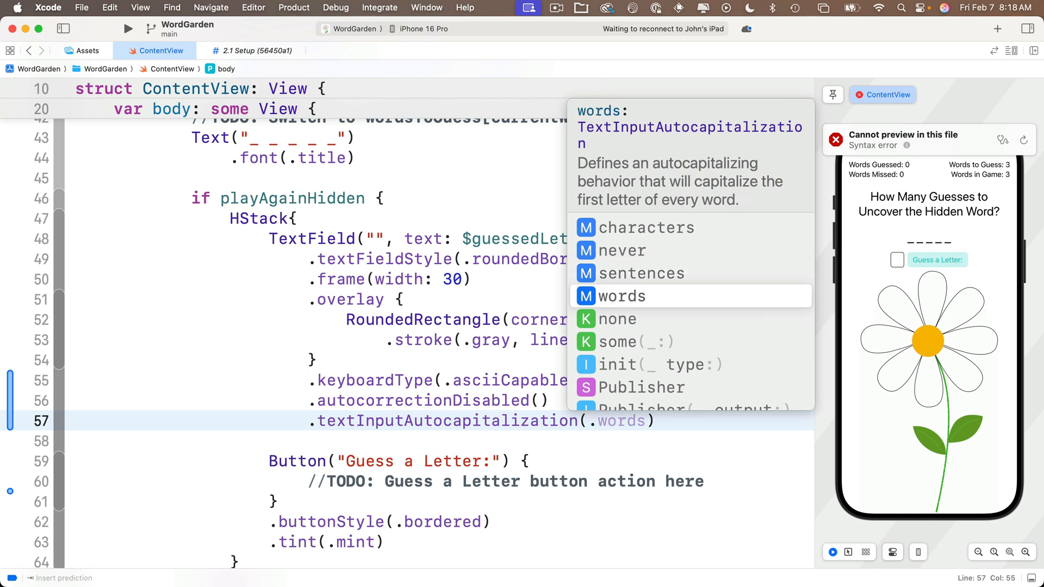
{"action": "left_click", "coordinate": [646, 228]}
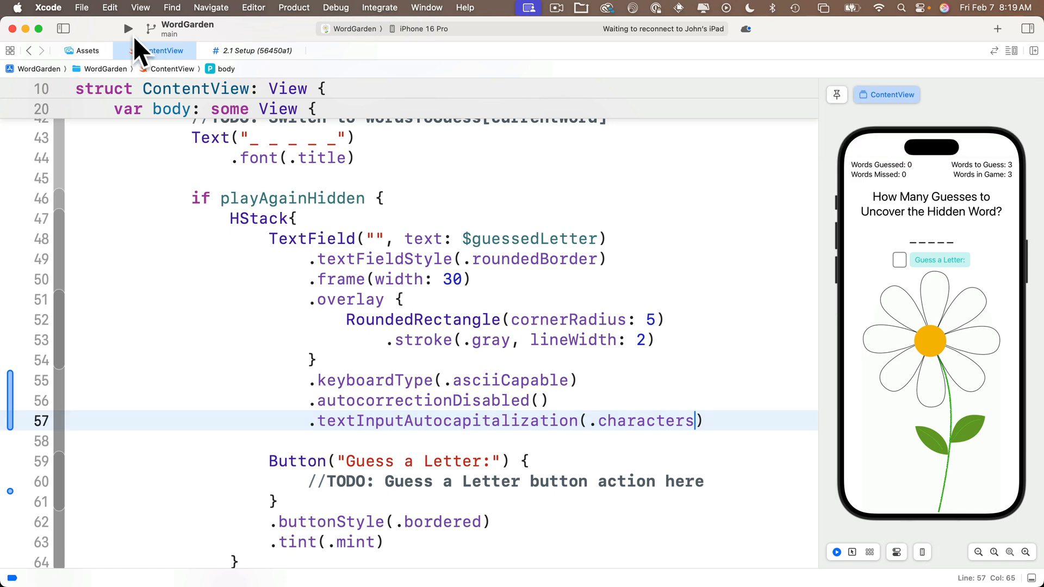
Run WordGarden and focus the guess field to type a capitalised letter
{"action": "left_click", "coordinate": [127, 29]}
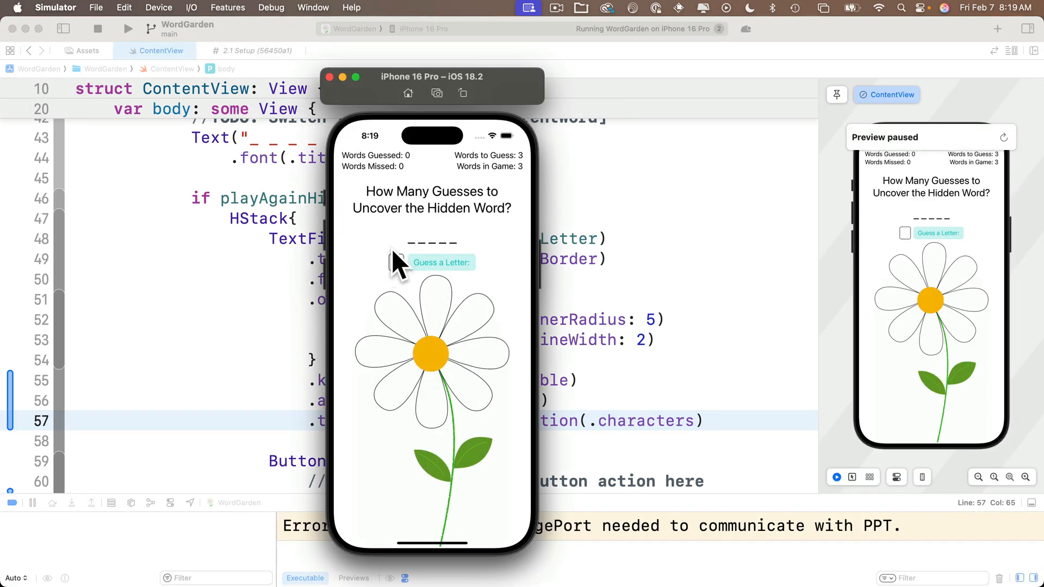
{"action": "left_click", "coordinate": [395, 262]}
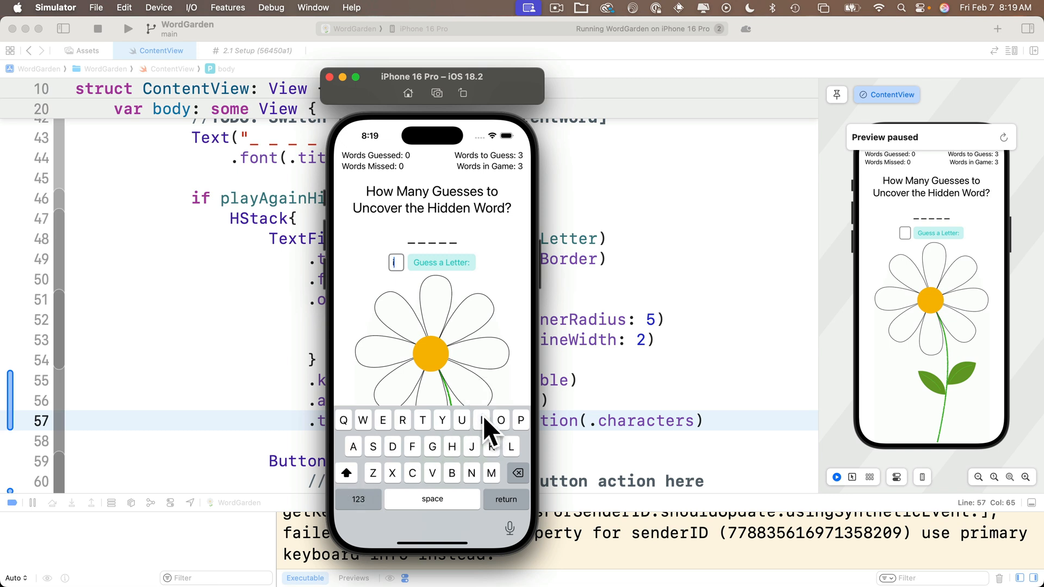
{"action": "mouse_move", "coordinate": [444, 396]}
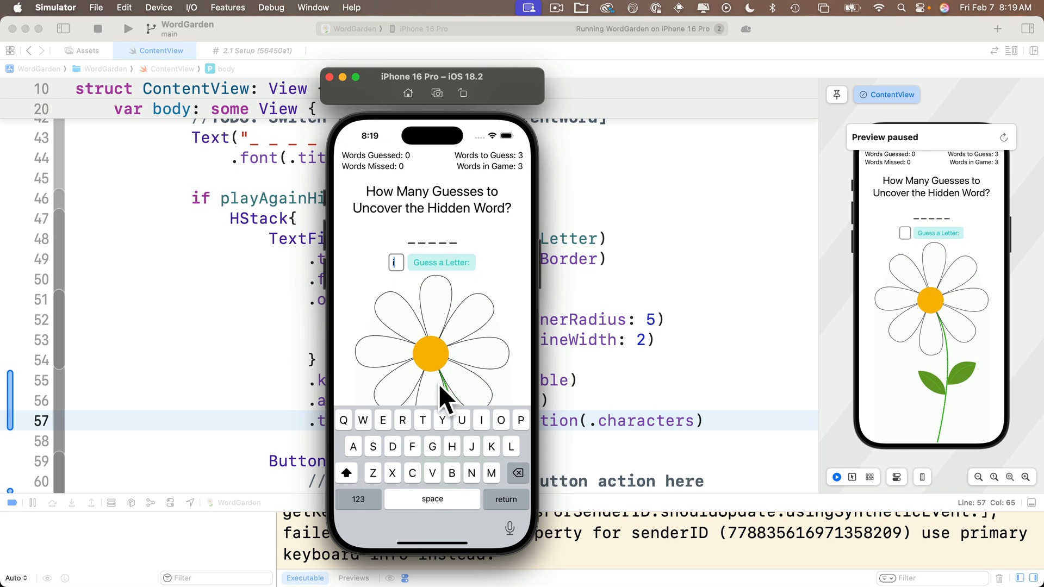
{"action": "mouse_move", "coordinate": [363, 279]}
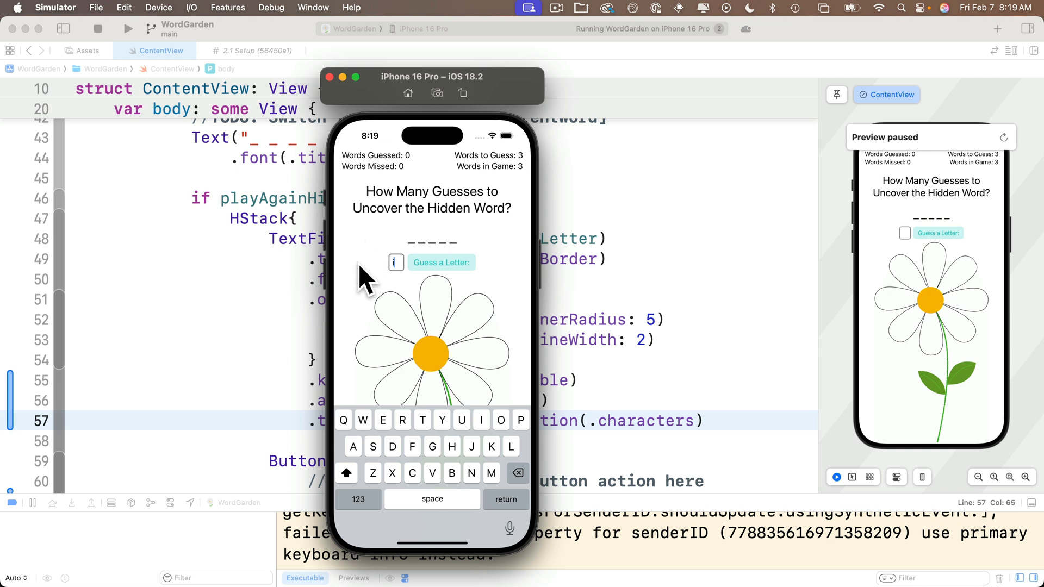
{"action": "mouse_move", "coordinate": [383, 292]}
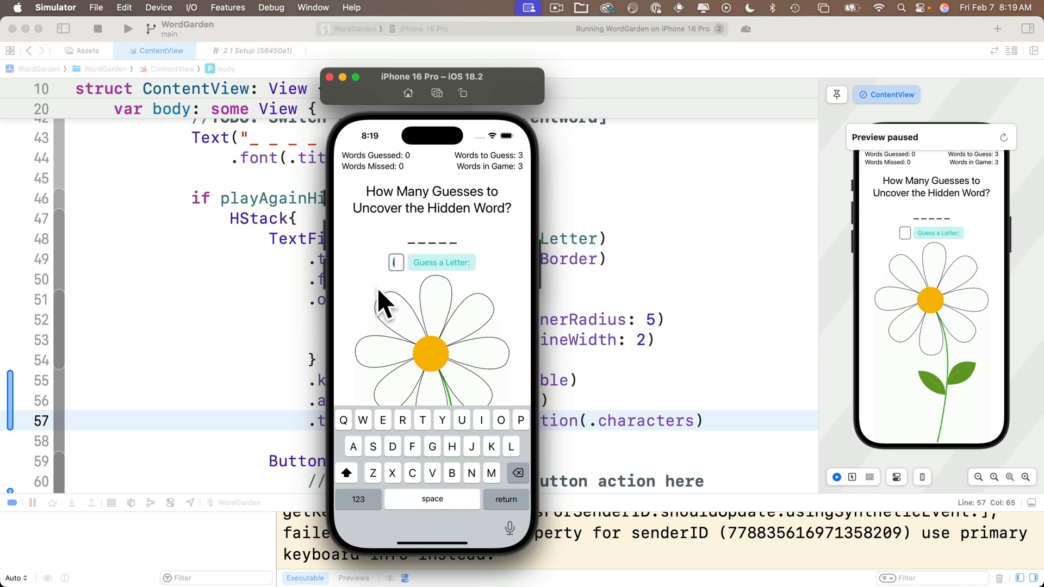
{"action": "mouse_move", "coordinate": [406, 108]}
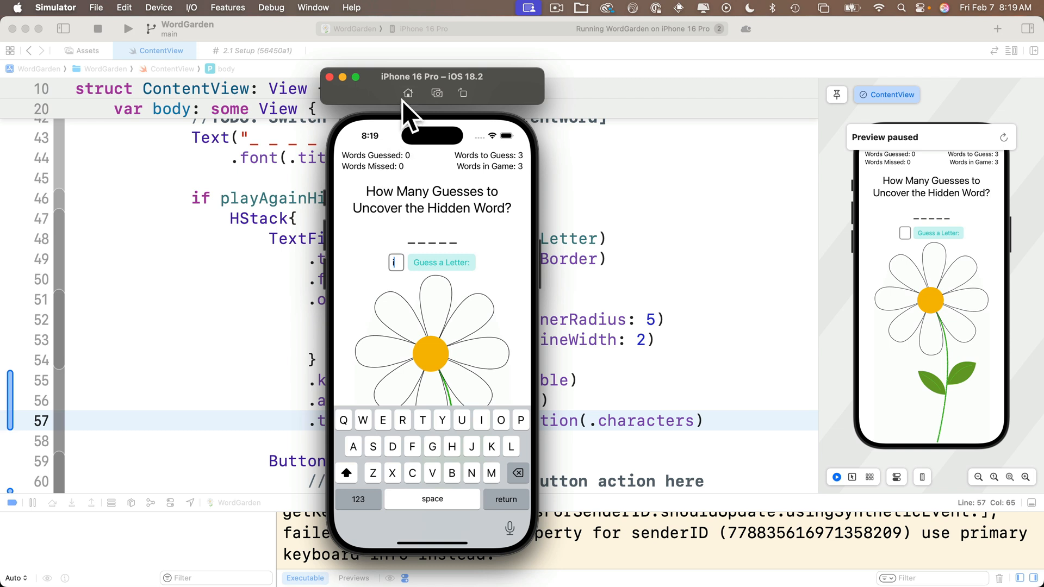
{"action": "mouse_move", "coordinate": [409, 99]}
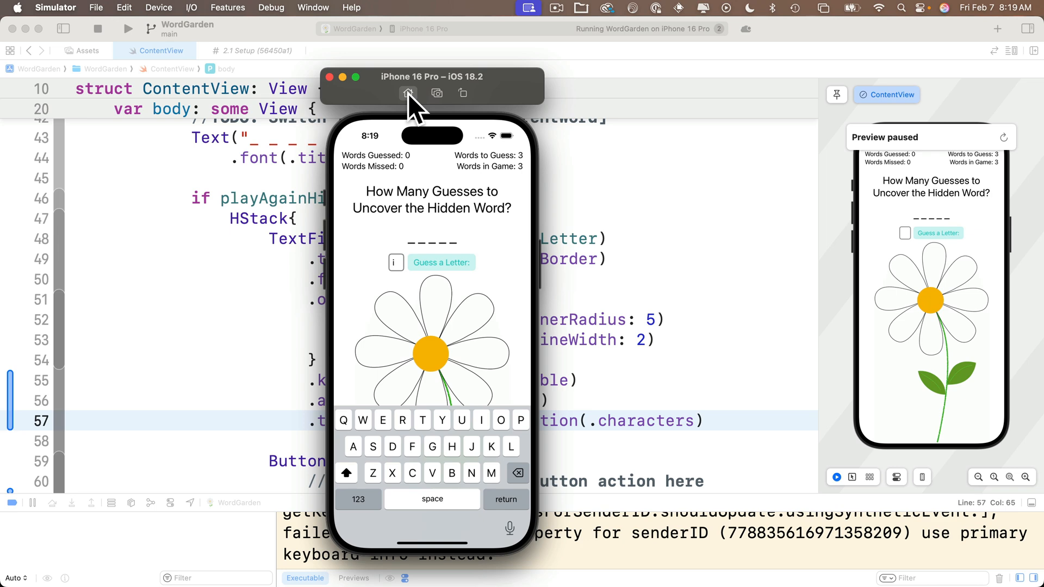
Go to the Simulator home screen, open Contacts, then return to WordGarden
{"action": "left_click", "coordinate": [409, 92]}
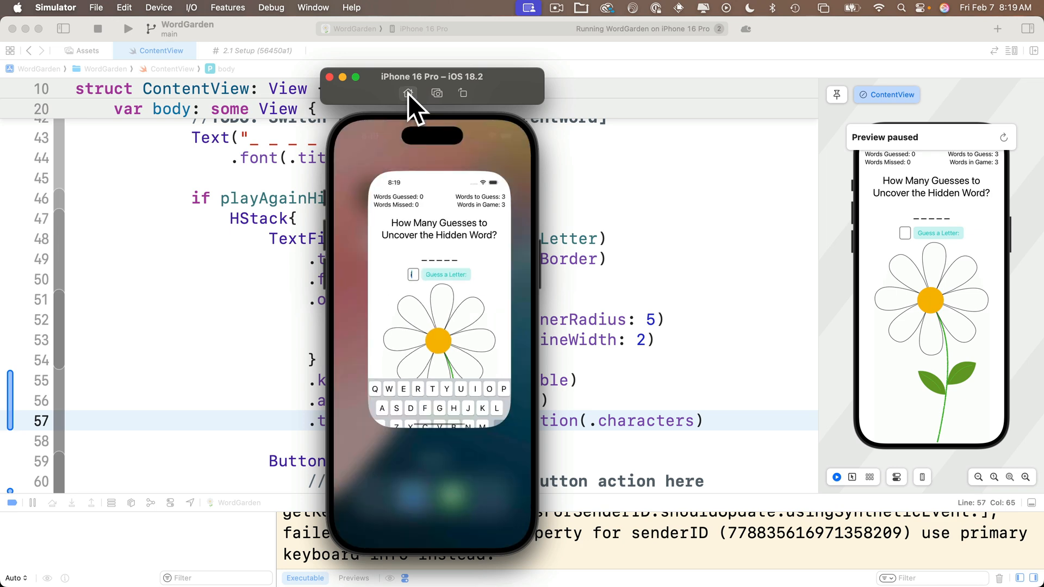
{"action": "left_click", "coordinate": [407, 94]}
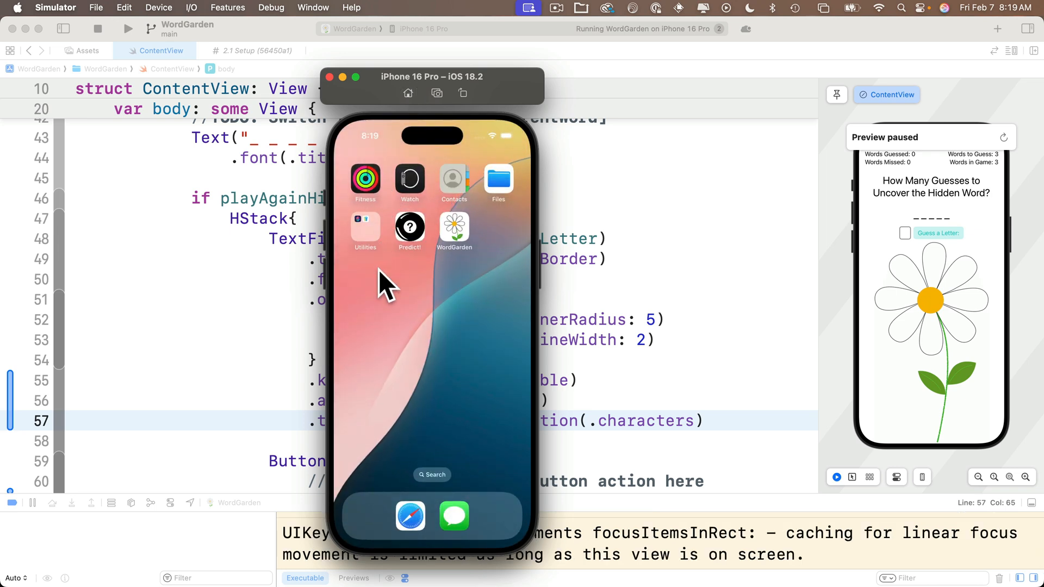
{"action": "left_click", "coordinate": [455, 176]}
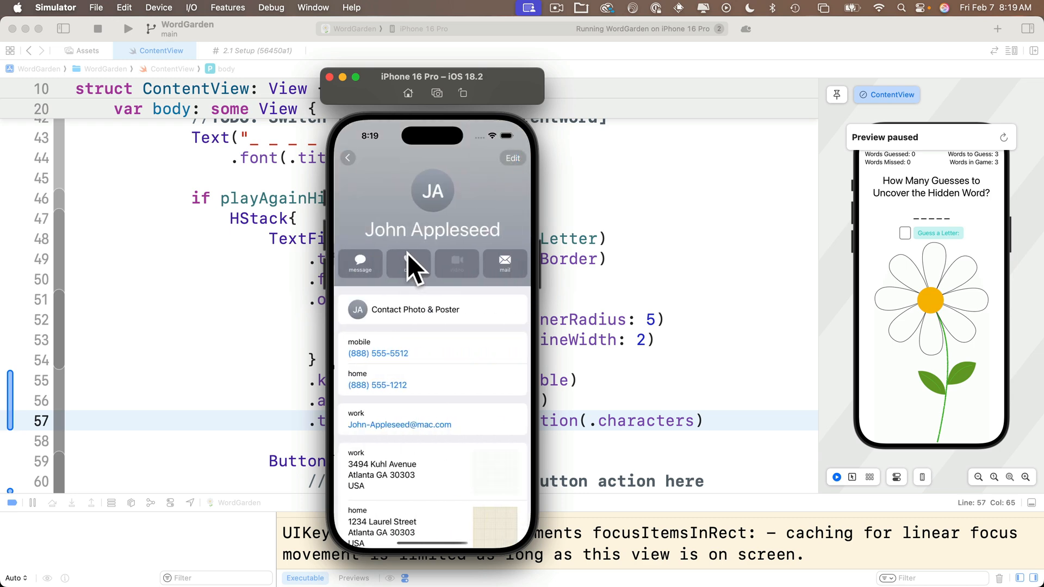
{"action": "left_click", "coordinate": [512, 159]}
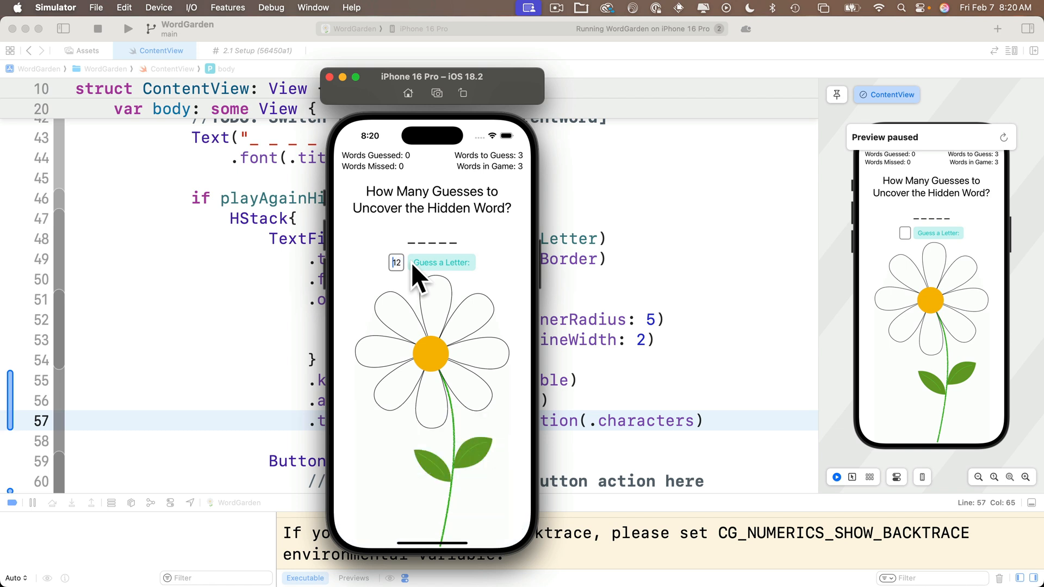
{"action": "mouse_move", "coordinate": [446, 295]}
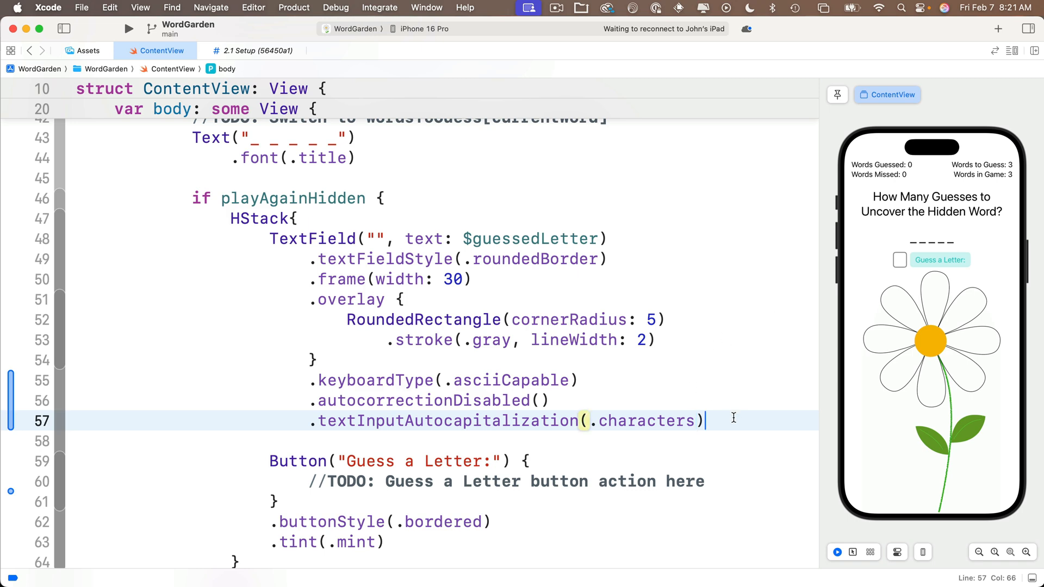
Start an .onChange modifier below the autocapitalization line and browse its completions
{"action": "type", "text": ".onchan"}
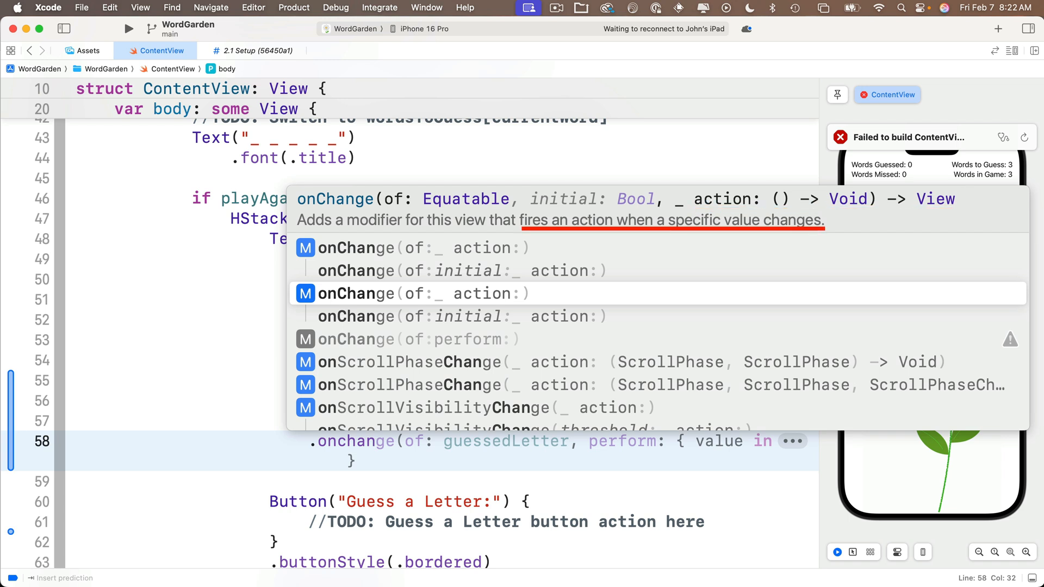
Insert onChange(of: guessedLetter) with an empty action closure
{"action": "left_click", "coordinate": [356, 294]}
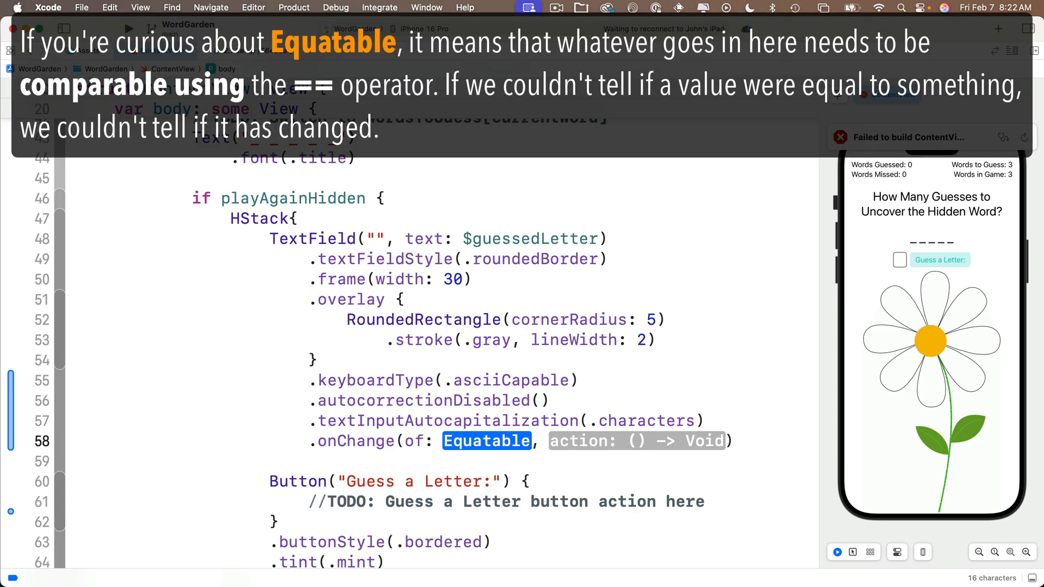
{"action": "type", "text": "guessedLetter) {"}
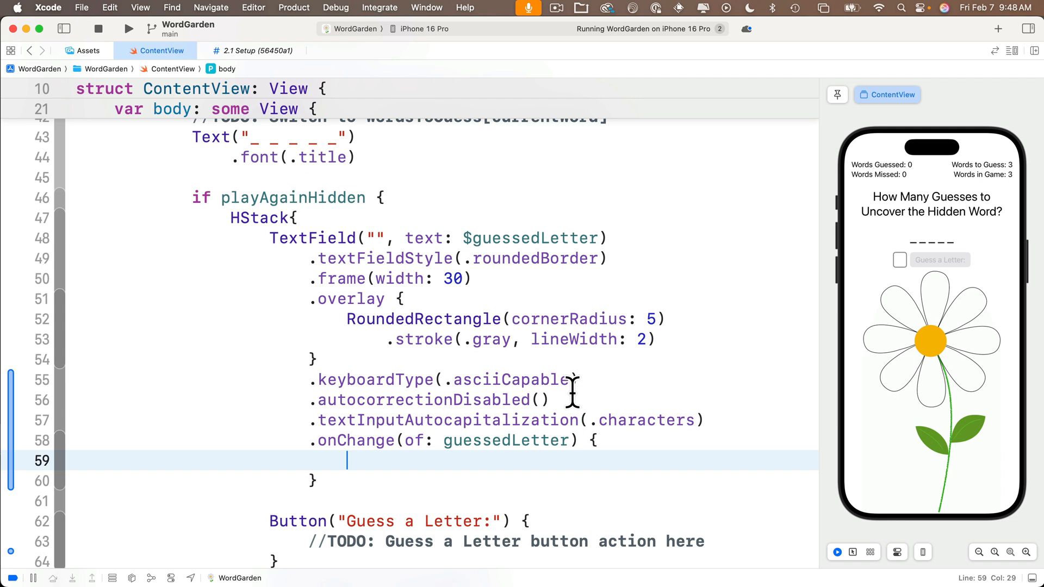
Inside onChange, set guessedLetter = guessedLetter.trimmingCharacters(in: .letters)
{"action": "type", "text": "guess"}
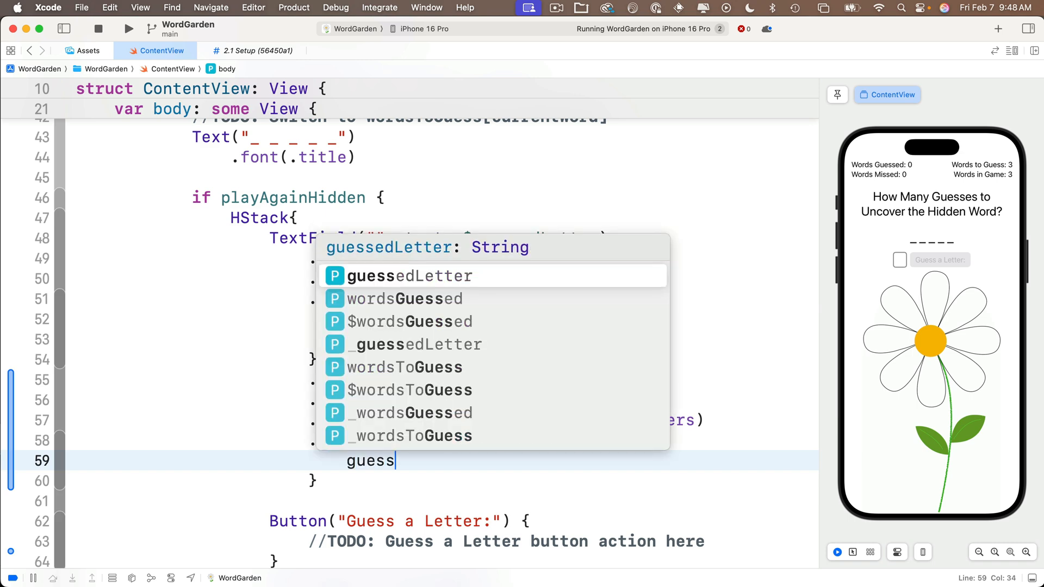
{"action": "type", "text": "sedLetter = guessedLetter.trimmingCharacters(in: ."}
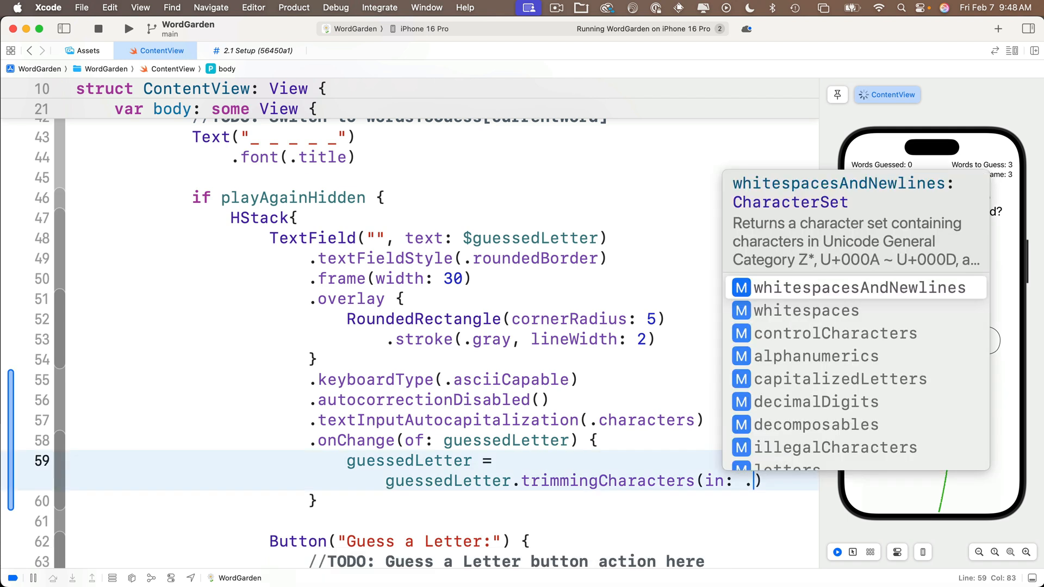
{"action": "left_click", "coordinate": [859, 287]}
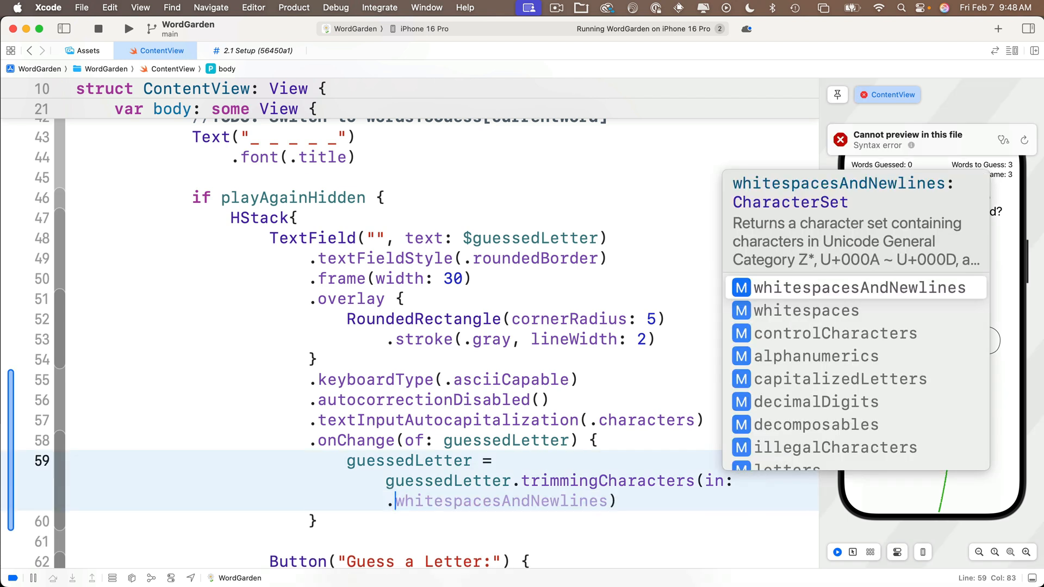
{"action": "mouse_move", "coordinate": [835, 402]}
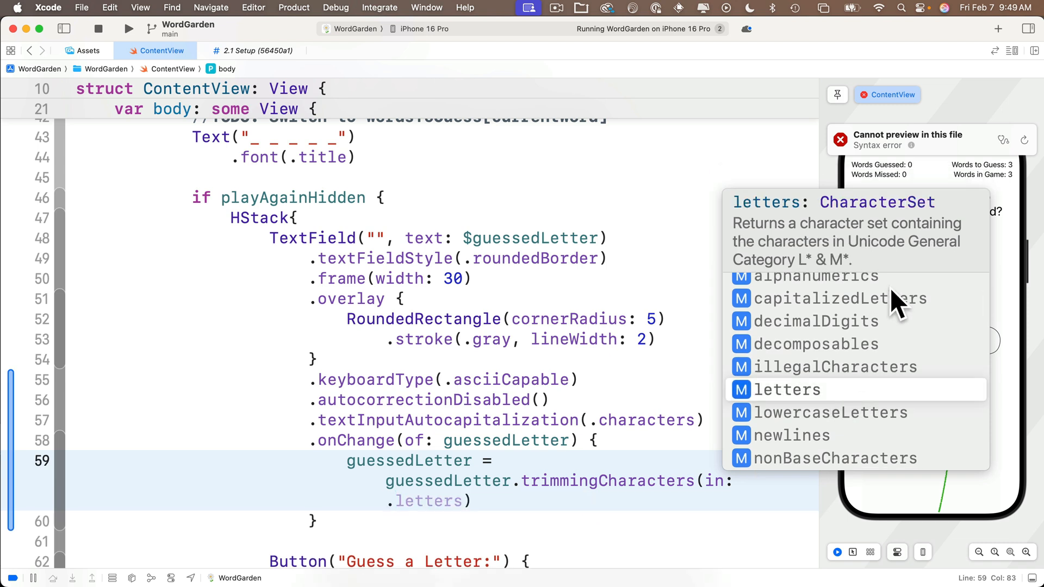
{"action": "mouse_move", "coordinate": [863, 274]}
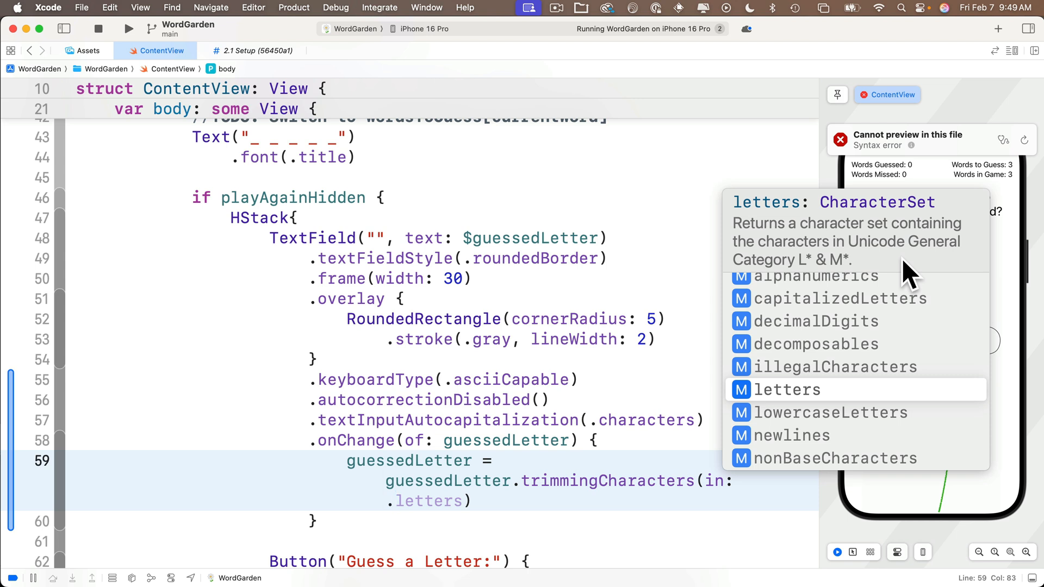
{"action": "mouse_move", "coordinate": [814, 418]}
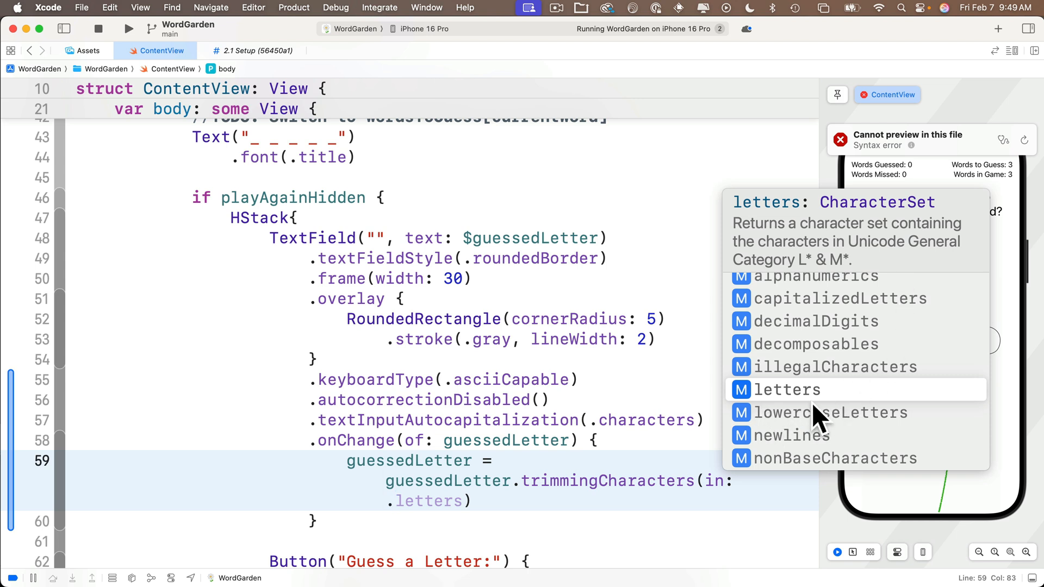
{"action": "mouse_move", "coordinate": [924, 420]}
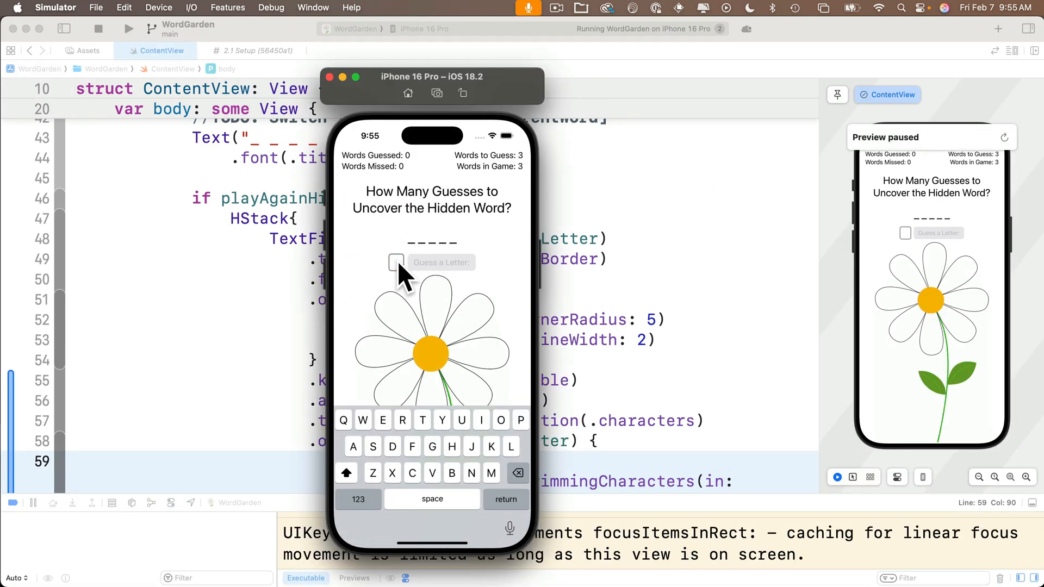
Type a letter and a symbol into the guess field, then change the trim set to .letters.inverted
{"action": "left_click", "coordinate": [396, 262]}
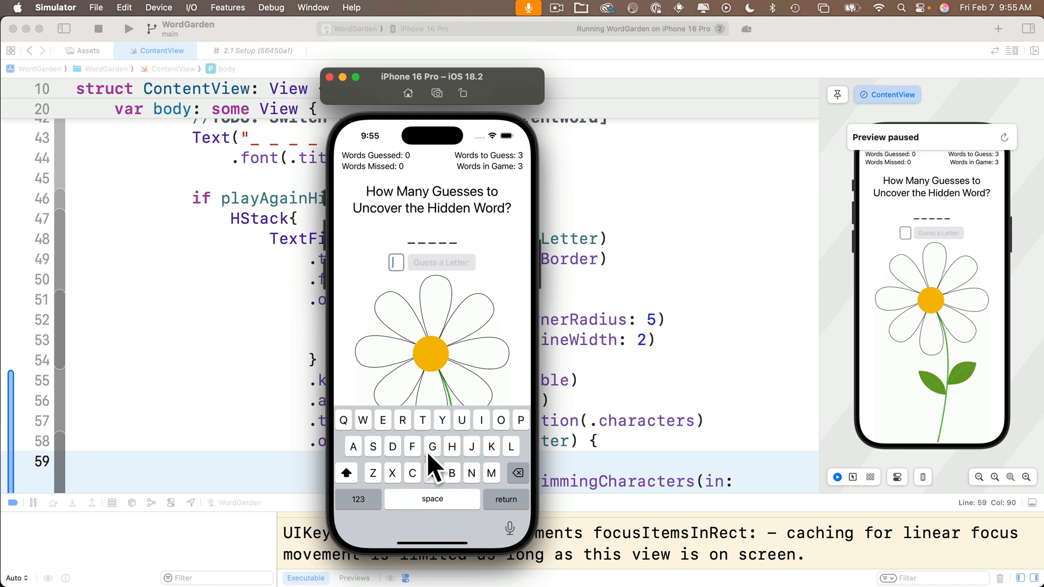
{"action": "left_click", "coordinate": [358, 499]}
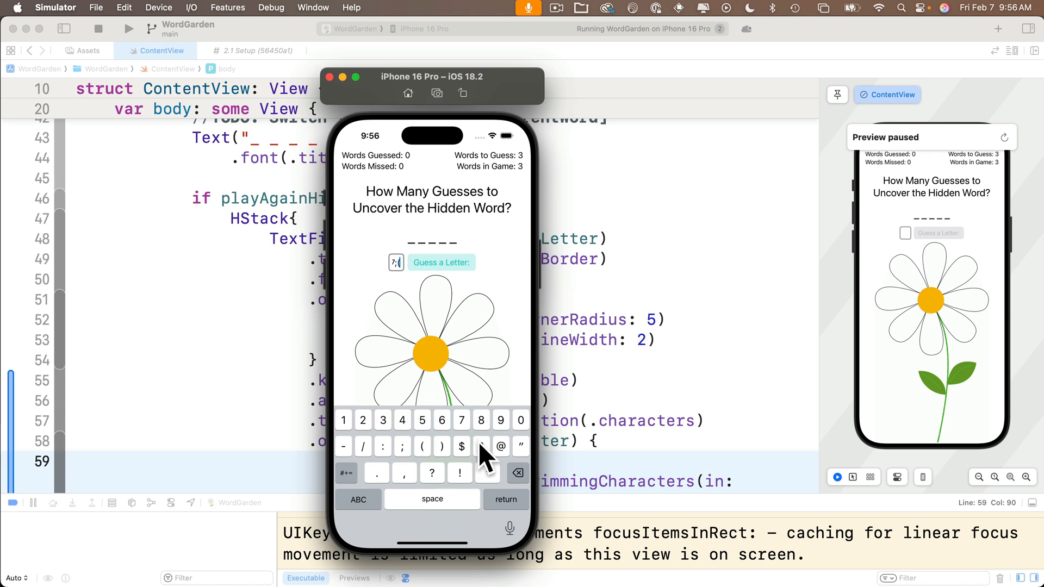
{"action": "left_click", "coordinate": [358, 499]}
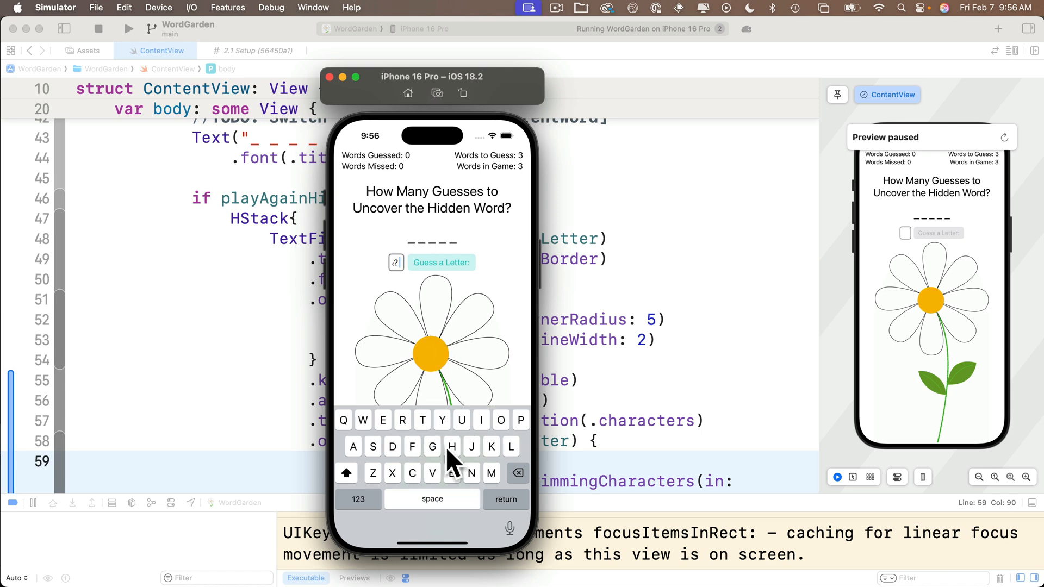
{"action": "mouse_move", "coordinate": [395, 273]}
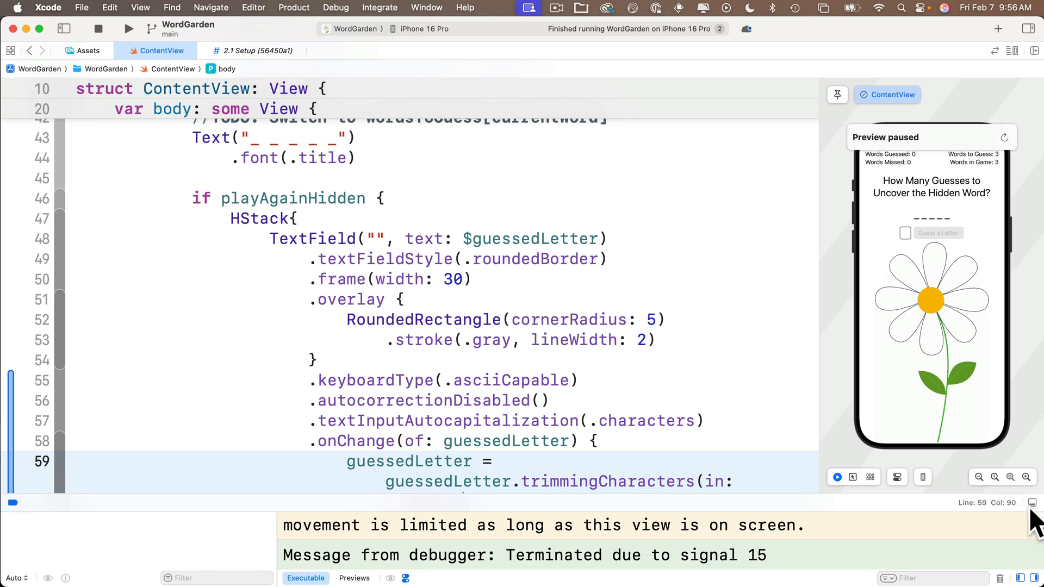
{"action": "type", "text": ".letters.i)"}
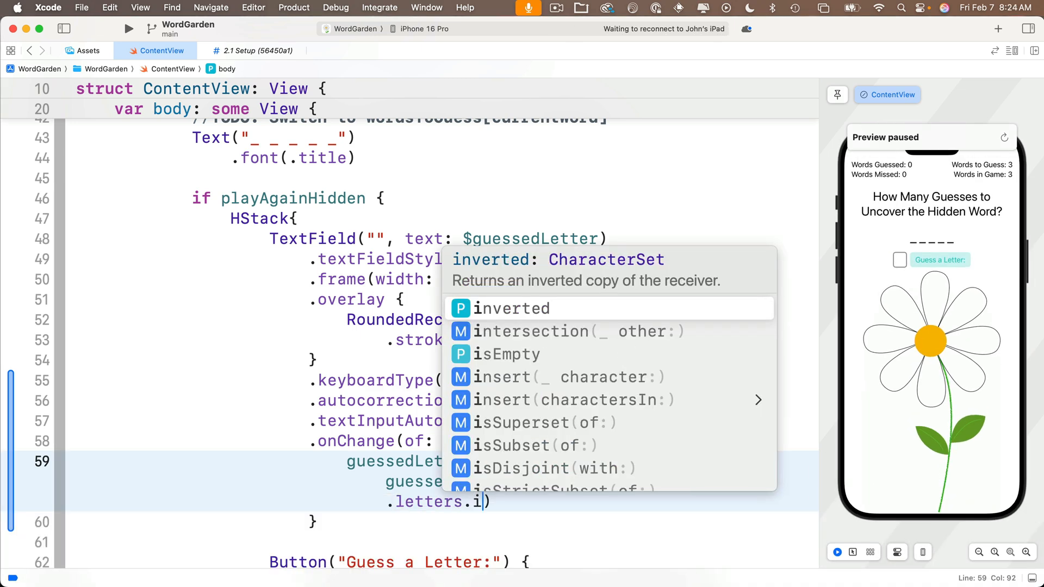
Complete the trimming call as trimmingCharacters(in: .letters.inverted) and start a new line below it
{"action": "type", "text": "nverted"}
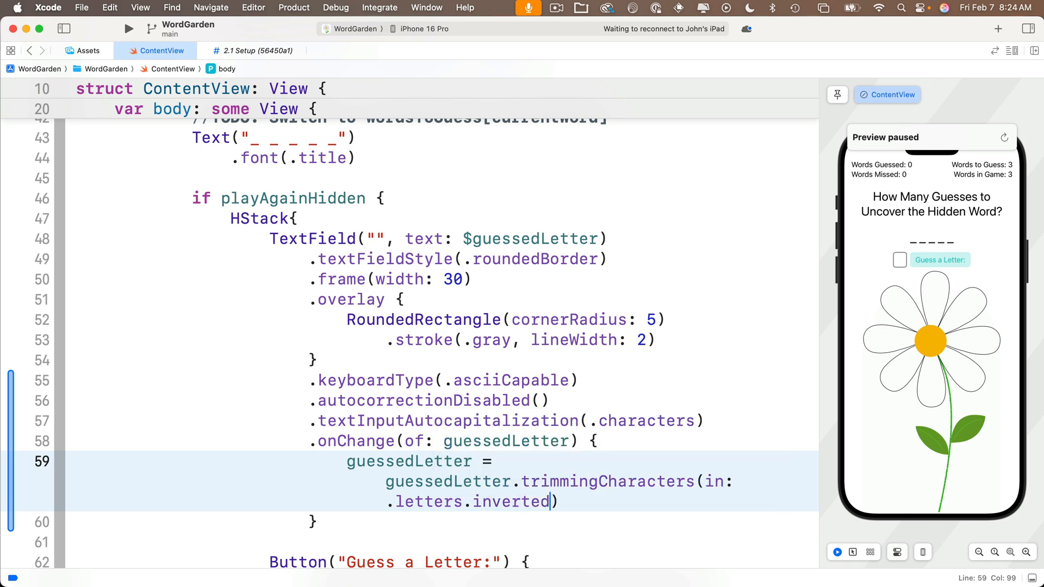
{"action": "left_click", "coordinate": [127, 28]}
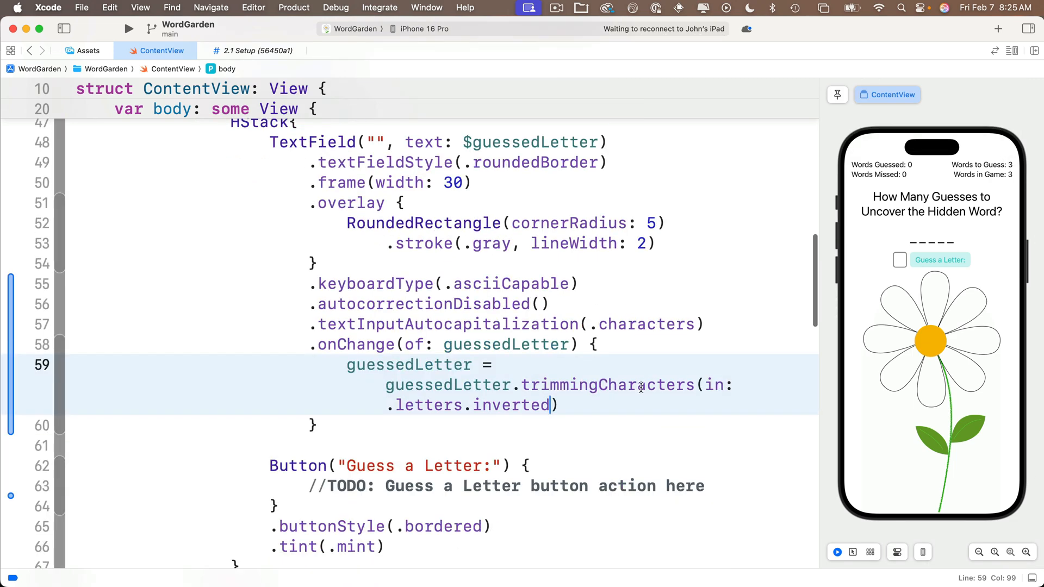
{"action": "key", "text": "Return"}
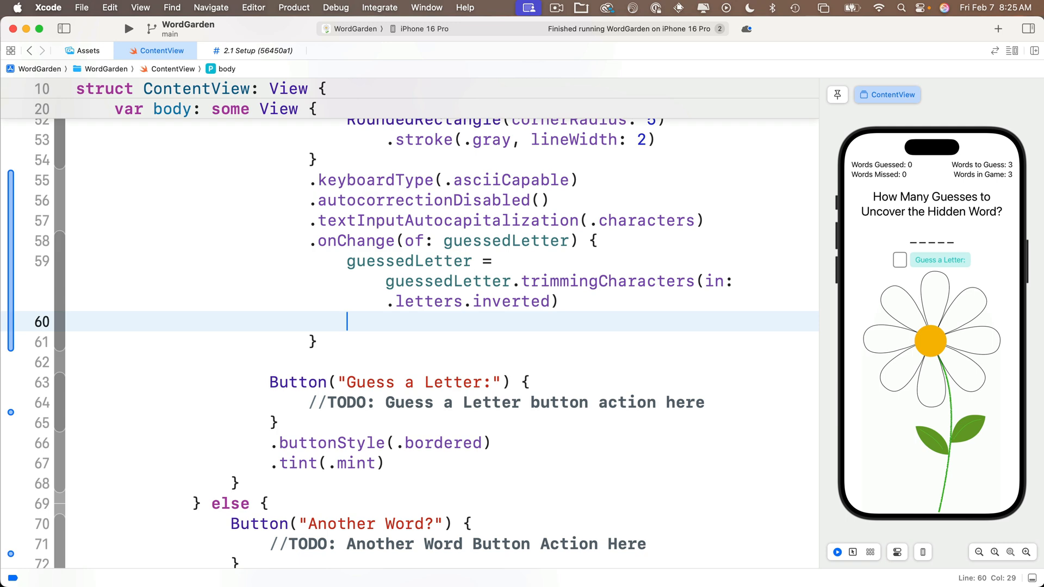
Add guard let lastChar = guessedLetter.last else { return } and guessedLetter = String(lastChar), then run the app
{"action": "type", "text": "guard let"}
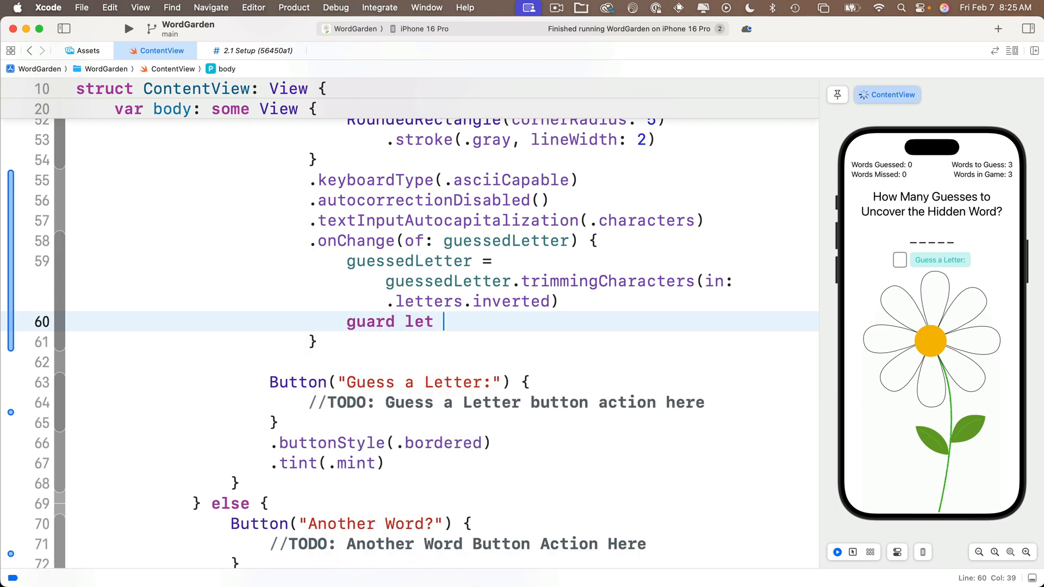
{"action": "type", "text": "lastChar ="}
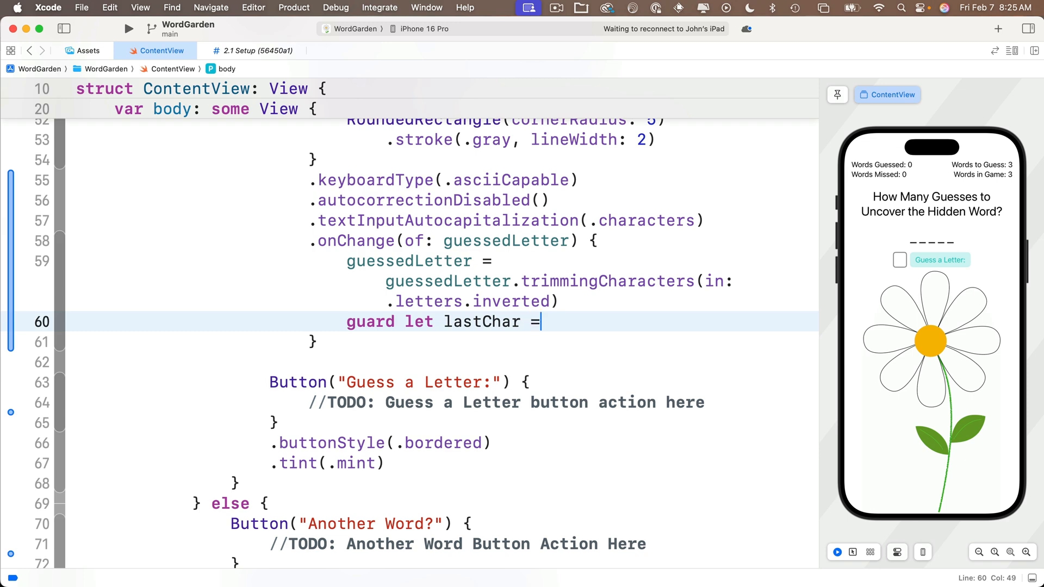
{"action": "type", "text": "guessedLetter.last else { return }"}
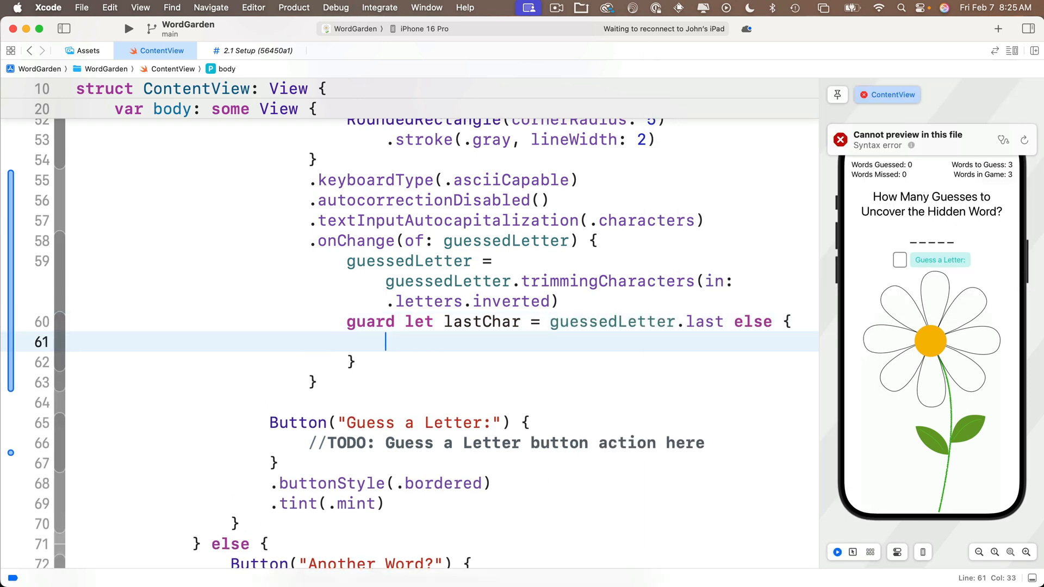
{"action": "type", "text": "return"}
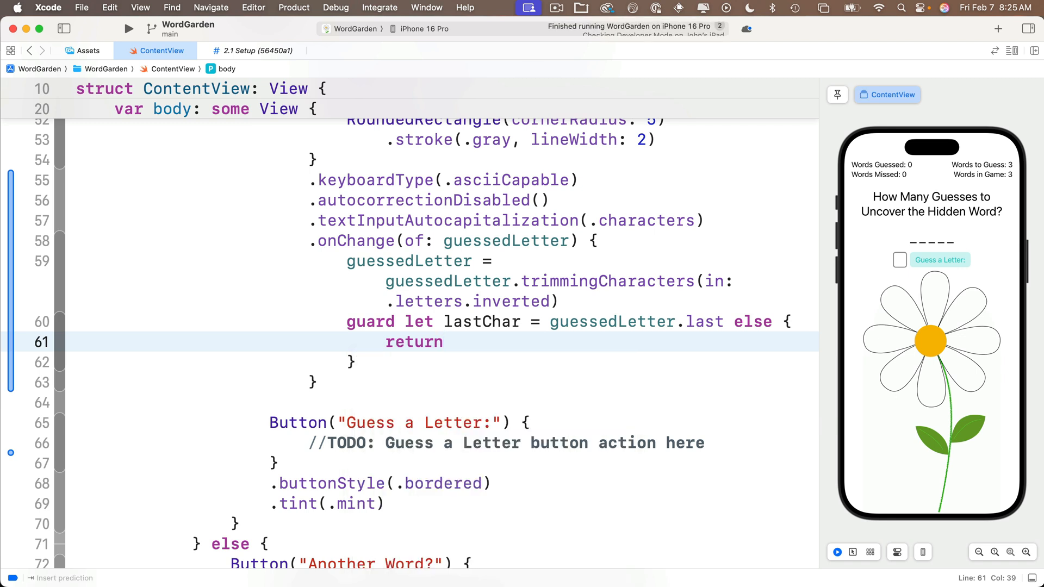
{"action": "type", "text": "guessedLetter = String(lastChar"}
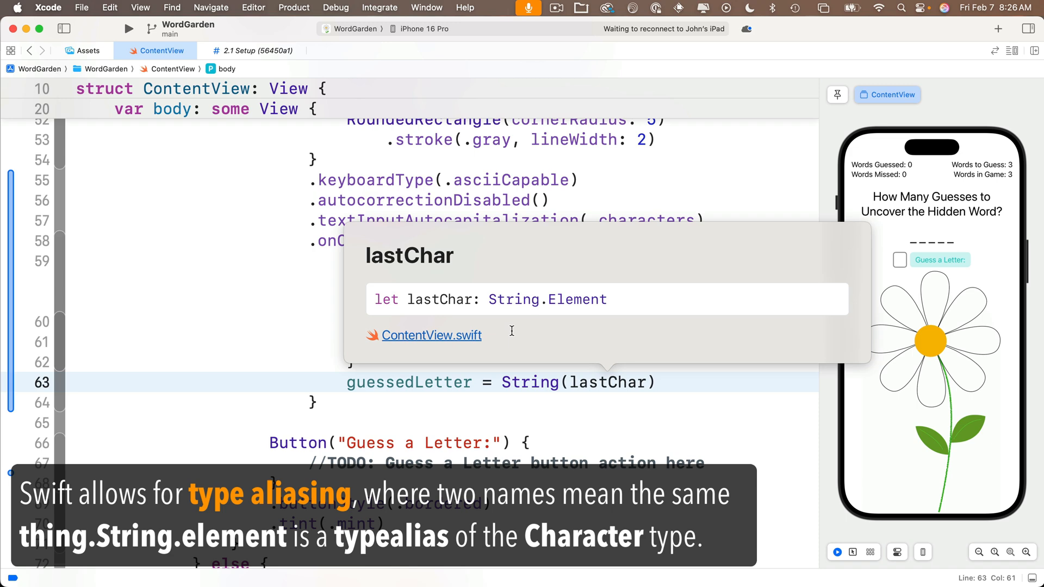
{"action": "left_click", "coordinate": [470, 365]}
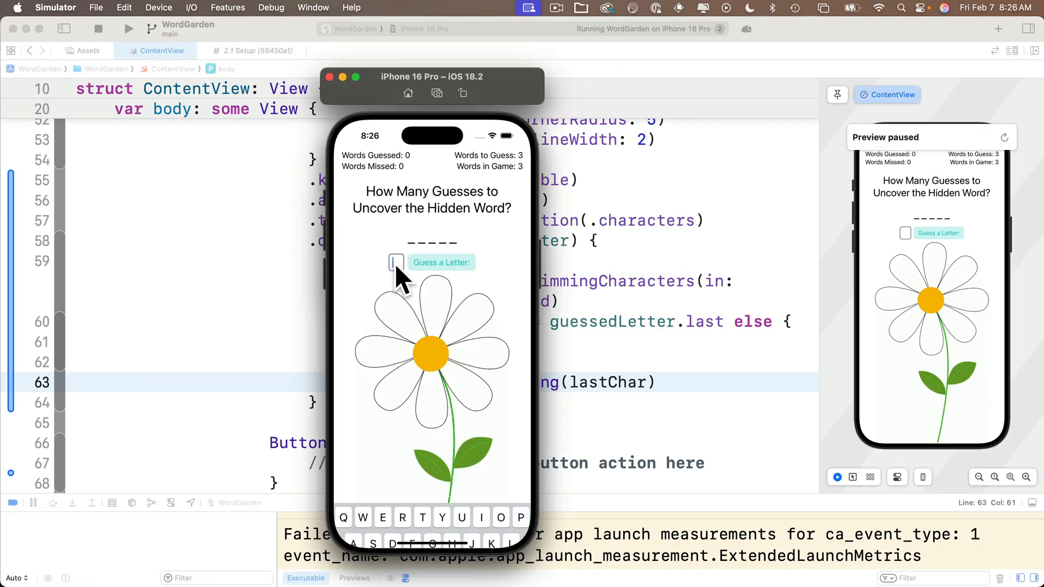
Type letters in the simulator guess field, confirm one uppercase letter is kept, then return to the editor
{"action": "left_click", "coordinate": [396, 262]}
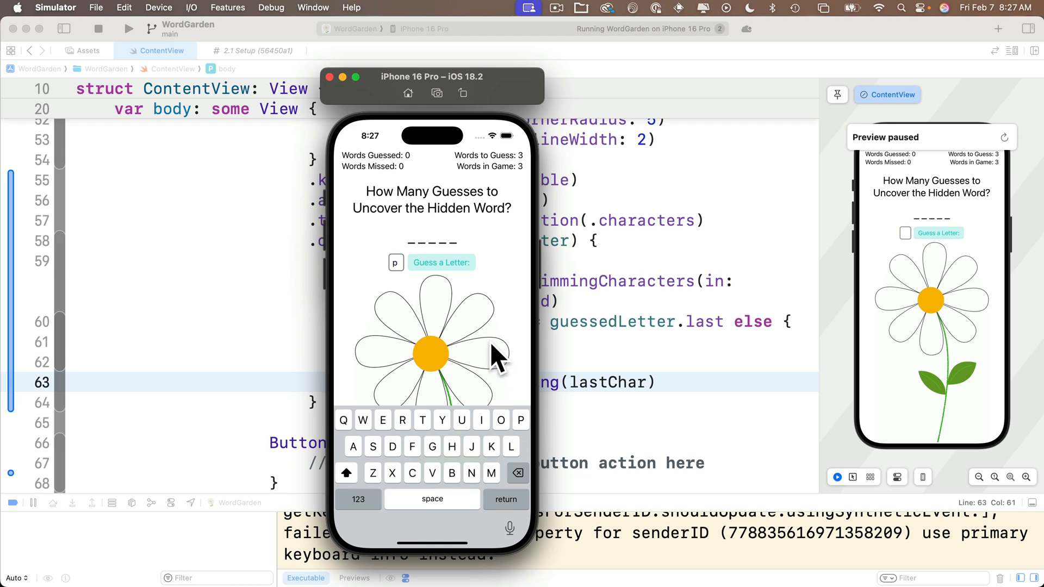
{"action": "mouse_move", "coordinate": [468, 313]}
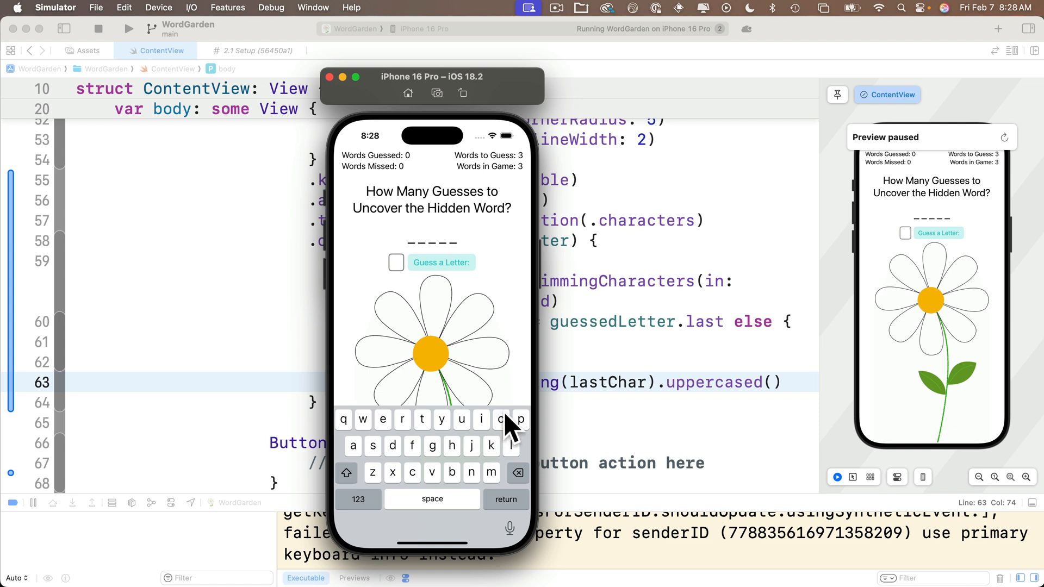
{"action": "left_click", "coordinate": [500, 420]}
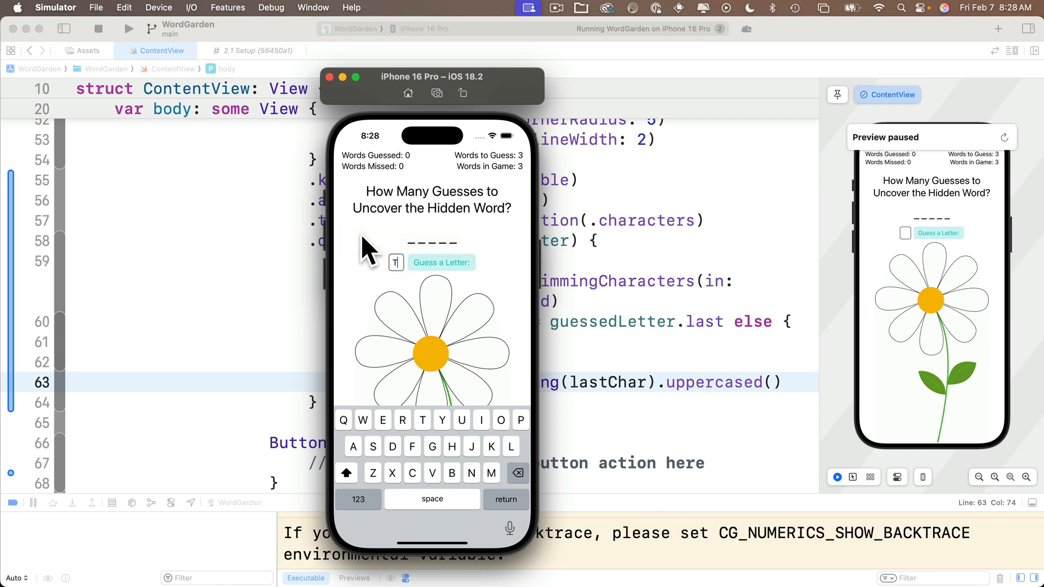
{"action": "mouse_move", "coordinate": [436, 278]}
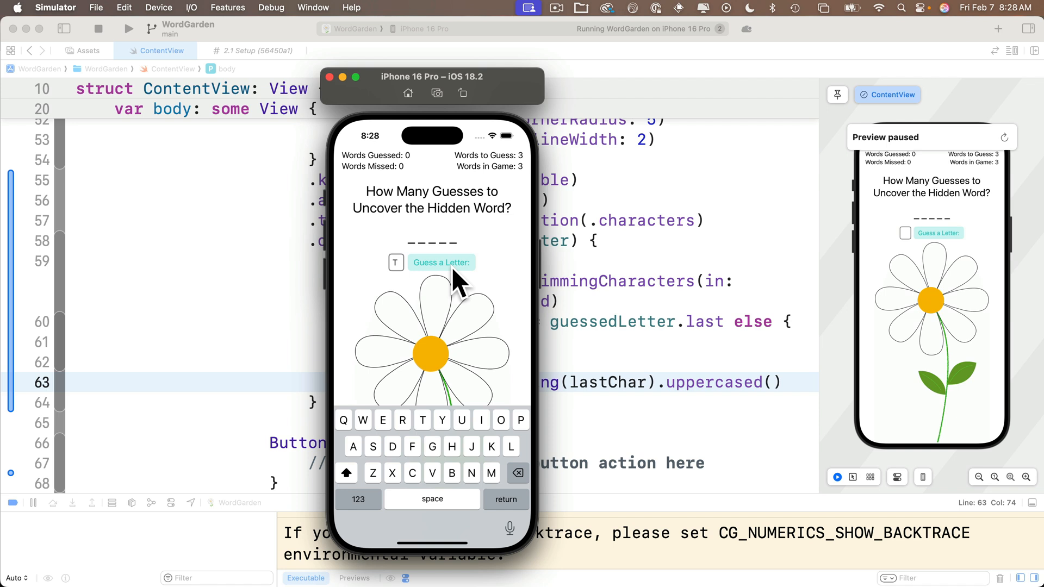
{"action": "left_click", "coordinate": [396, 263]}
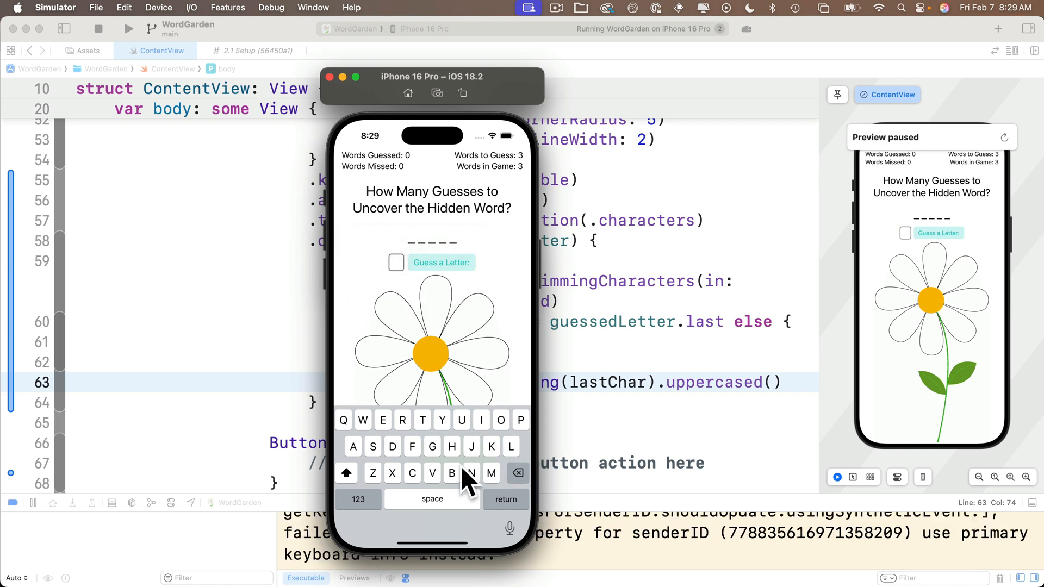
{"action": "mouse_move", "coordinate": [481, 515]}
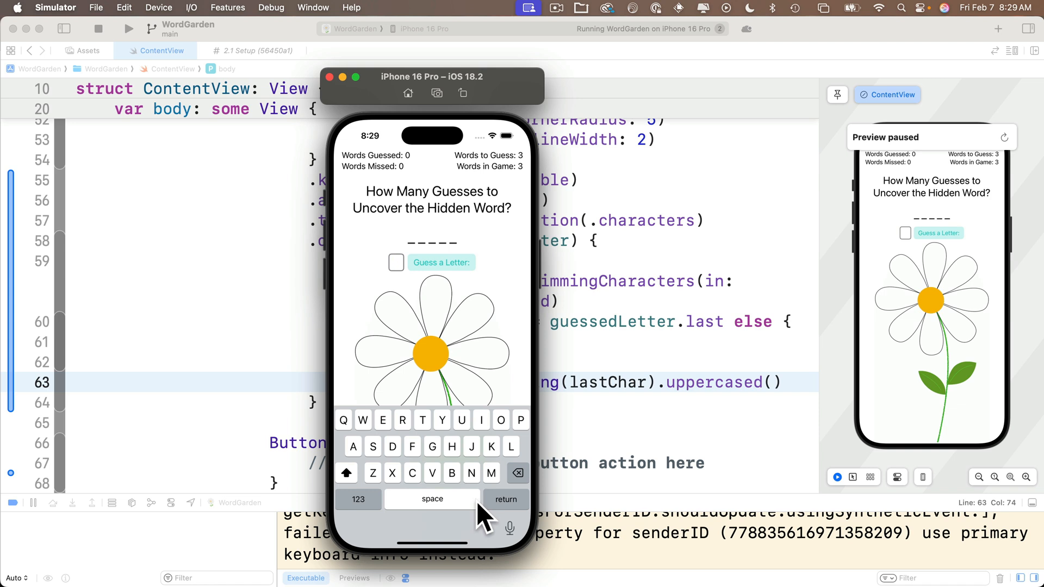
{"action": "left_click", "coordinate": [395, 262]}
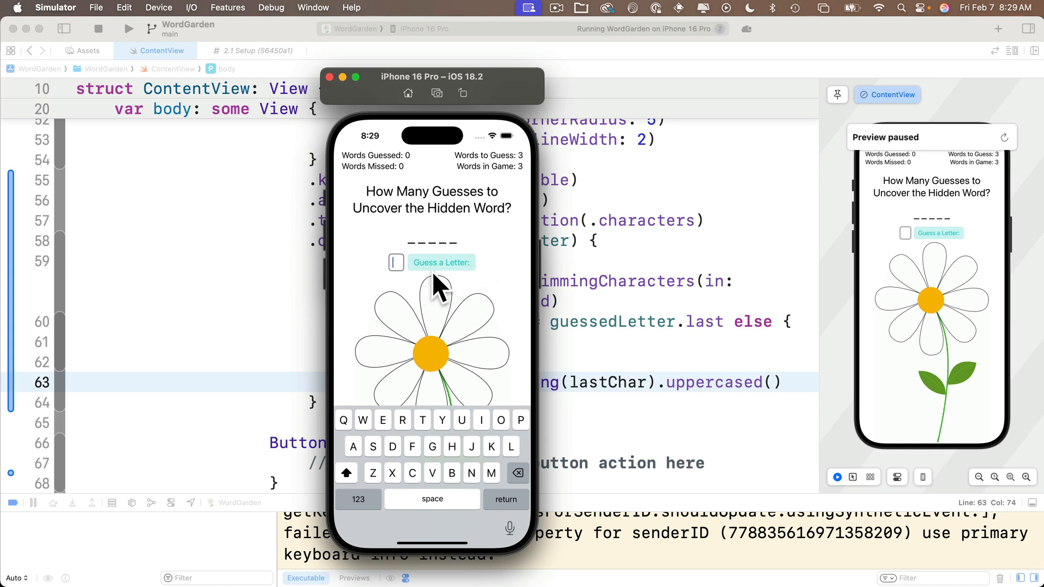
{"action": "mouse_move", "coordinate": [555, 318]}
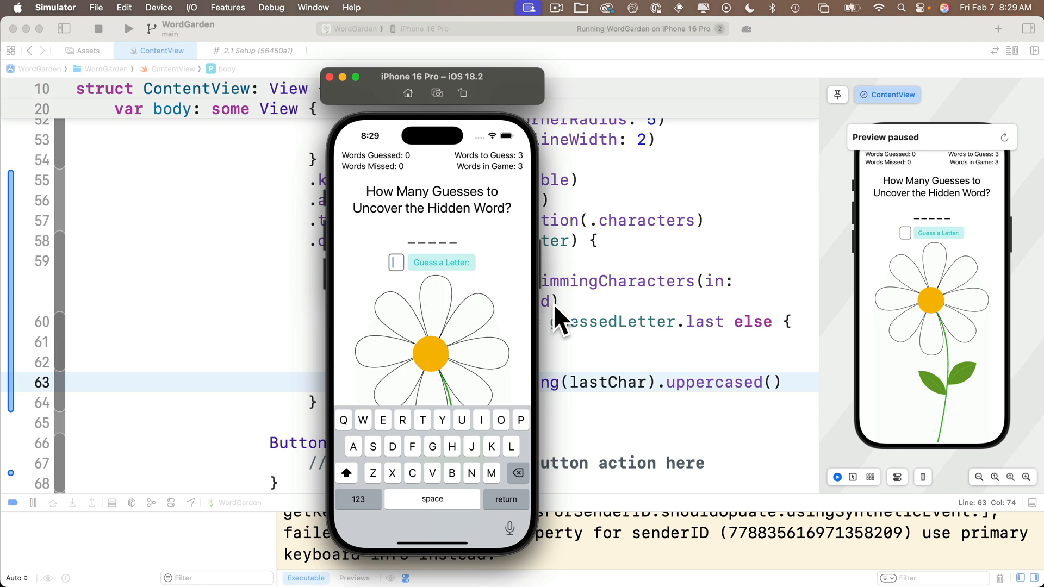
{"action": "left_click", "coordinate": [106, 29]}
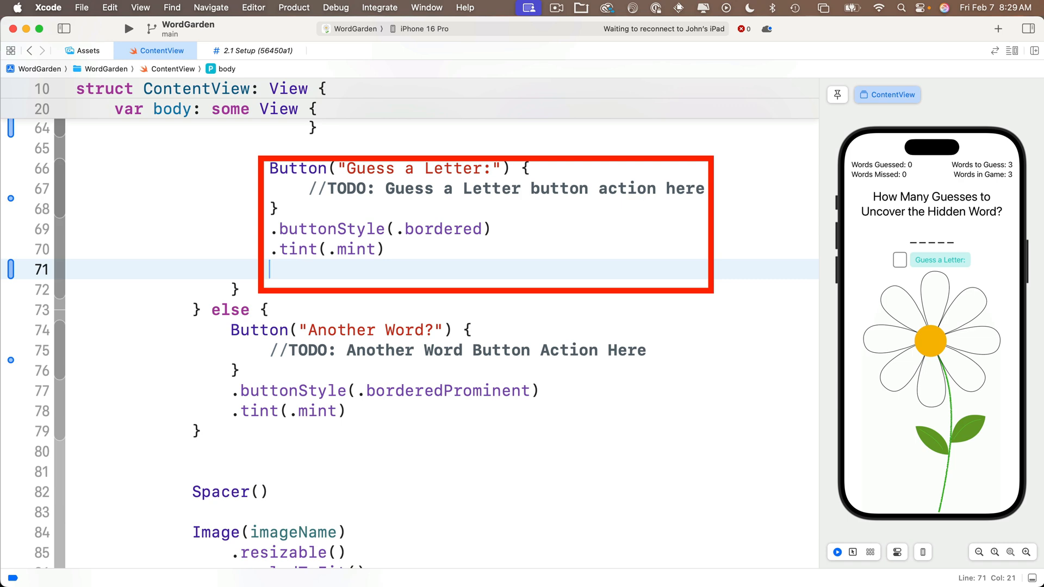
Add .disabled(guessedLetter.isEmpty) to the Guess a Letter button, replacing a count == 0 check
{"action": "type", "text": ".disab"}
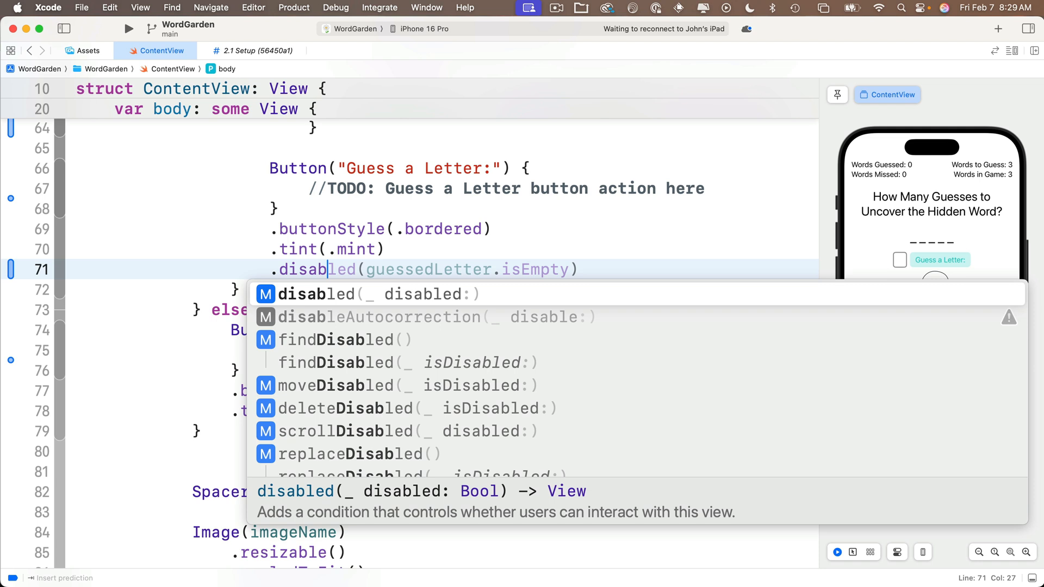
{"action": "left_click", "coordinate": [315, 293]}
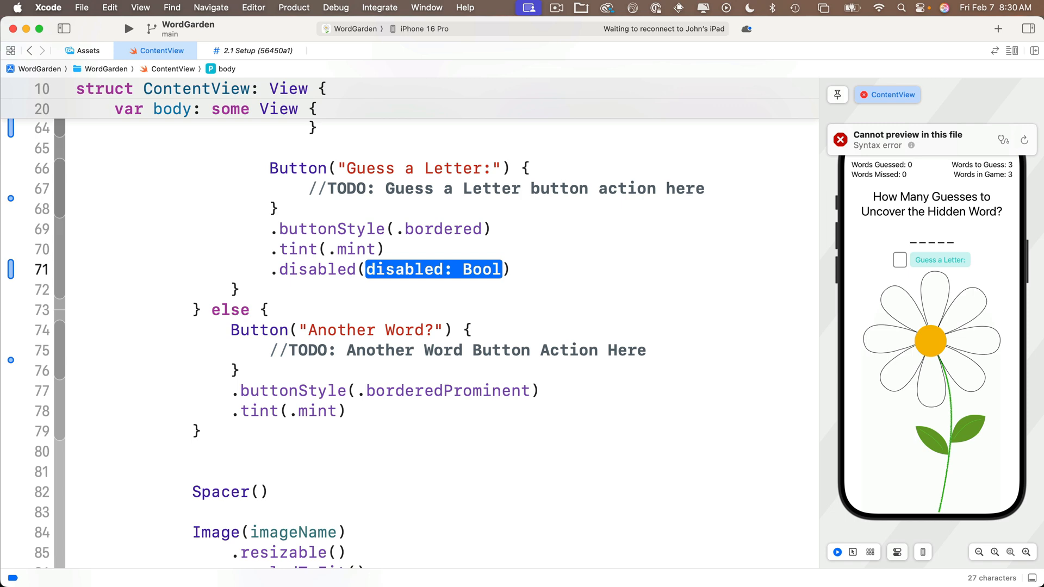
{"action": "type", "text": "guessedLetter"}
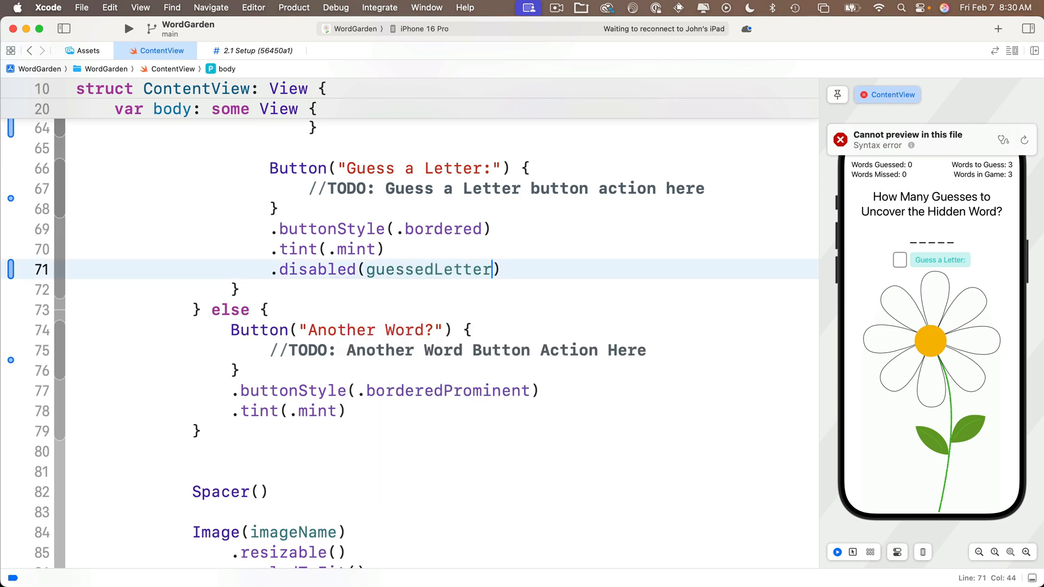
{"action": "type", "text": ".count"}
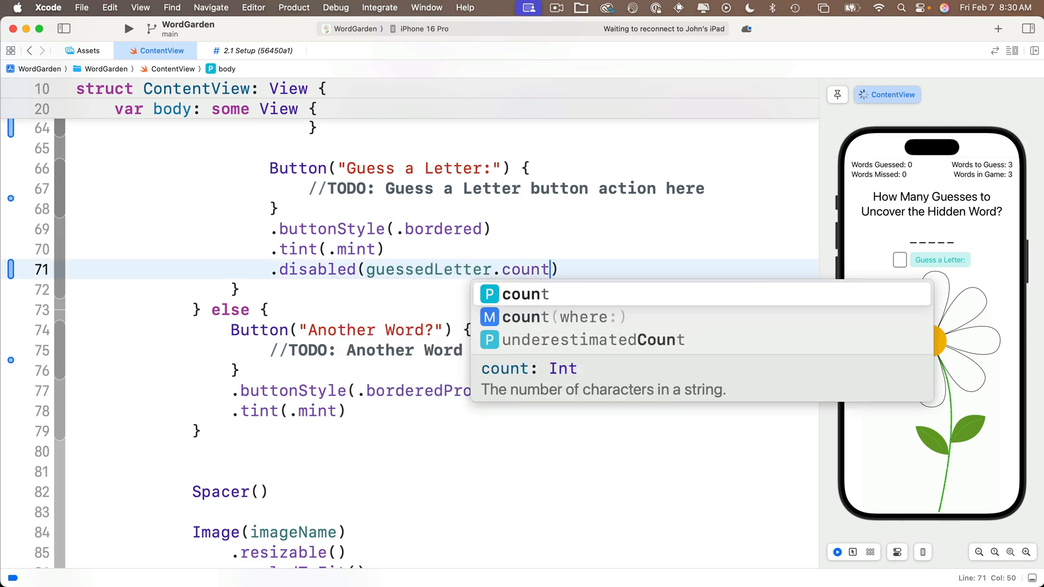
{"action": "type", "text": "== 0"}
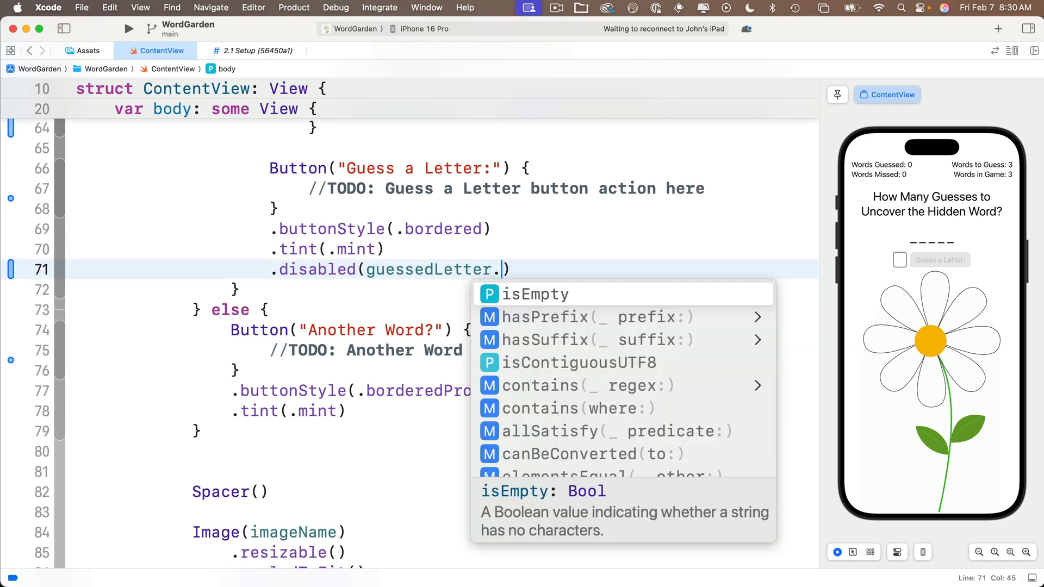
{"action": "type", "text": "isempty"}
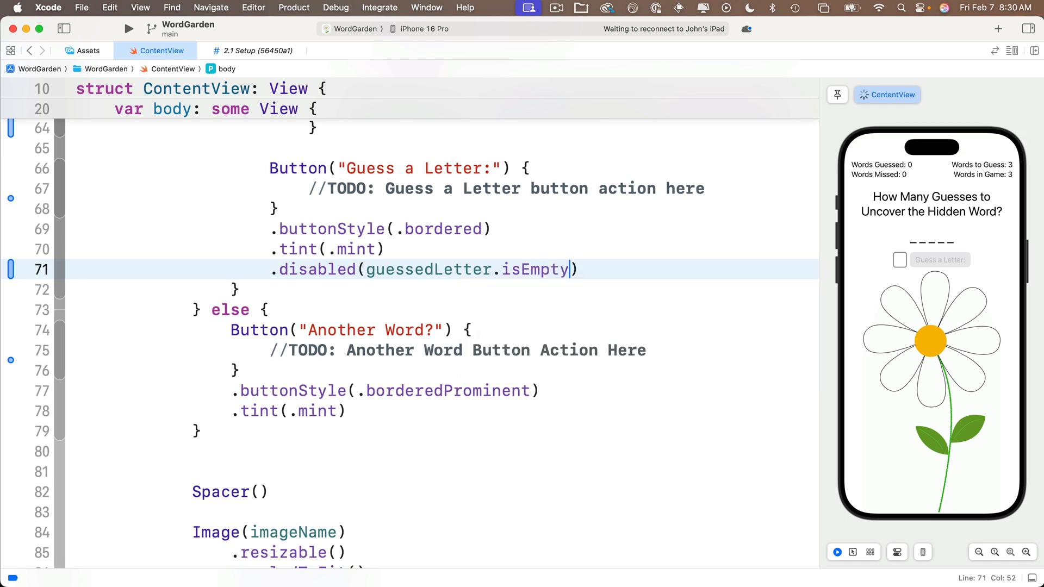
{"action": "mouse_move", "coordinate": [943, 320]}
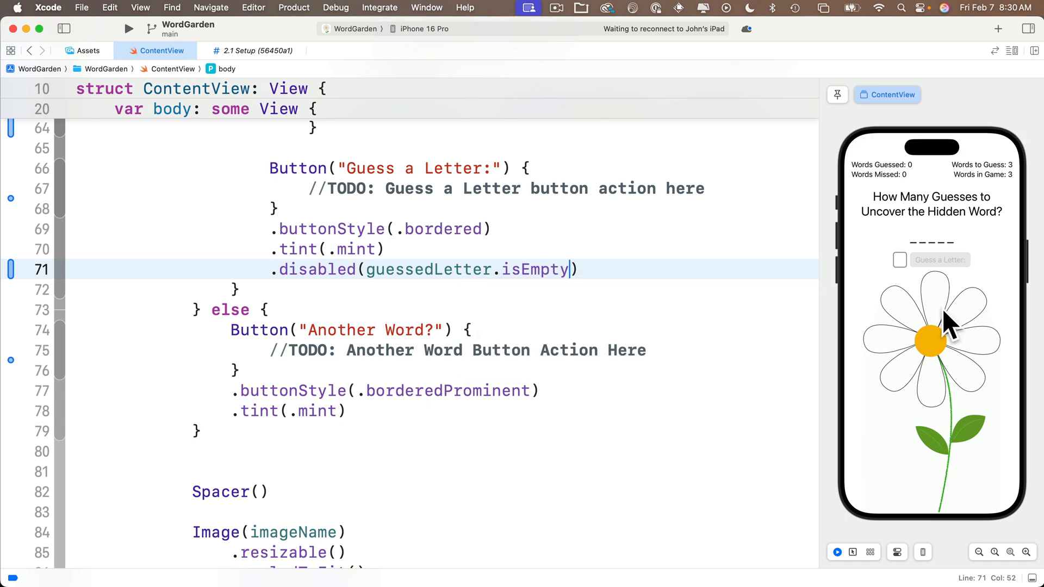
{"action": "mouse_move", "coordinate": [948, 311]}
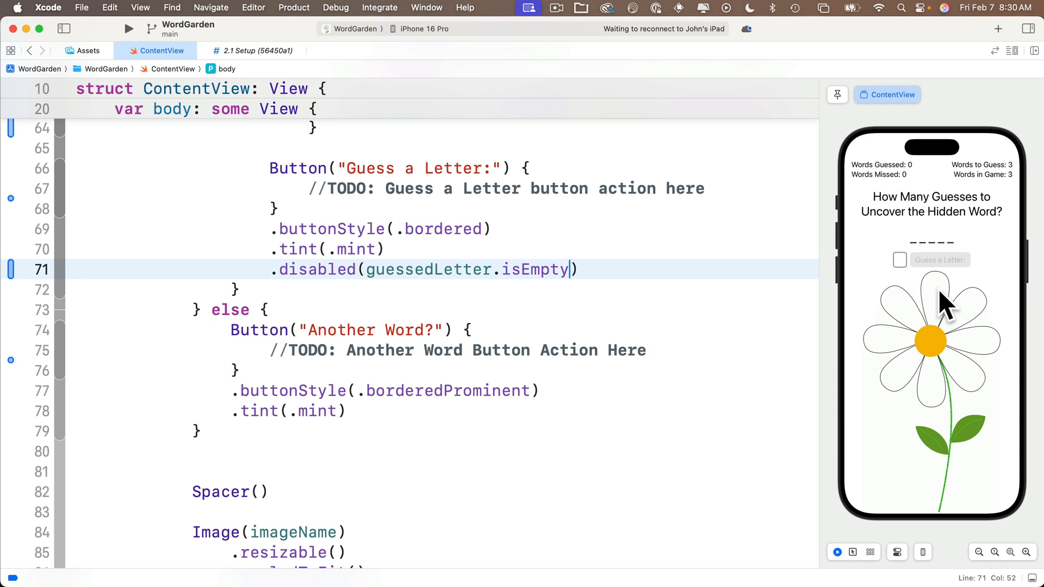
{"action": "mouse_move", "coordinate": [508, 189]}
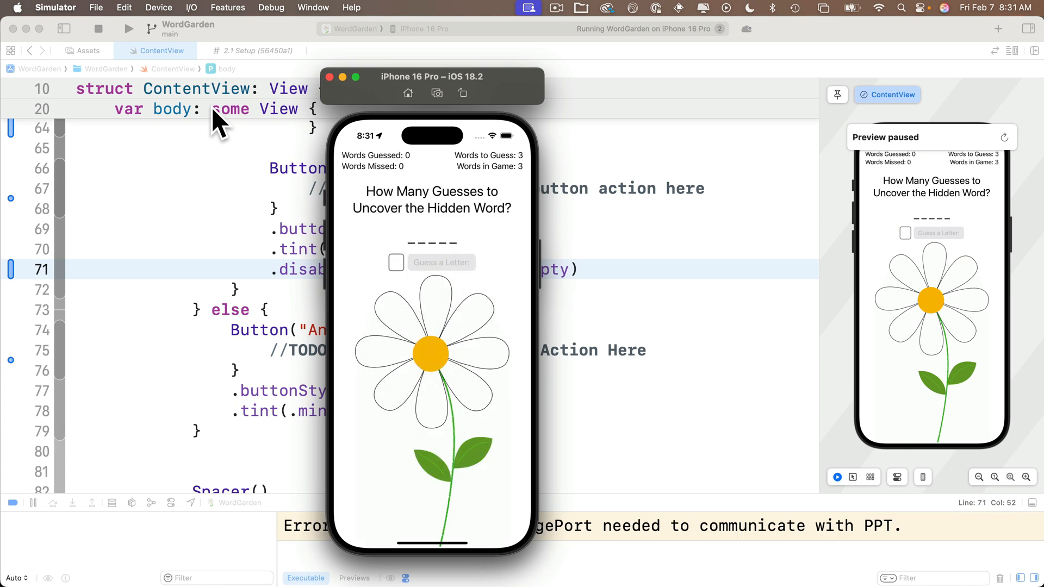
{"action": "mouse_move", "coordinate": [399, 273]}
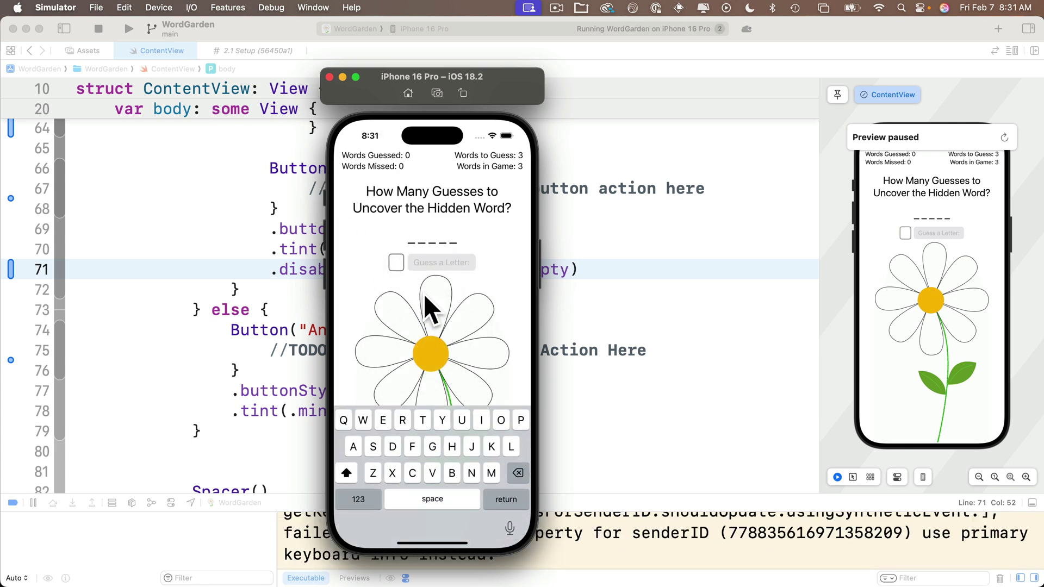
{"action": "mouse_move", "coordinate": [374, 454]}
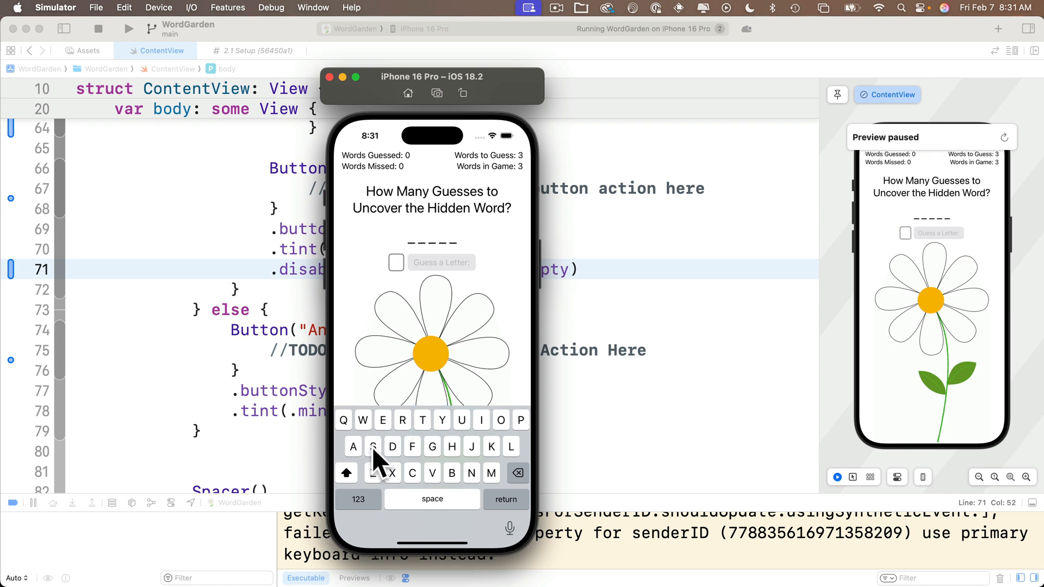
{"action": "left_click", "coordinate": [396, 262]}
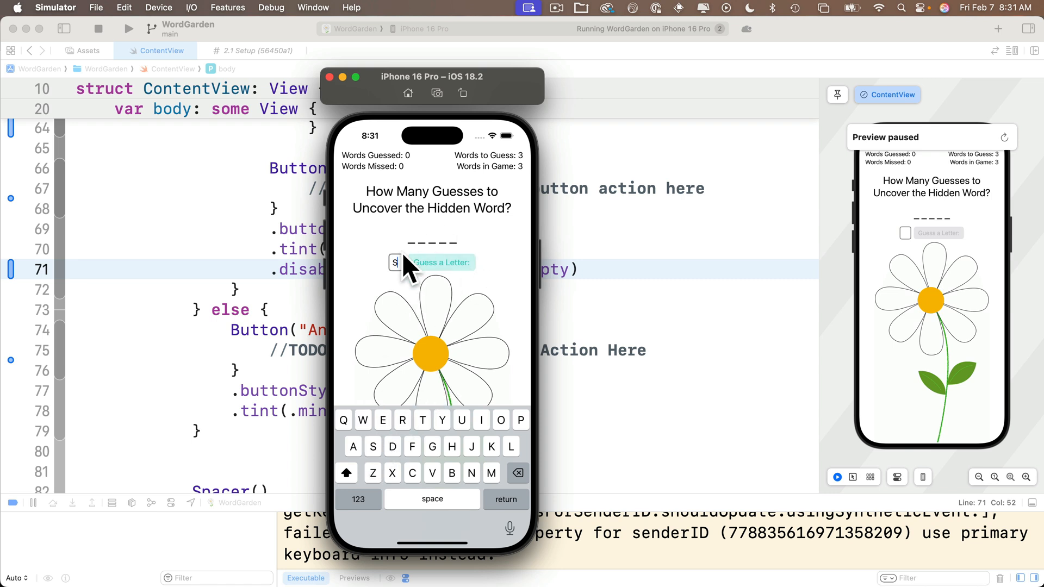
{"action": "mouse_move", "coordinate": [502, 431]}
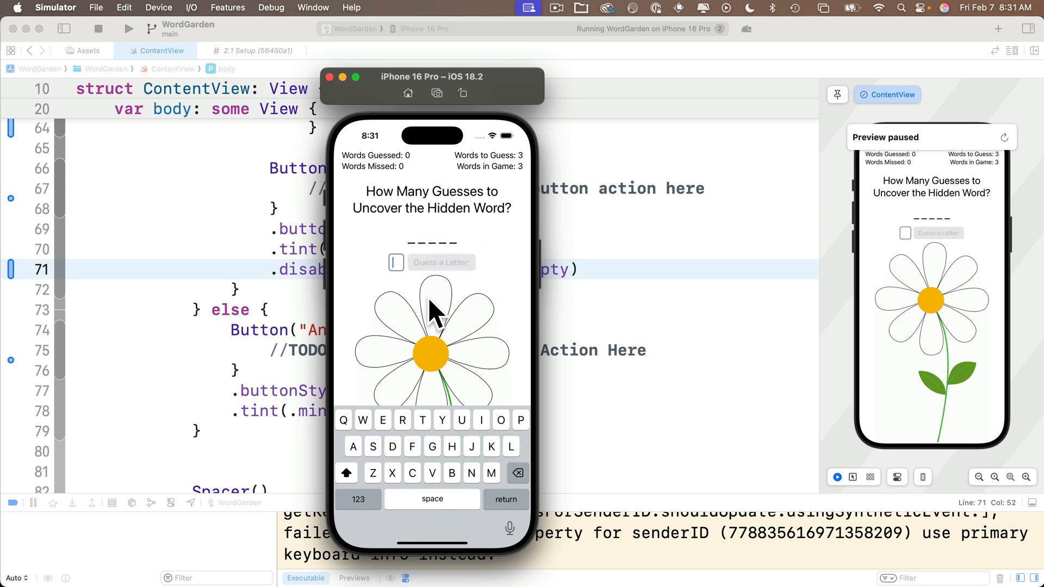
{"action": "mouse_move", "coordinate": [485, 444]}
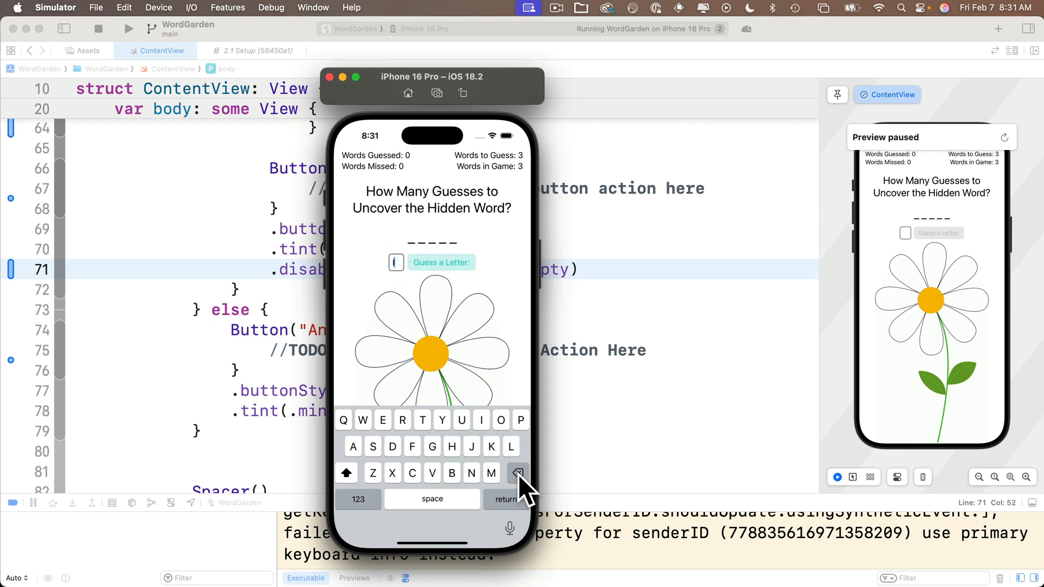
{"action": "mouse_move", "coordinate": [463, 340]}
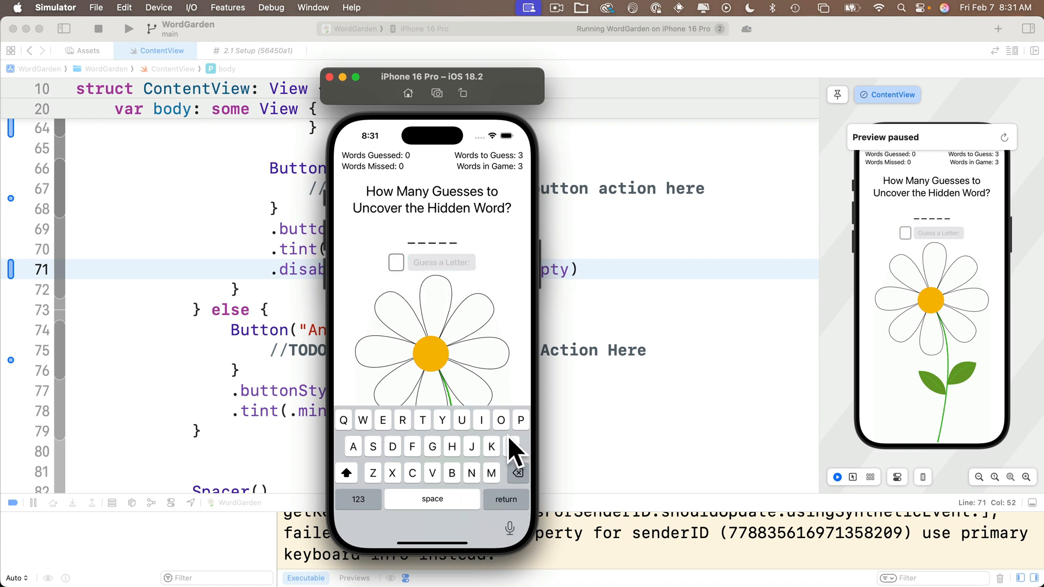
{"action": "mouse_move", "coordinate": [492, 372]}
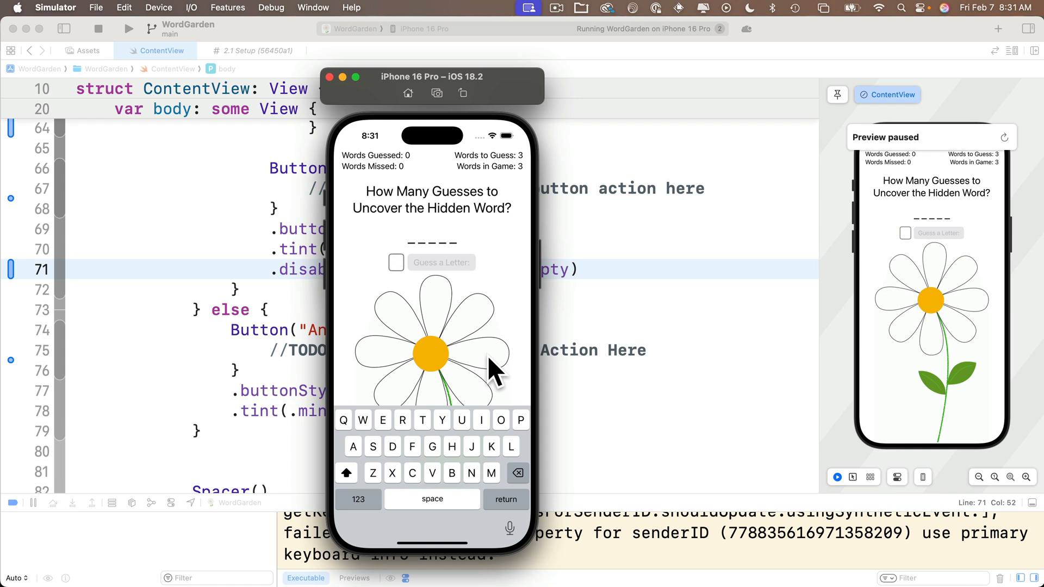
{"action": "mouse_move", "coordinate": [505, 531]}
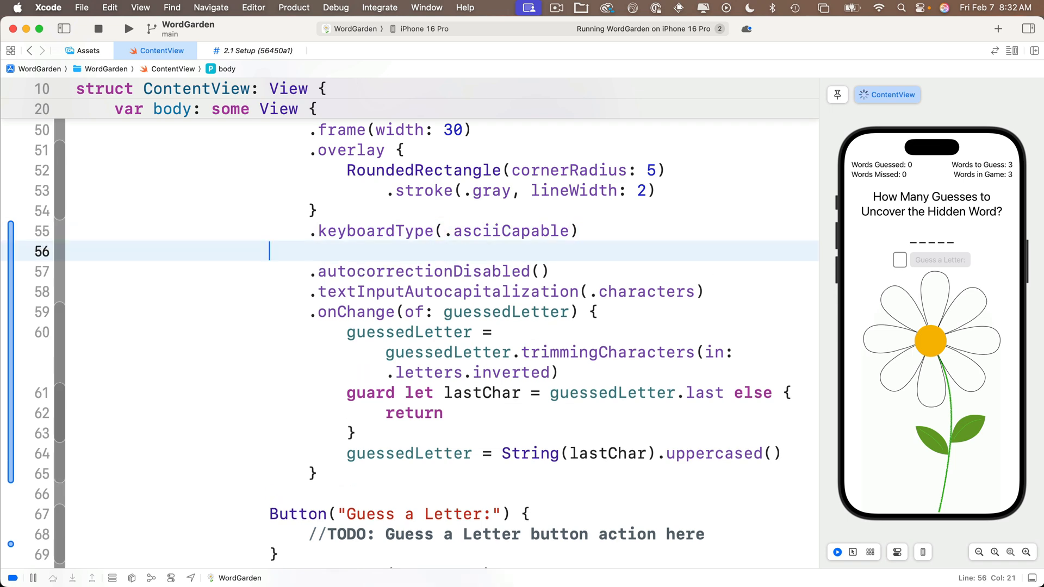
Begin adding a .submitLabel modifier to the letter TextField via code completion
{"action": "type", "text": ".submitLabel(."}
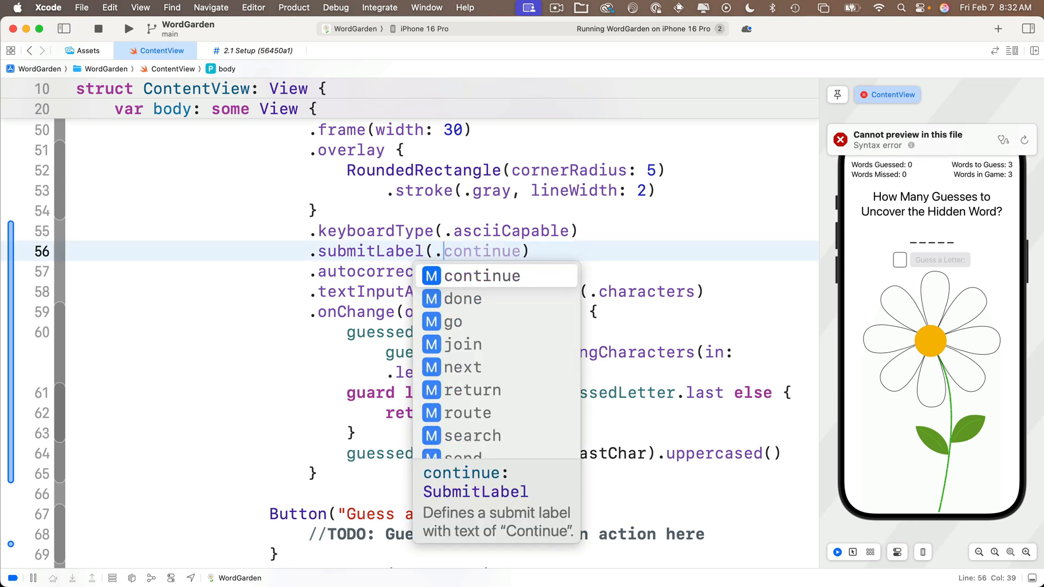
{"action": "mouse_move", "coordinate": [537, 326]}
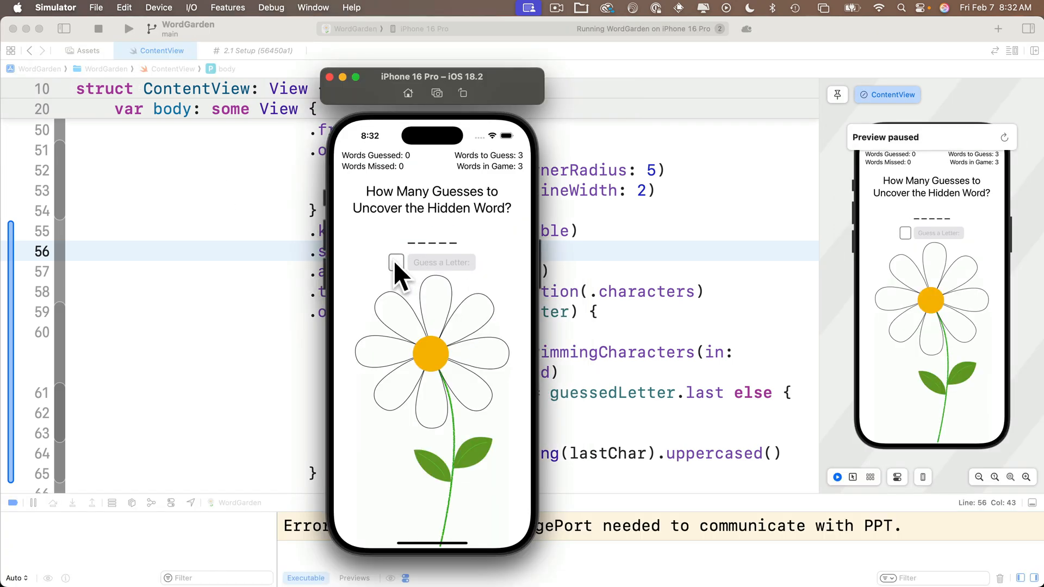
Focus the simulator letter field so its keyboard with the done key appears
{"action": "left_click", "coordinate": [396, 262]}
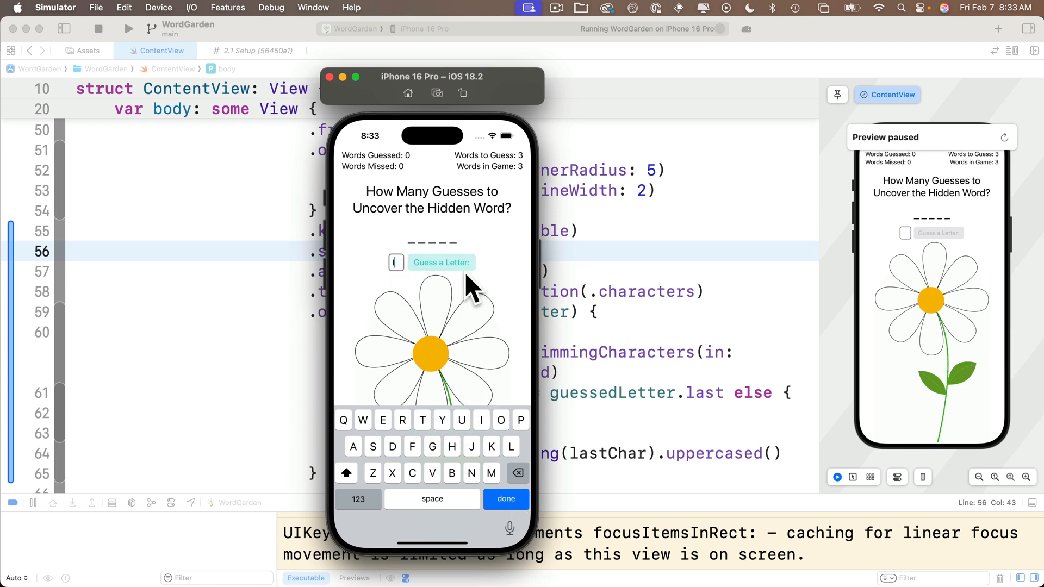
{"action": "mouse_move", "coordinate": [420, 286]}
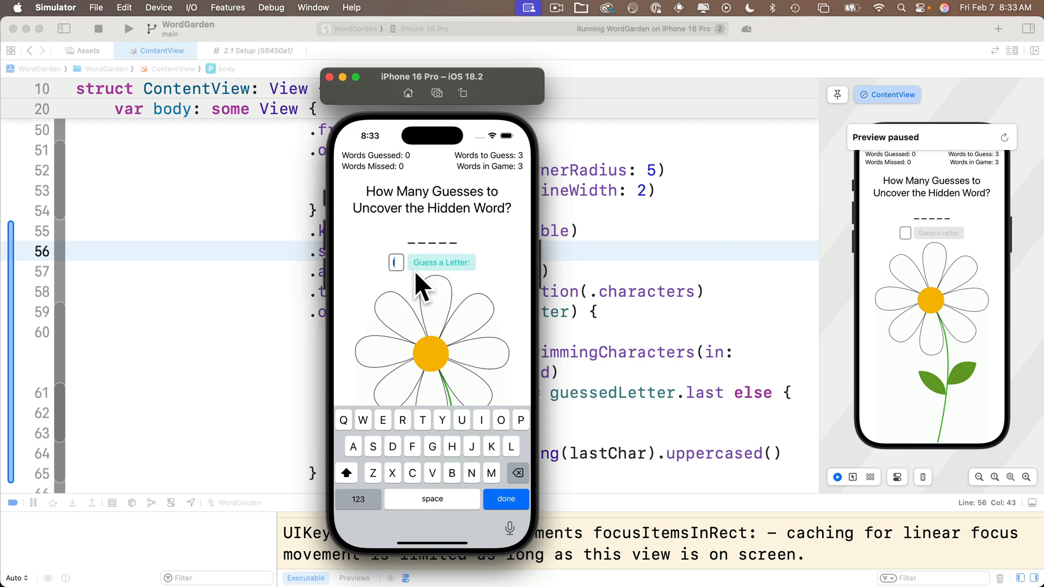
{"action": "mouse_move", "coordinate": [403, 270]}
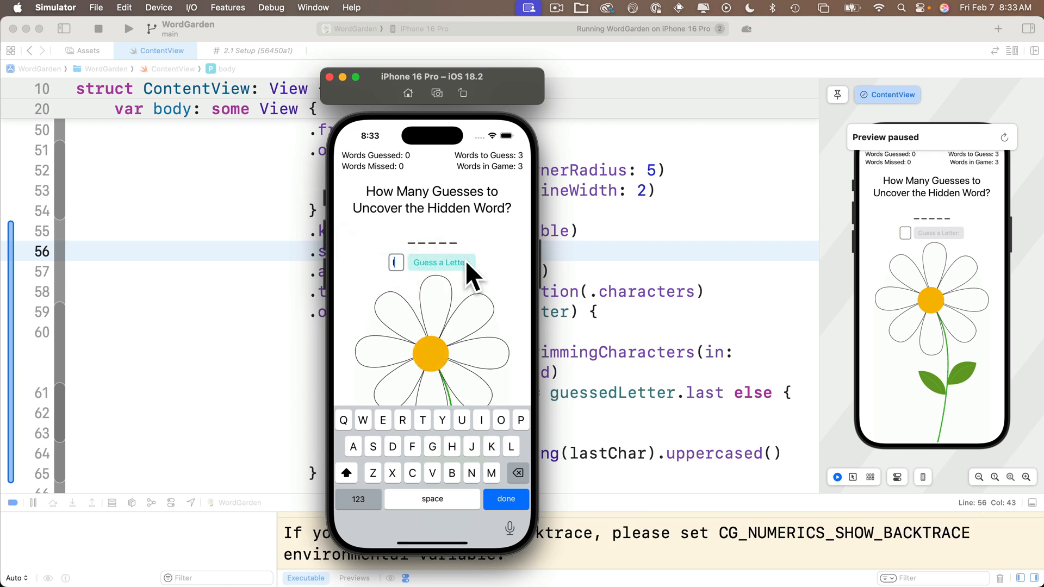
{"action": "mouse_move", "coordinate": [468, 339]}
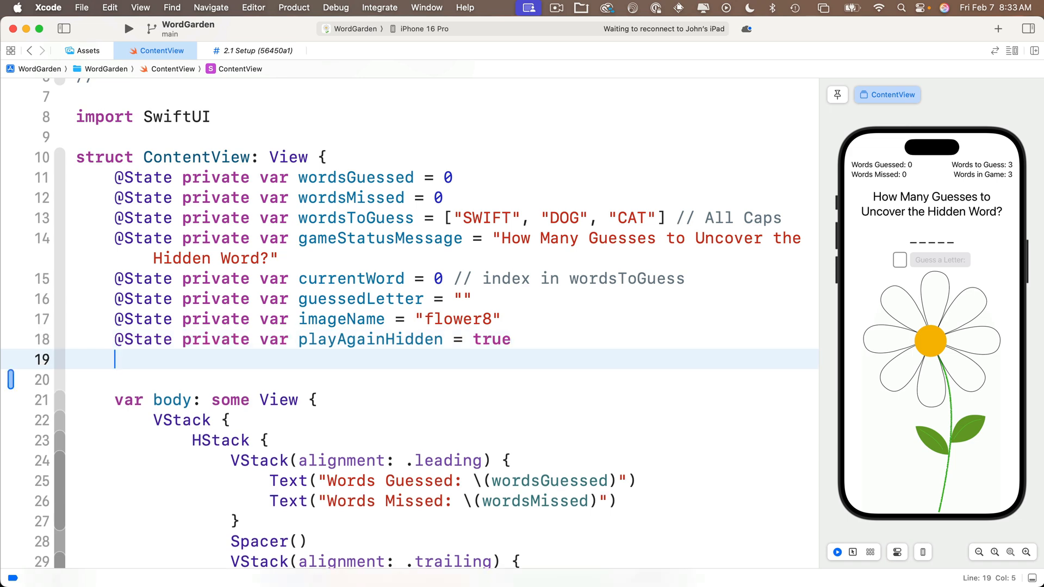
{"action": "type", "text": "@FocusState priva"}
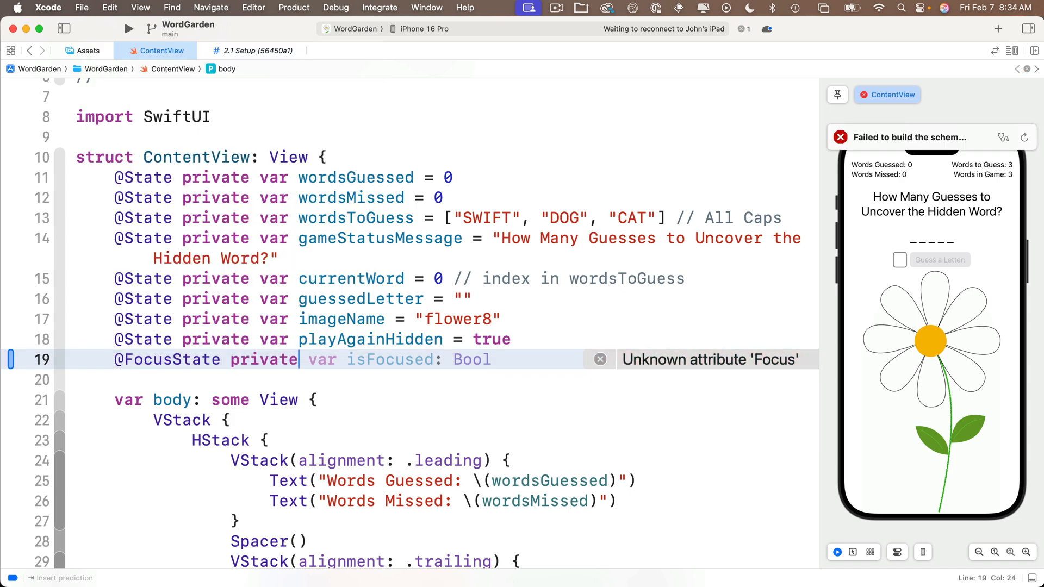
{"action": "type", "text": "textFiel"}
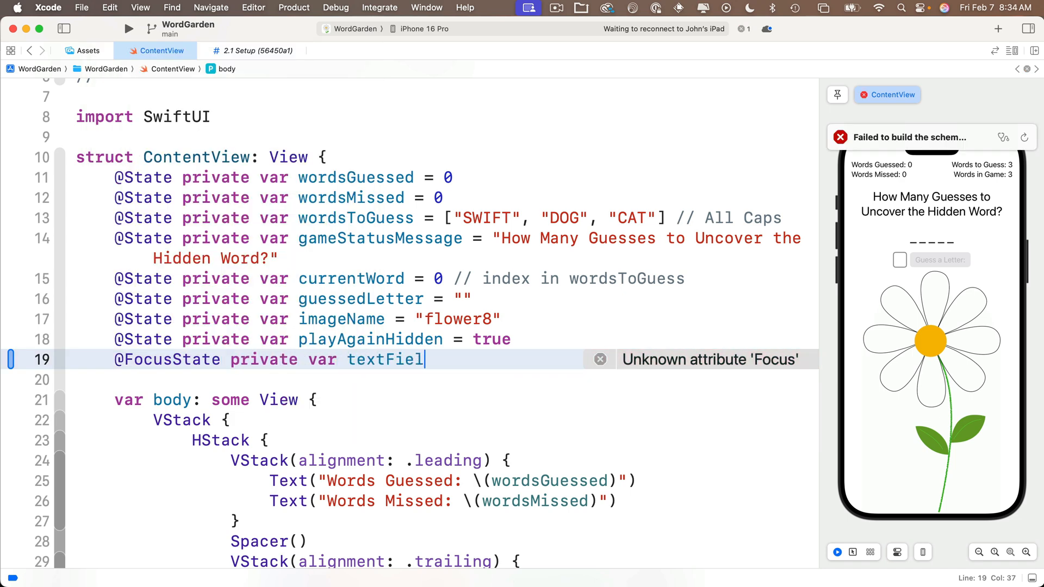
{"action": "type", "text": "dIsFocused: B"}
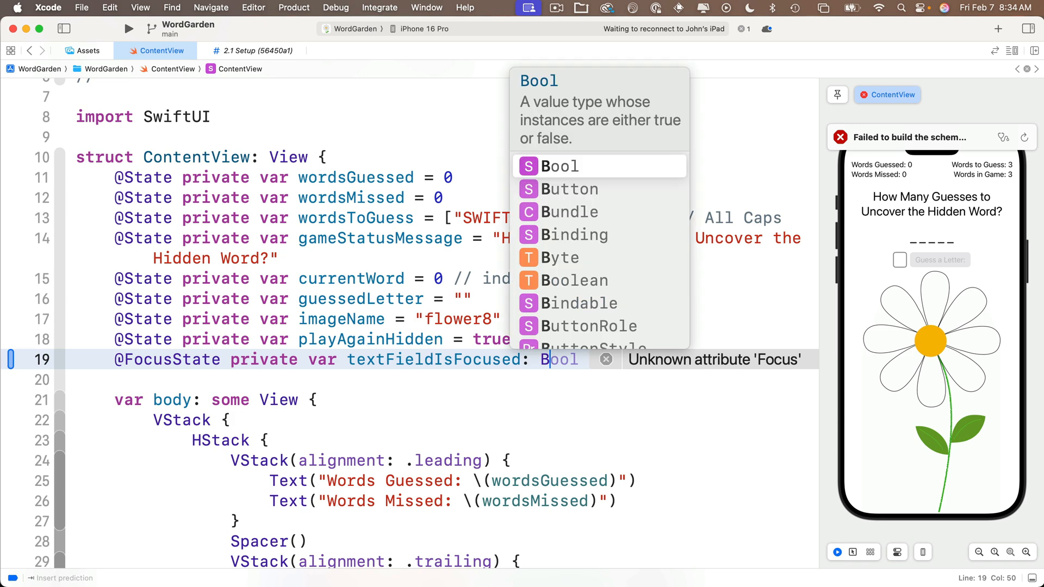
{"action": "type", "text": "ool"}
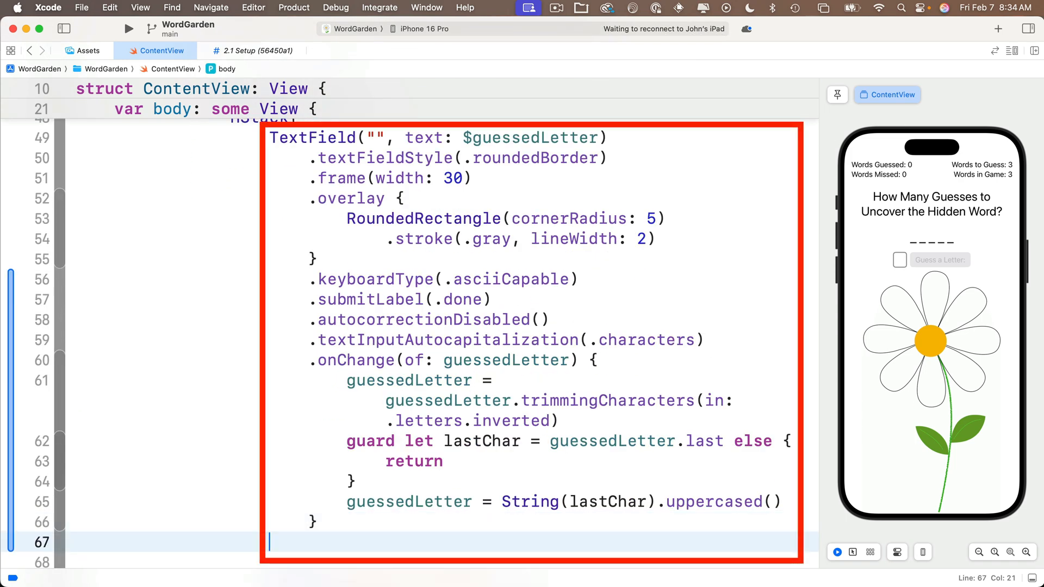
Add .focused($textFieldIsFocused) to the letter TextField
{"action": "type", "text": ".focused(condition: FocusState<Bool>.Binding"}
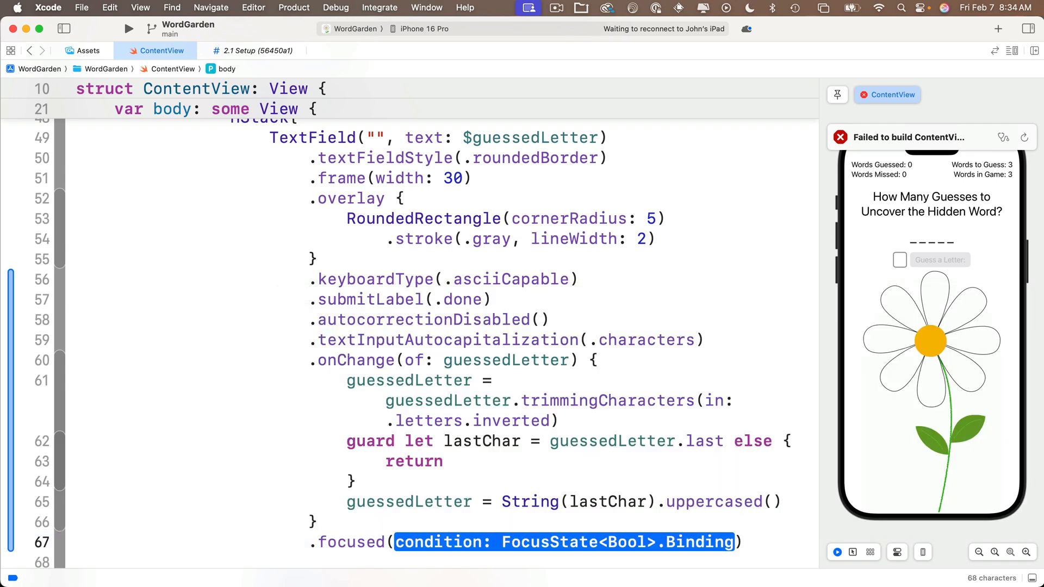
{"action": "type", "text": "$"}
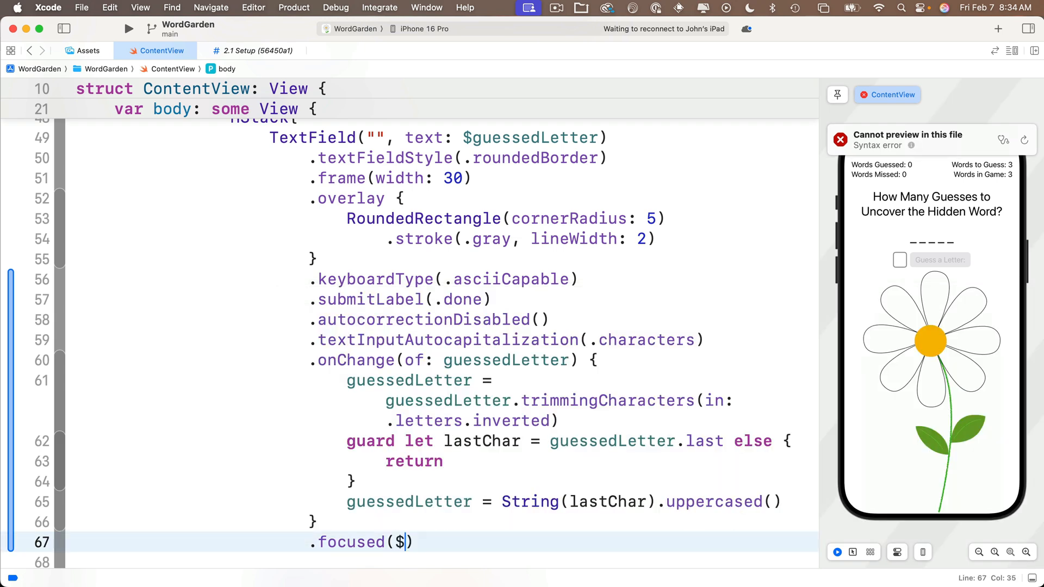
{"action": "type", "text": "textFieldIsFocused"}
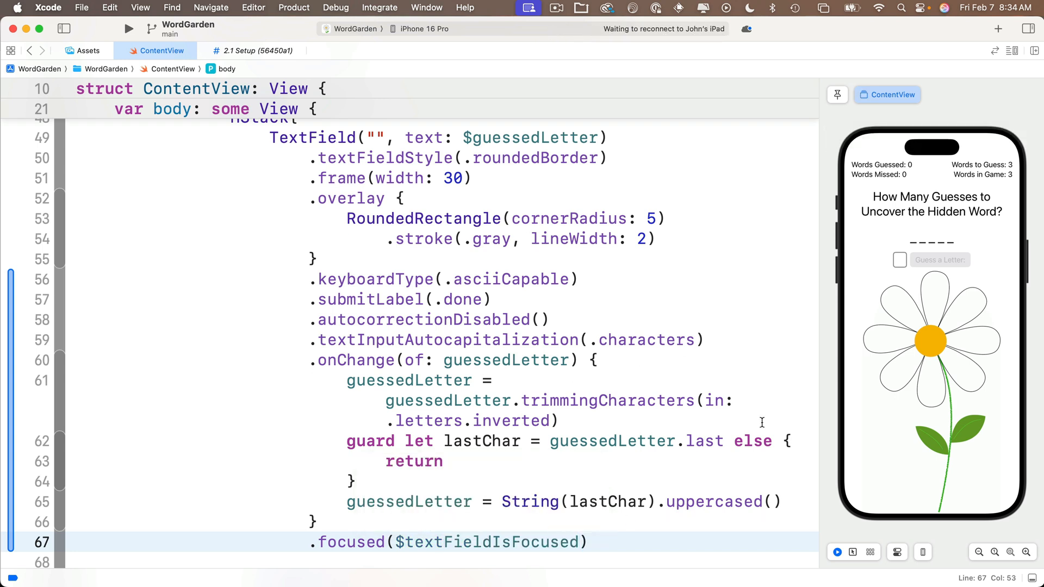
{"action": "mouse_move", "coordinate": [685, 388]}
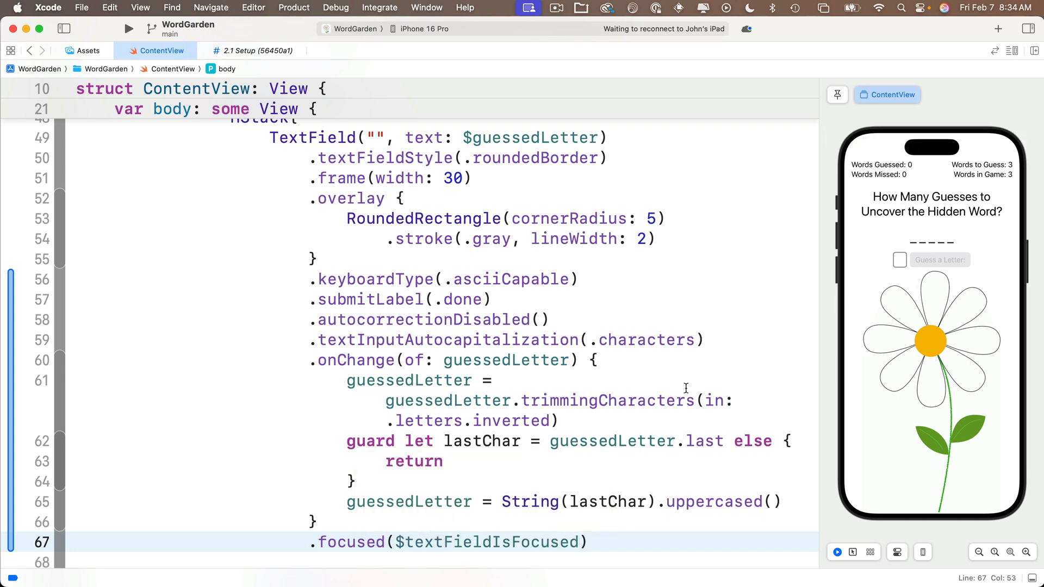
{"action": "mouse_move", "coordinate": [656, 413]}
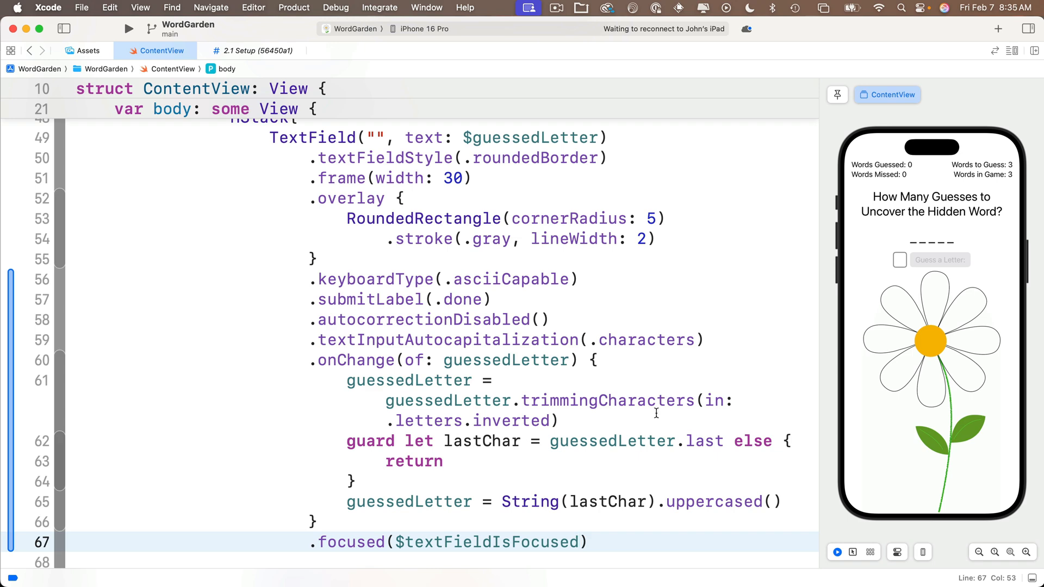
Set textFieldIsFocused = false inside the Guess a Letter button action
{"action": "scroll", "scroll_direction": "down", "scroll_amount": 3}
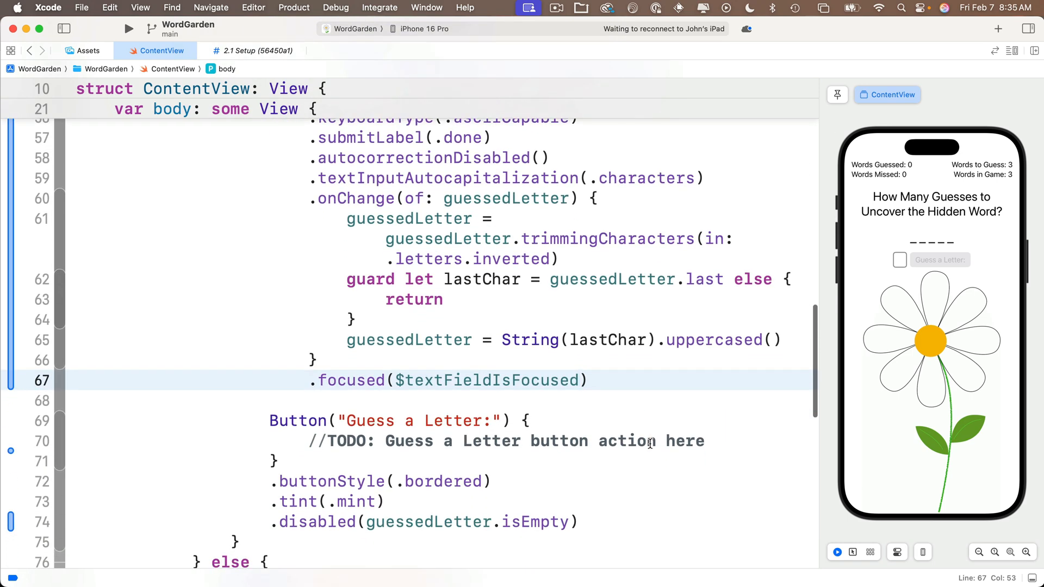
{"action": "left_click", "coordinate": [729, 442]}
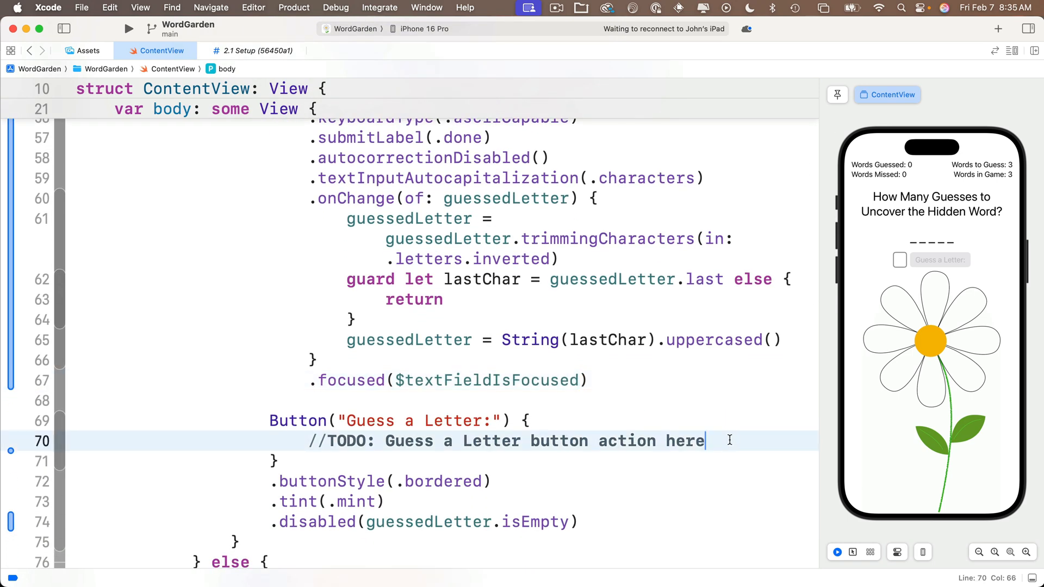
{"action": "type", "text": "textf"}
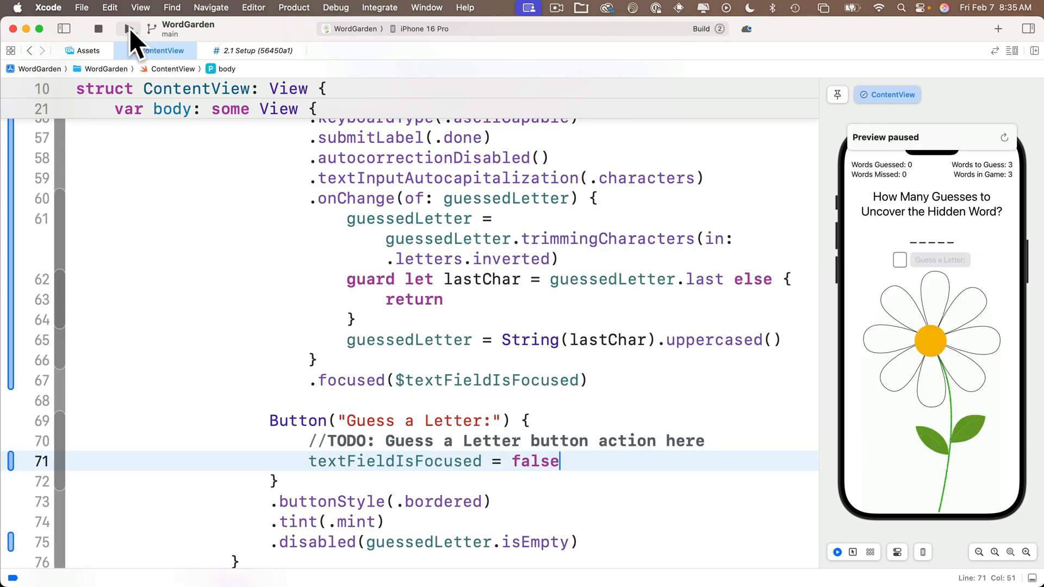
Run the app, tap Guess a Letter and confirm the keyboard dismisses with Q kept in the field
{"action": "left_click", "coordinate": [129, 29]}
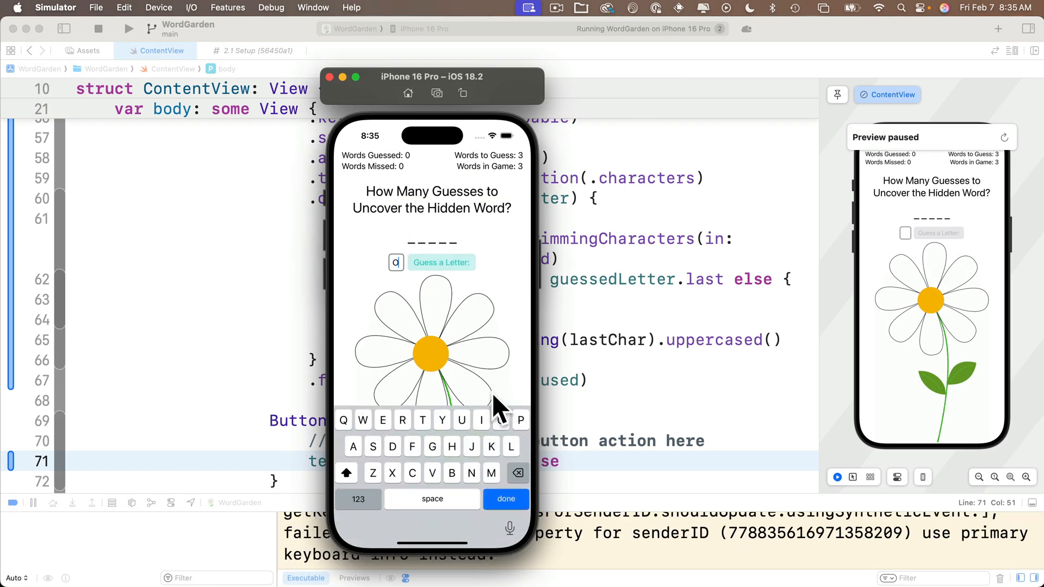
{"action": "left_click", "coordinate": [505, 500]}
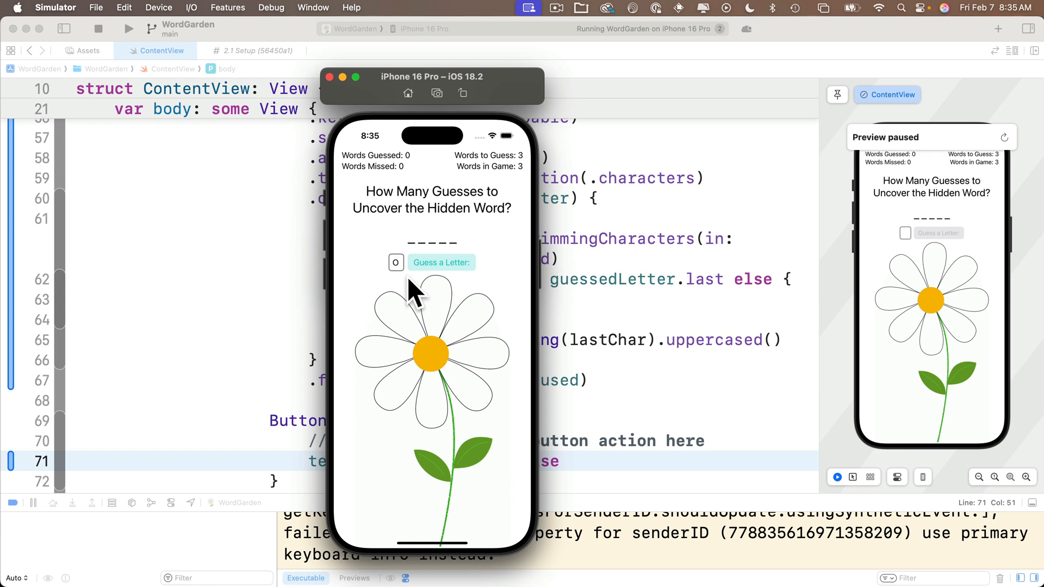
{"action": "left_click", "coordinate": [396, 262]}
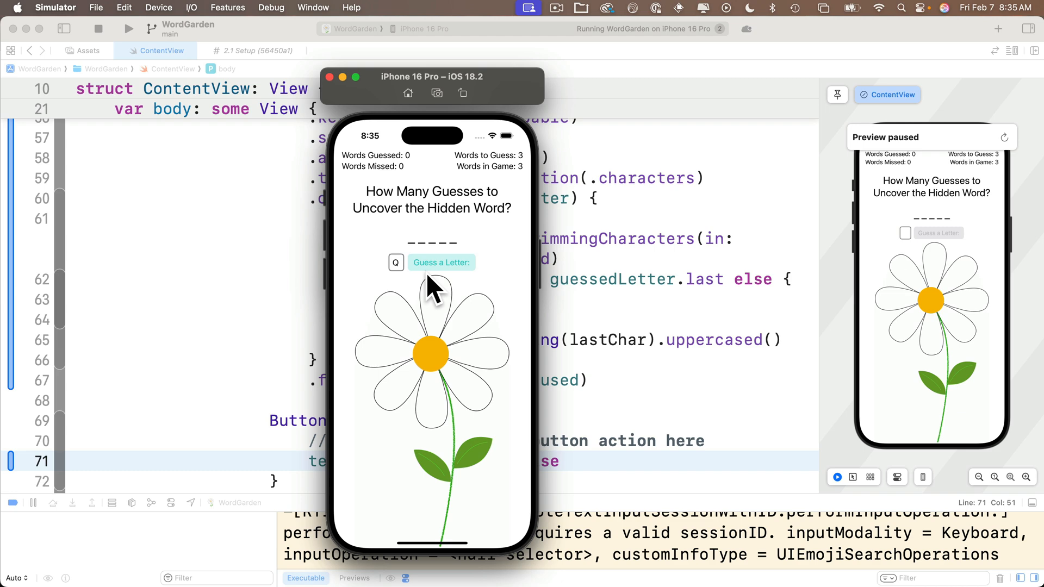
{"action": "mouse_move", "coordinate": [381, 286]}
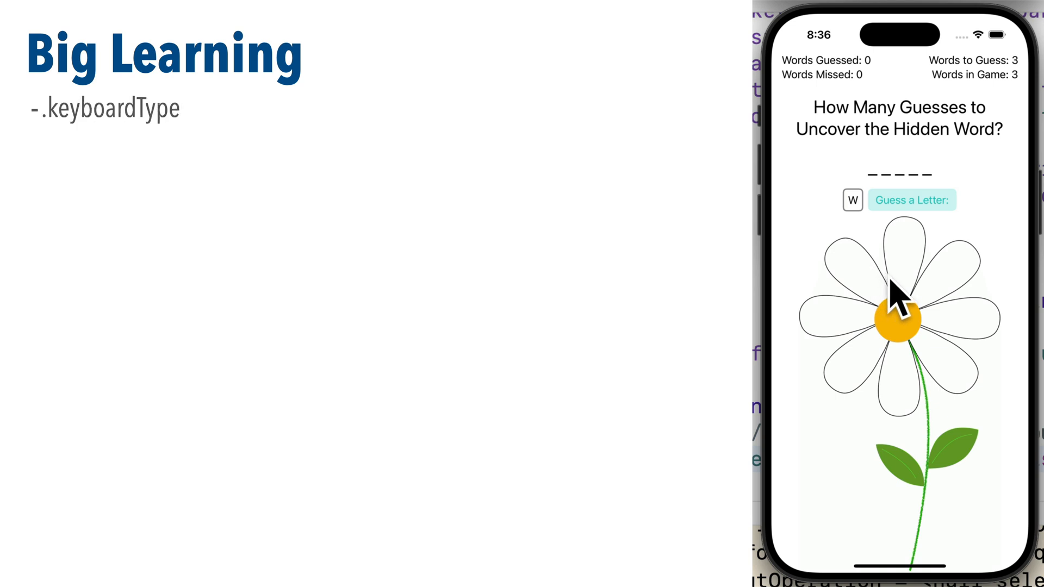
{"action": "left_click", "coordinate": [852, 200]}
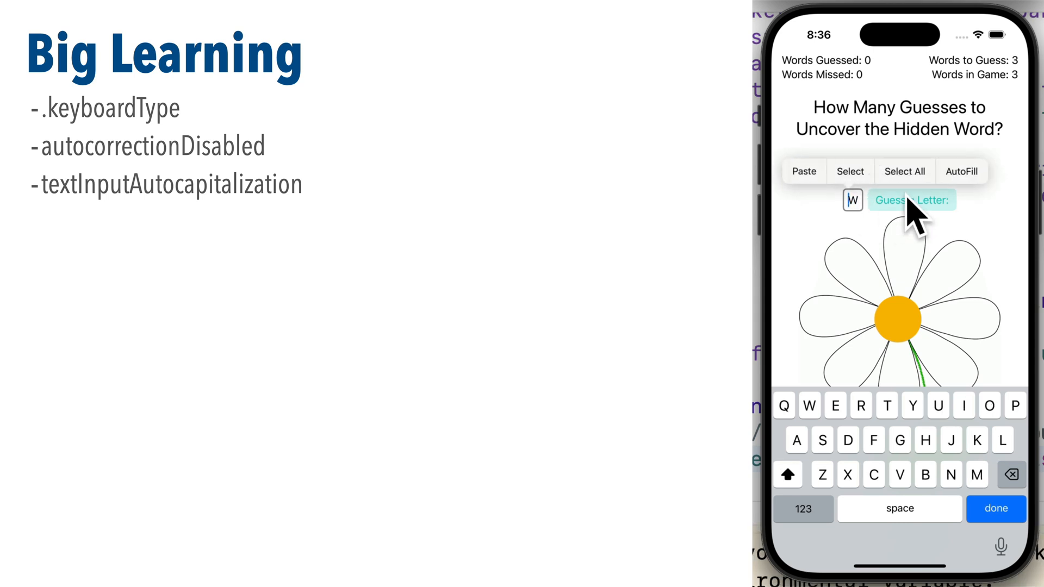
{"action": "mouse_move", "coordinate": [911, 261]}
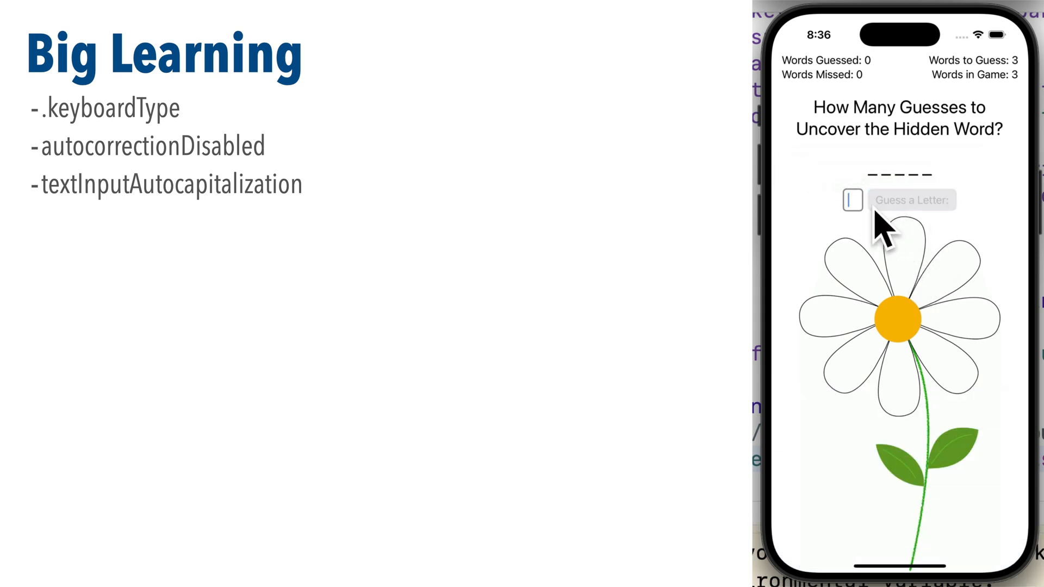
{"action": "left_click", "coordinate": [853, 200]}
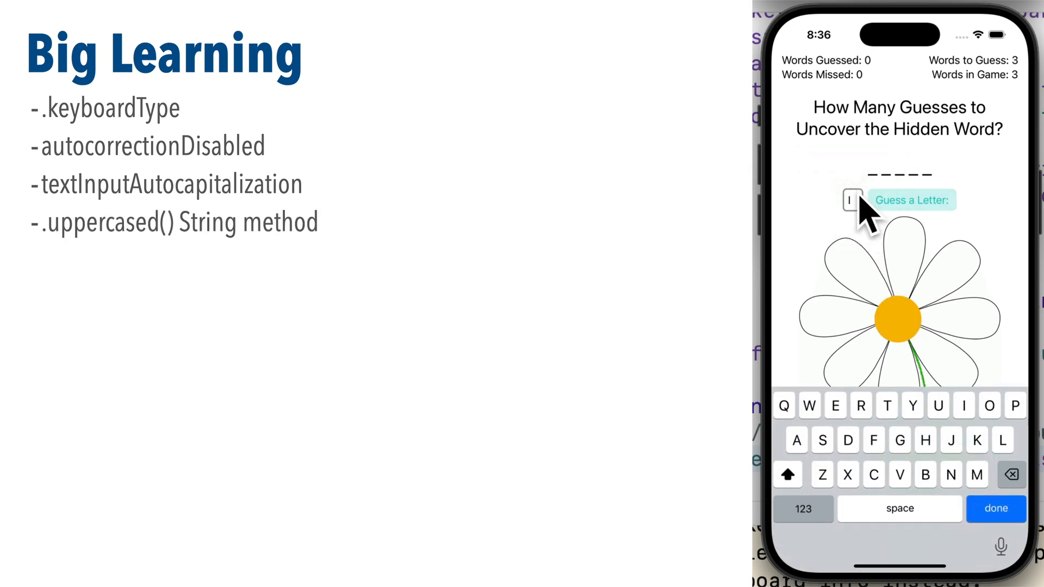
{"action": "left_click", "coordinate": [987, 406]}
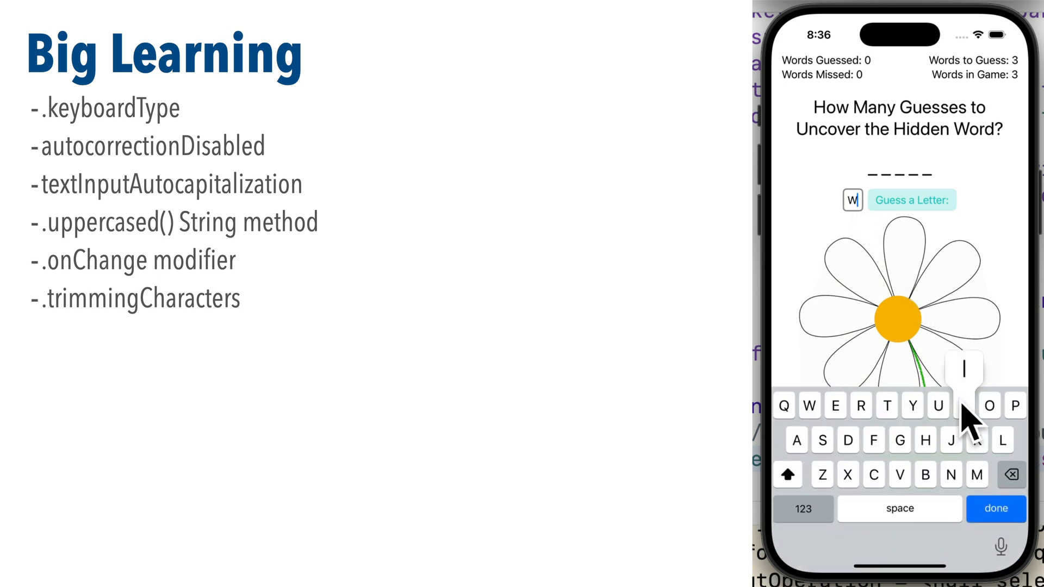
{"action": "left_click", "coordinate": [996, 509]}
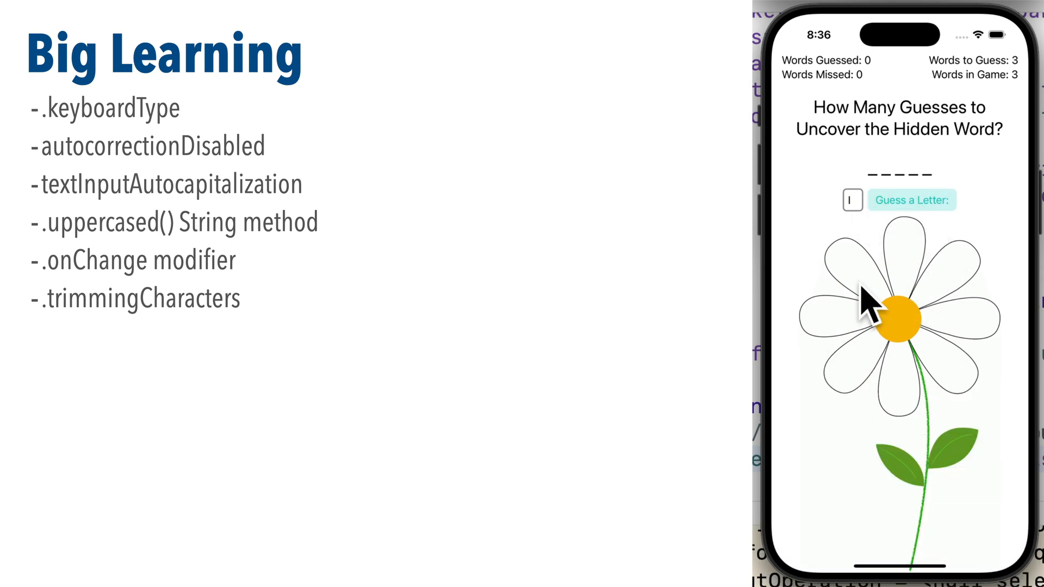